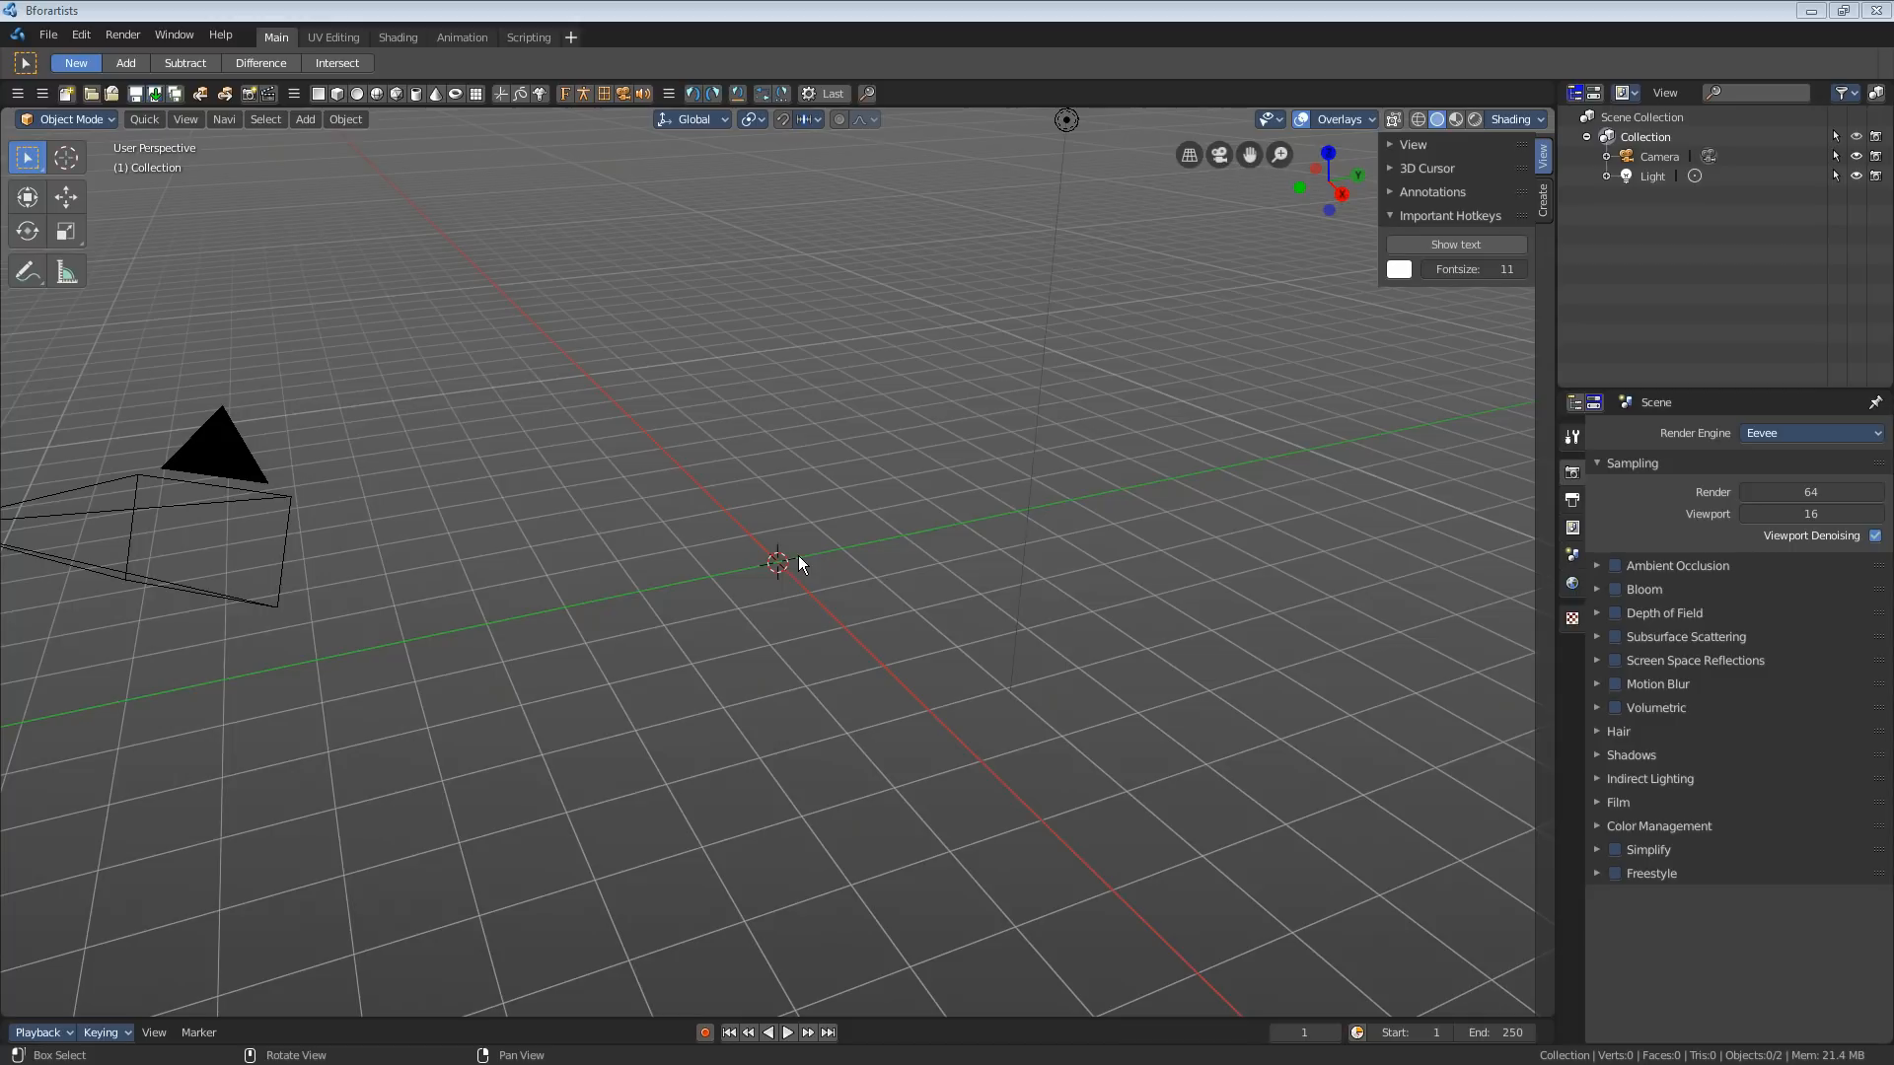
{"action": "mouse_move", "coordinate": [813, 558]}
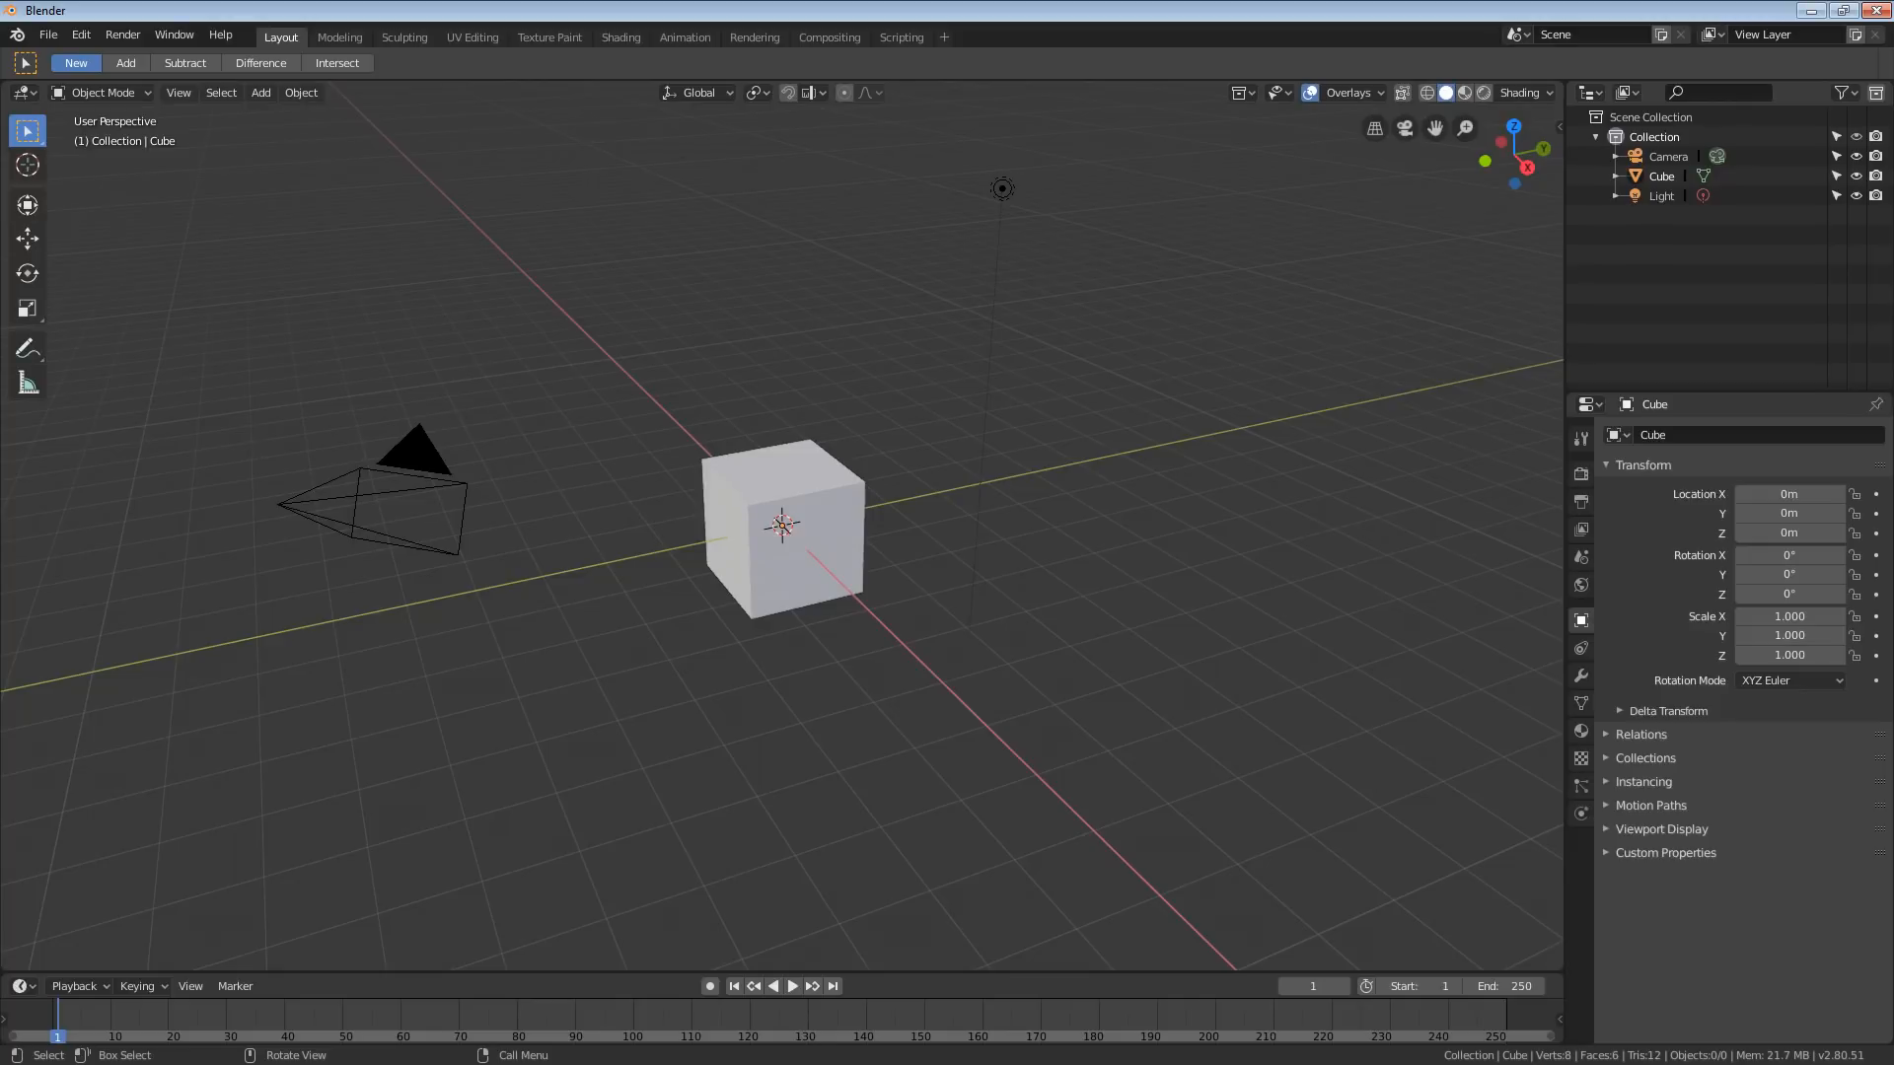
{"action": "mouse_move", "coordinate": [1369, 622]}
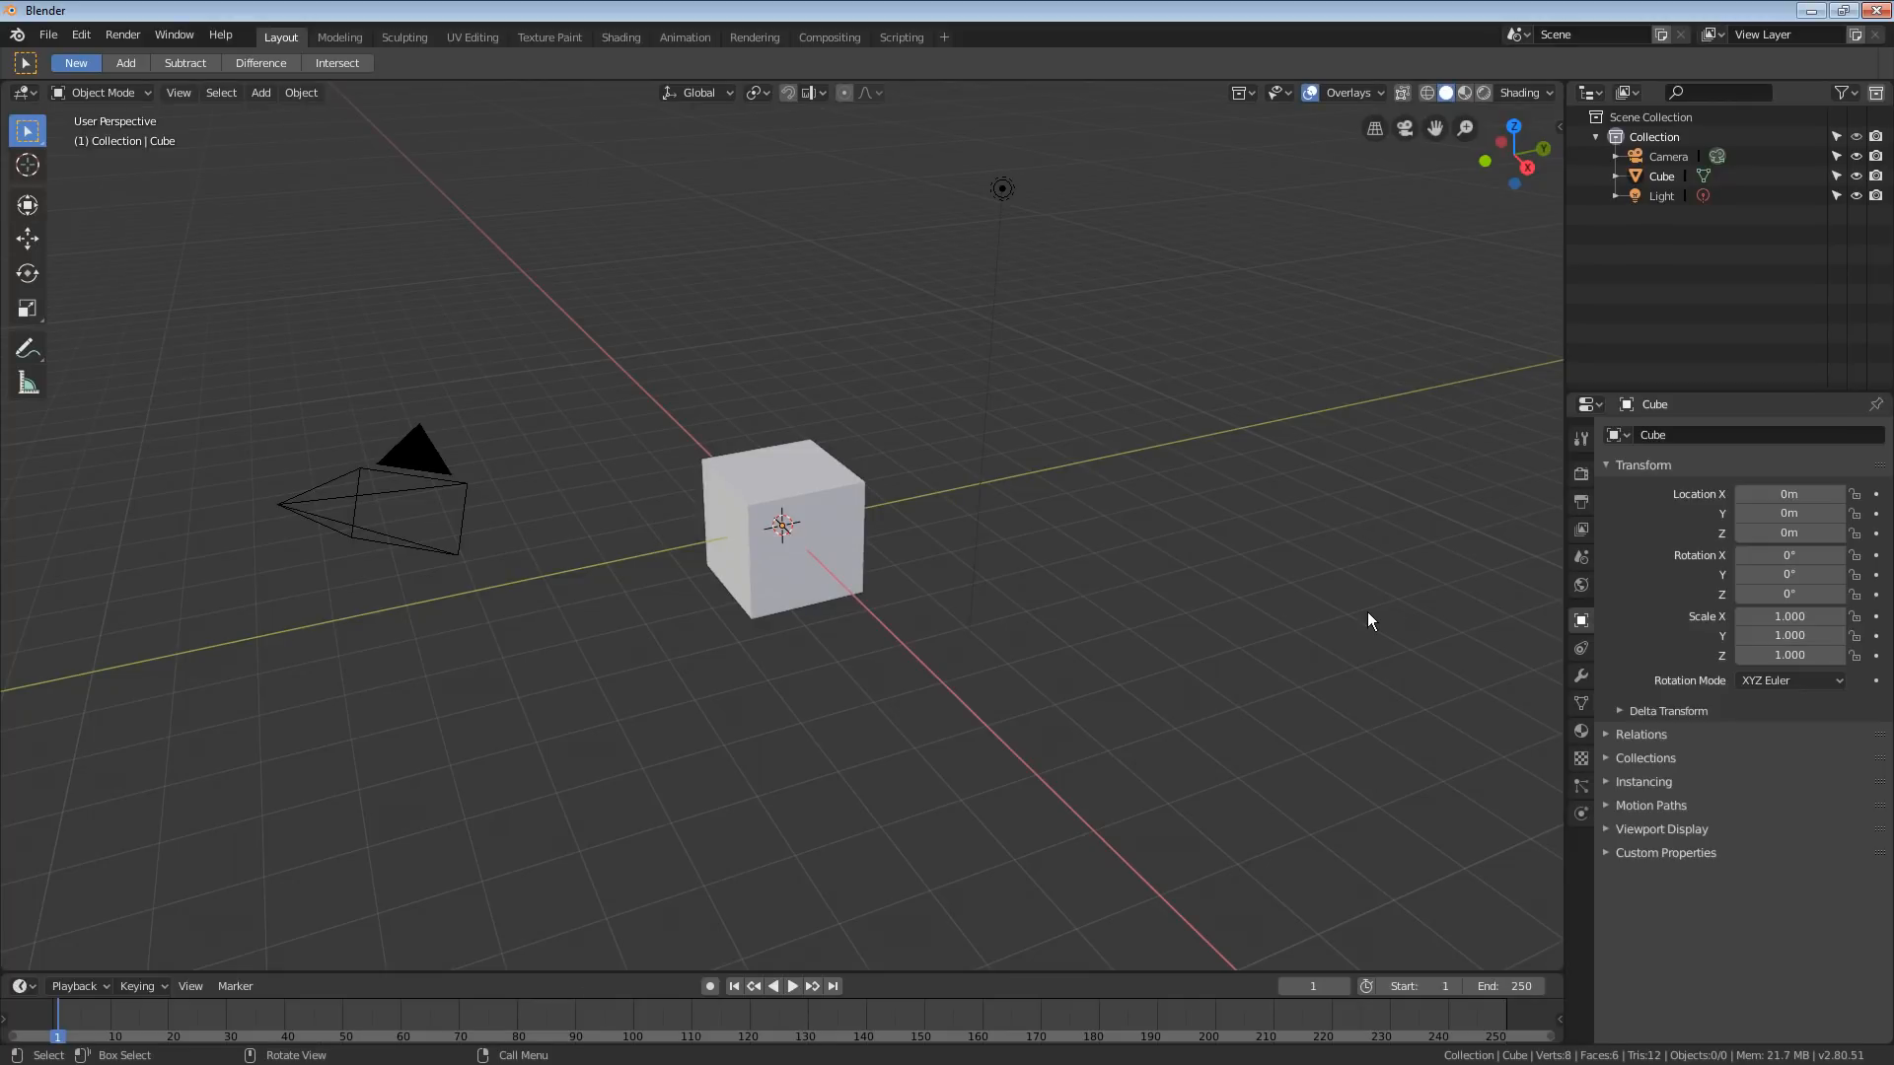
{"action": "mouse_move", "coordinate": [1259, 607]}
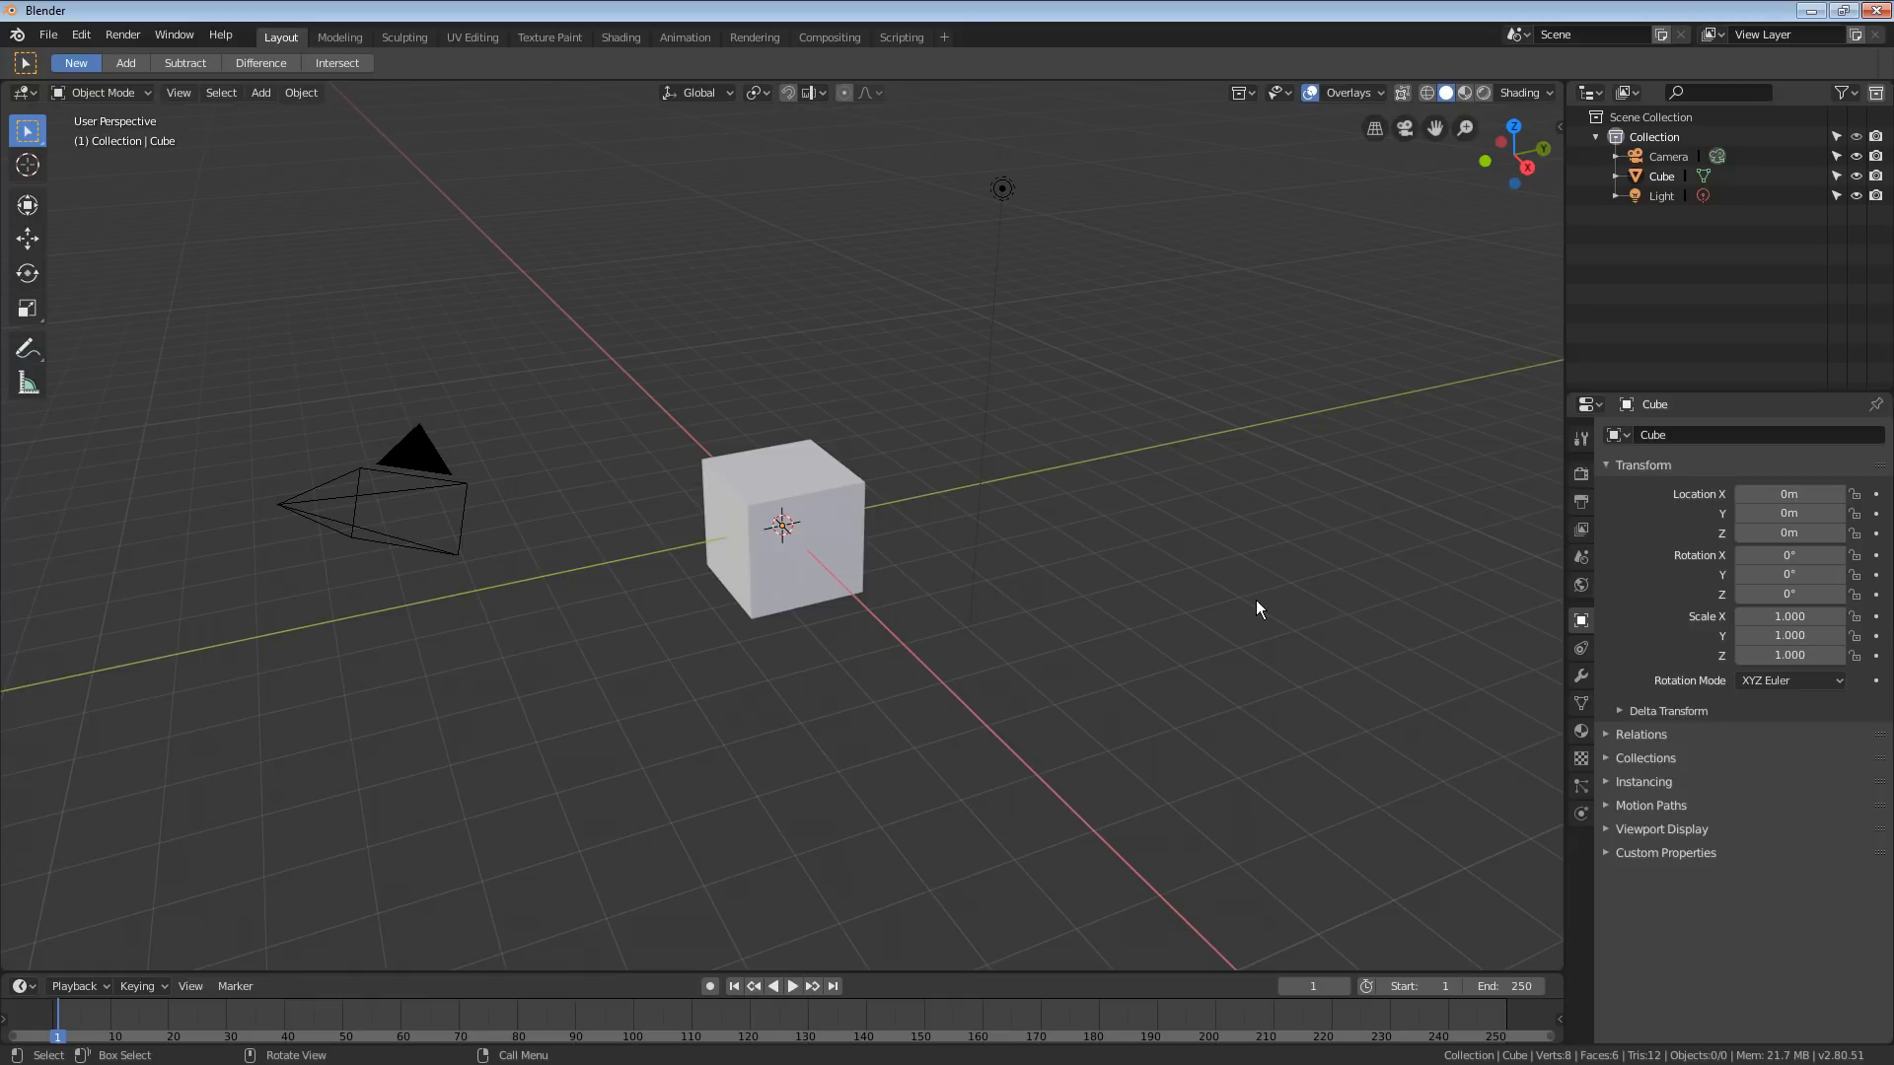
{"action": "mouse_move", "coordinate": [1237, 634]}
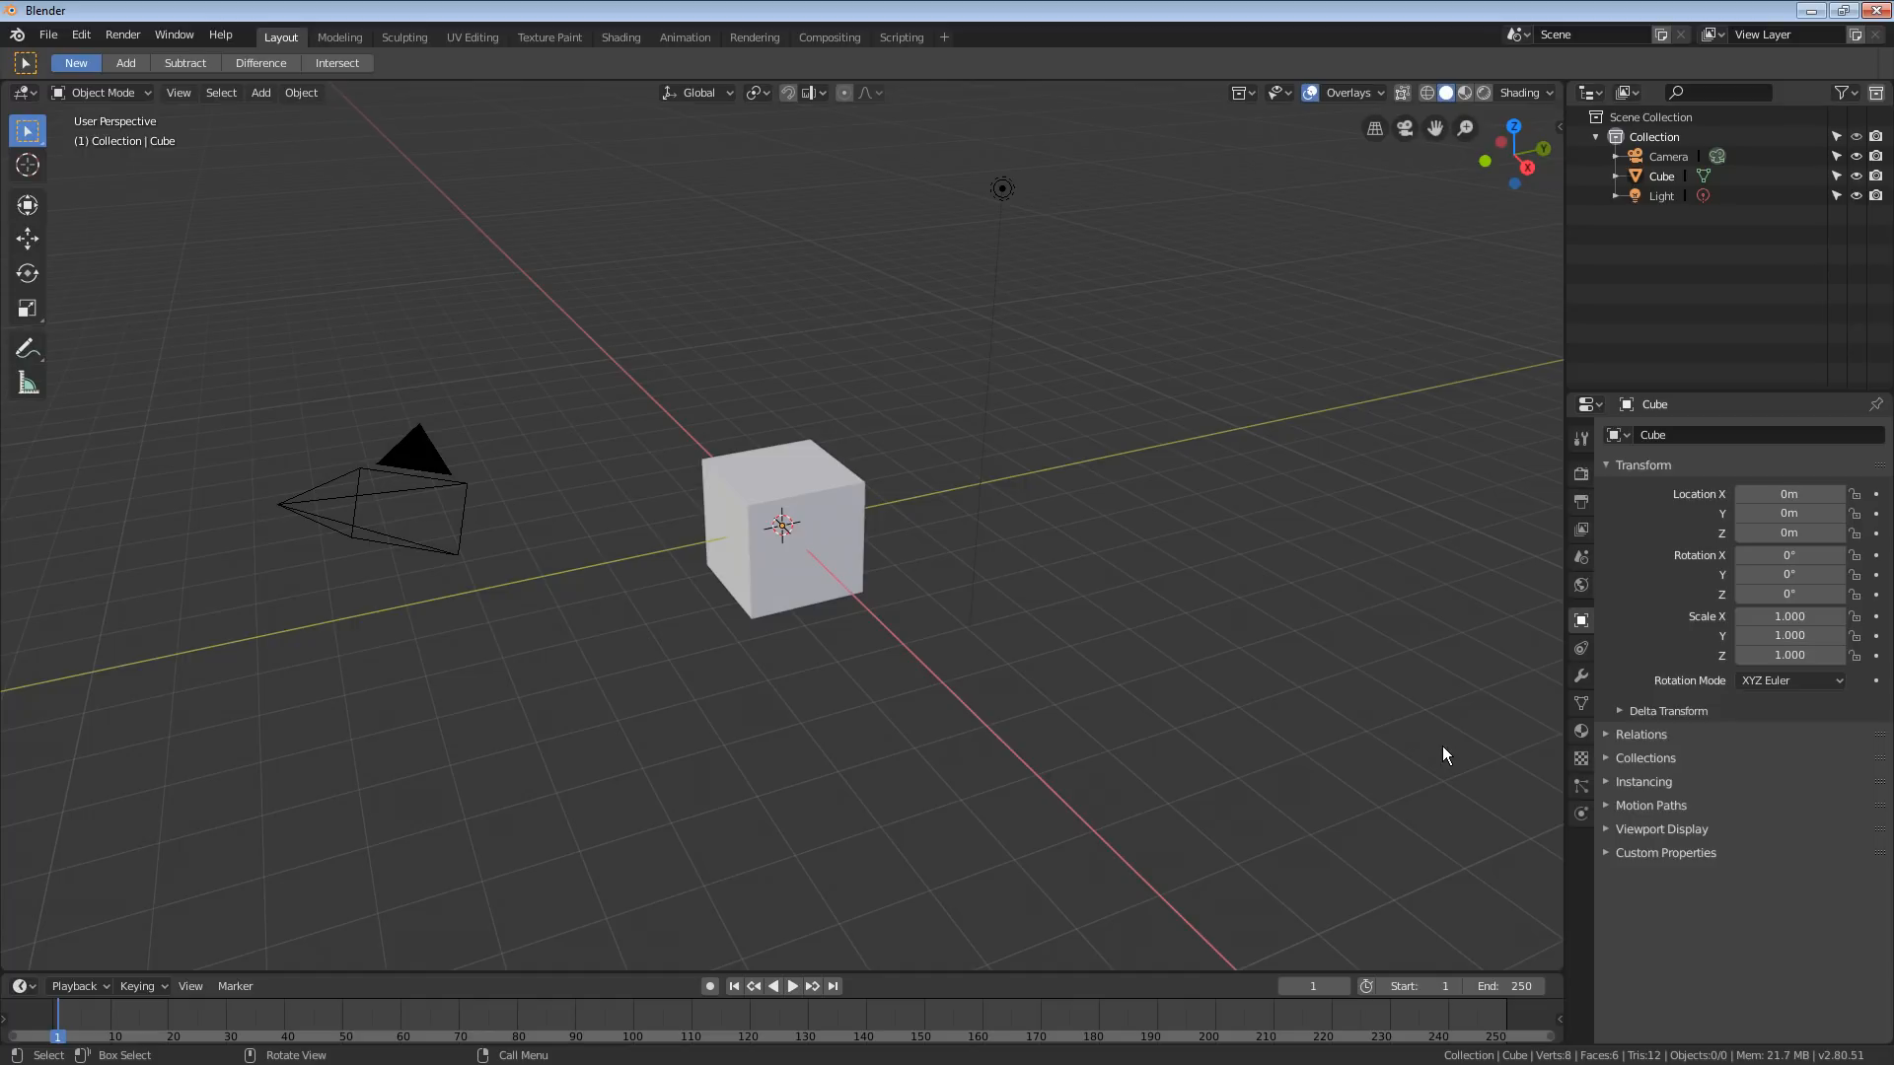
{"action": "mouse_move", "coordinate": [1428, 754]}
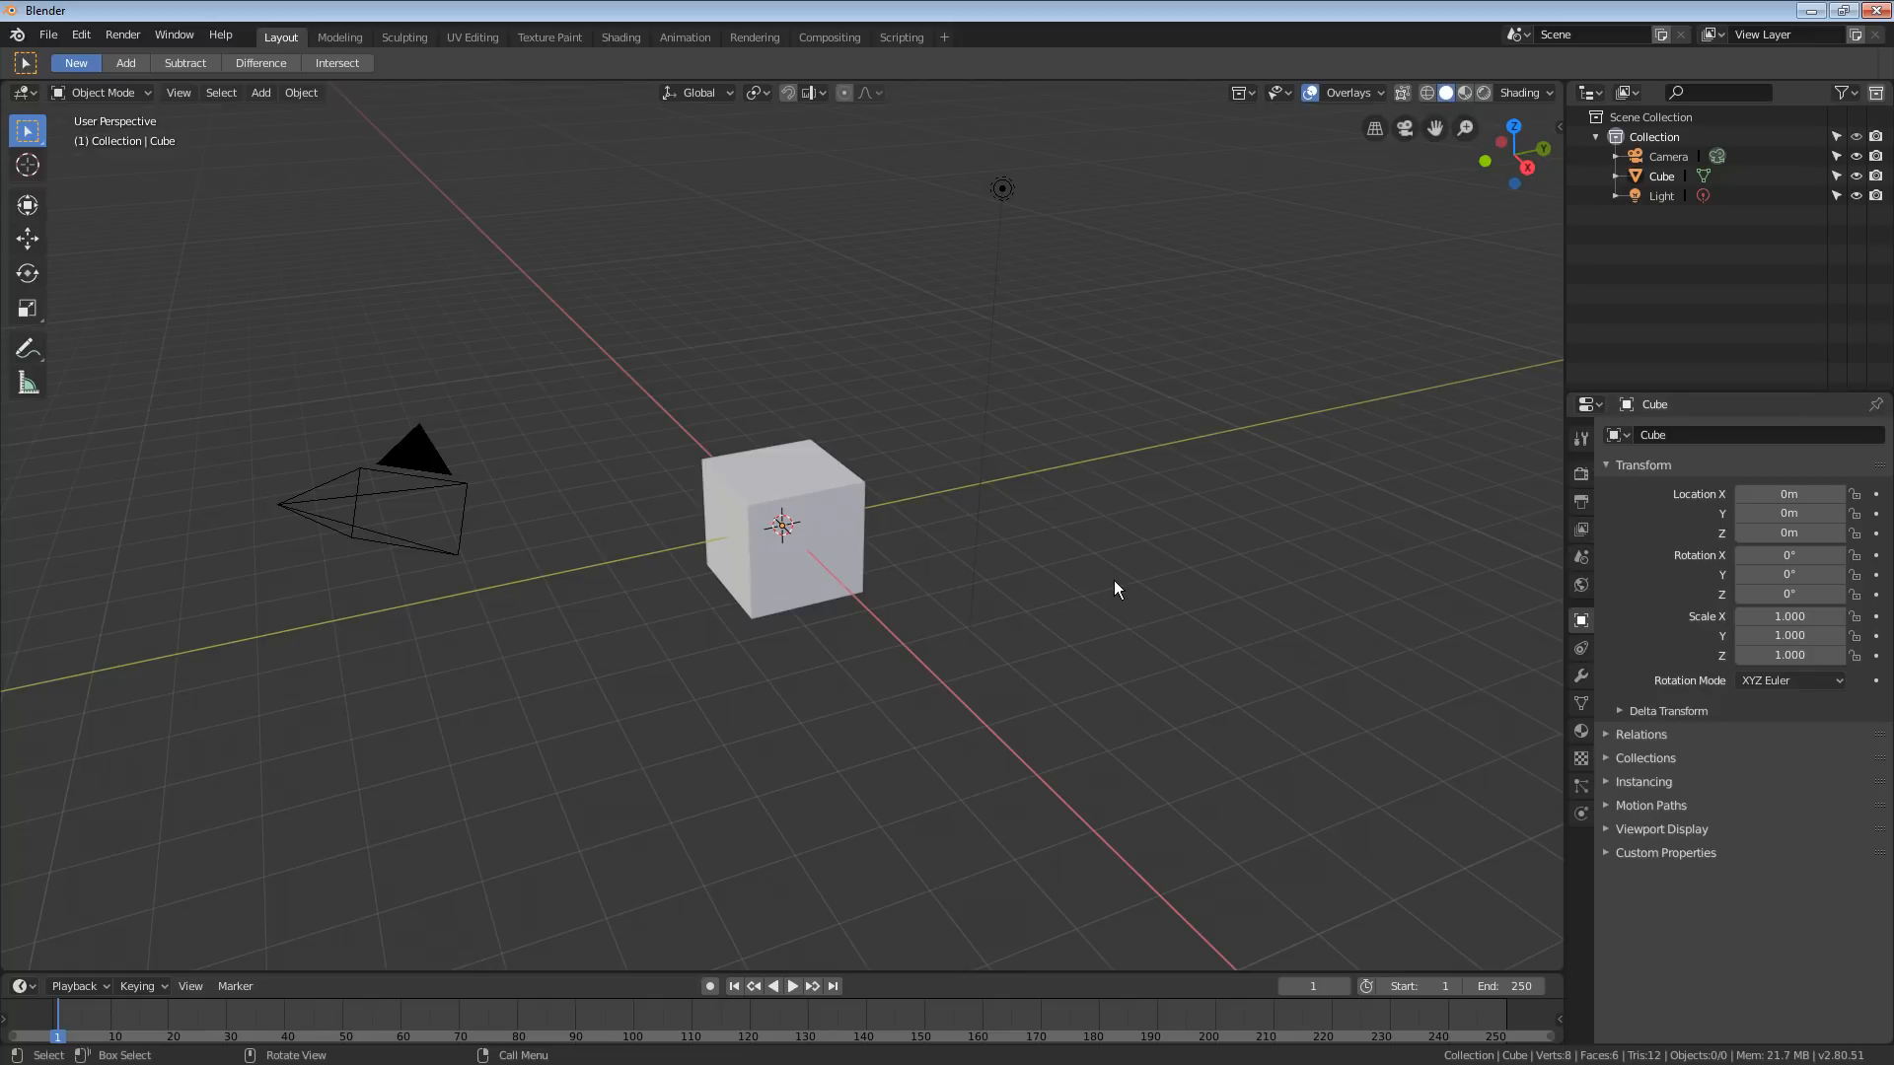
{"action": "mouse_move", "coordinate": [942, 609]}
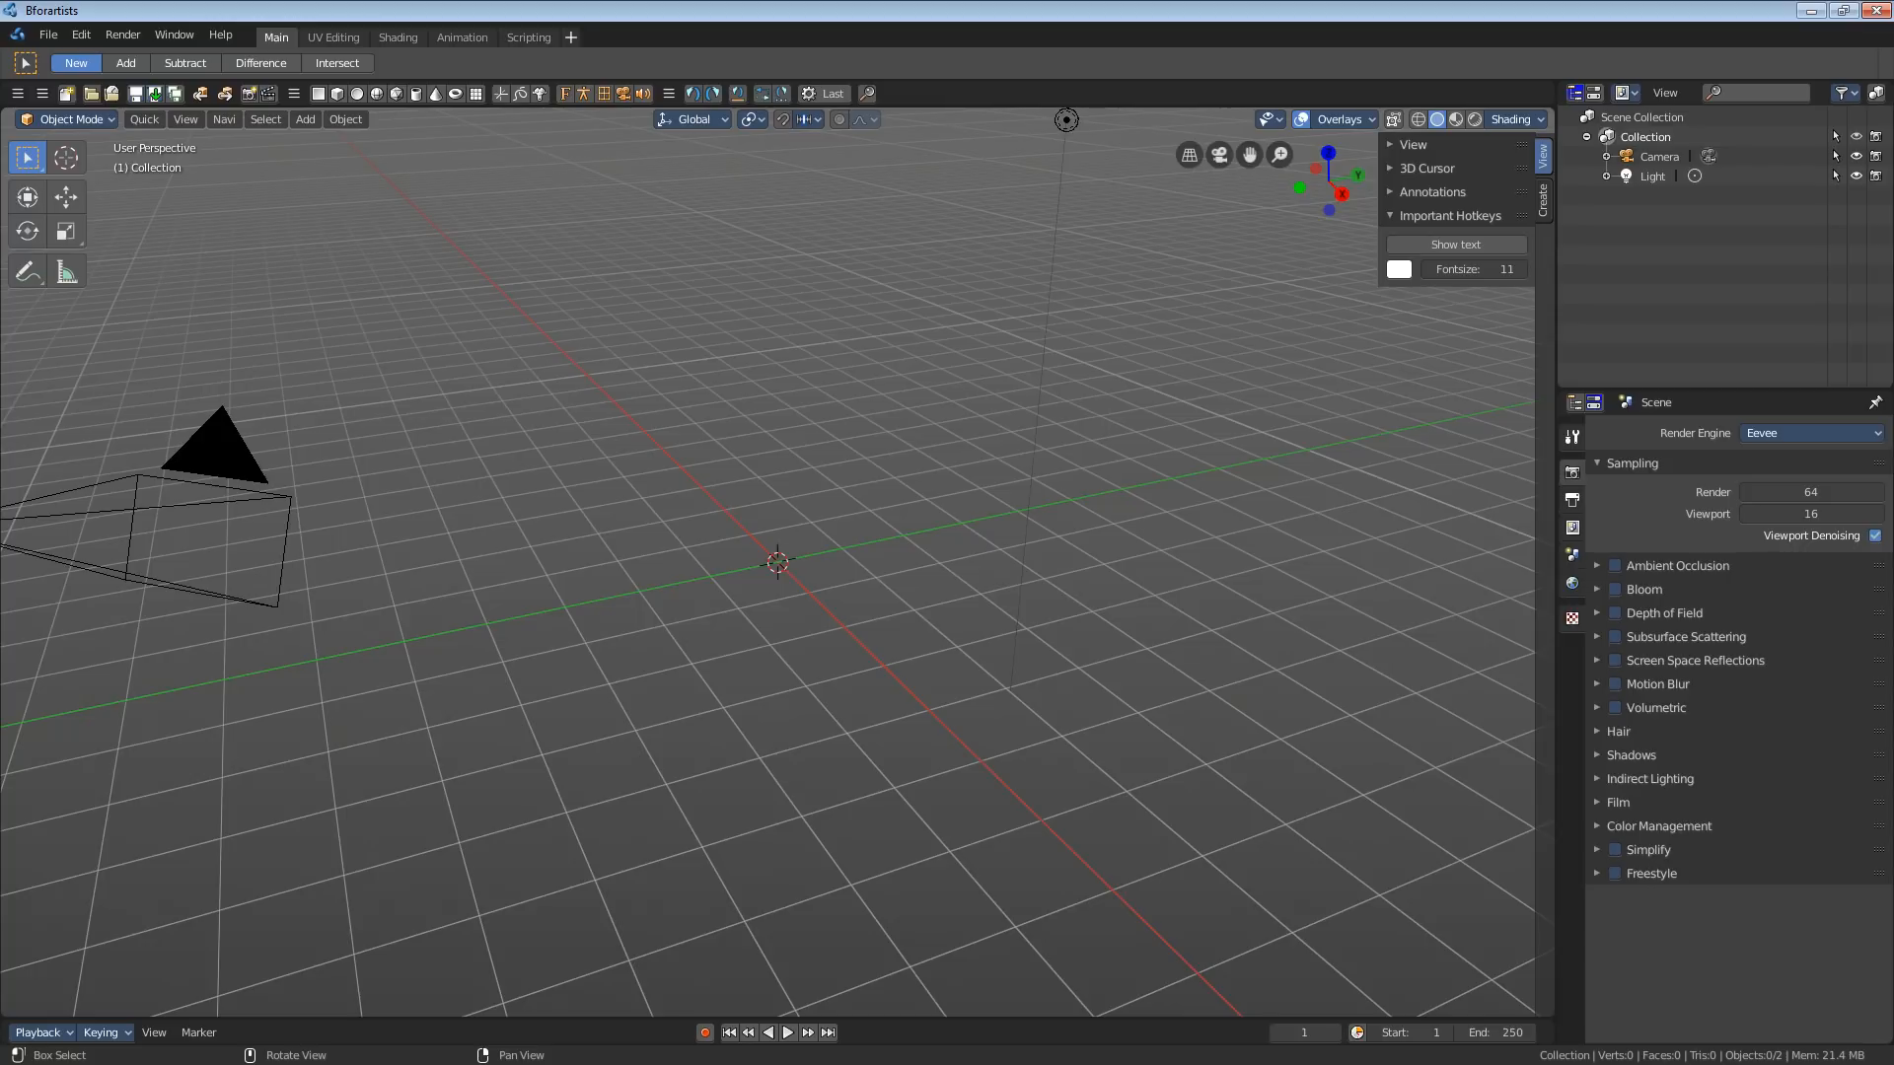
{"action": "mouse_move", "coordinate": [651, 106]}
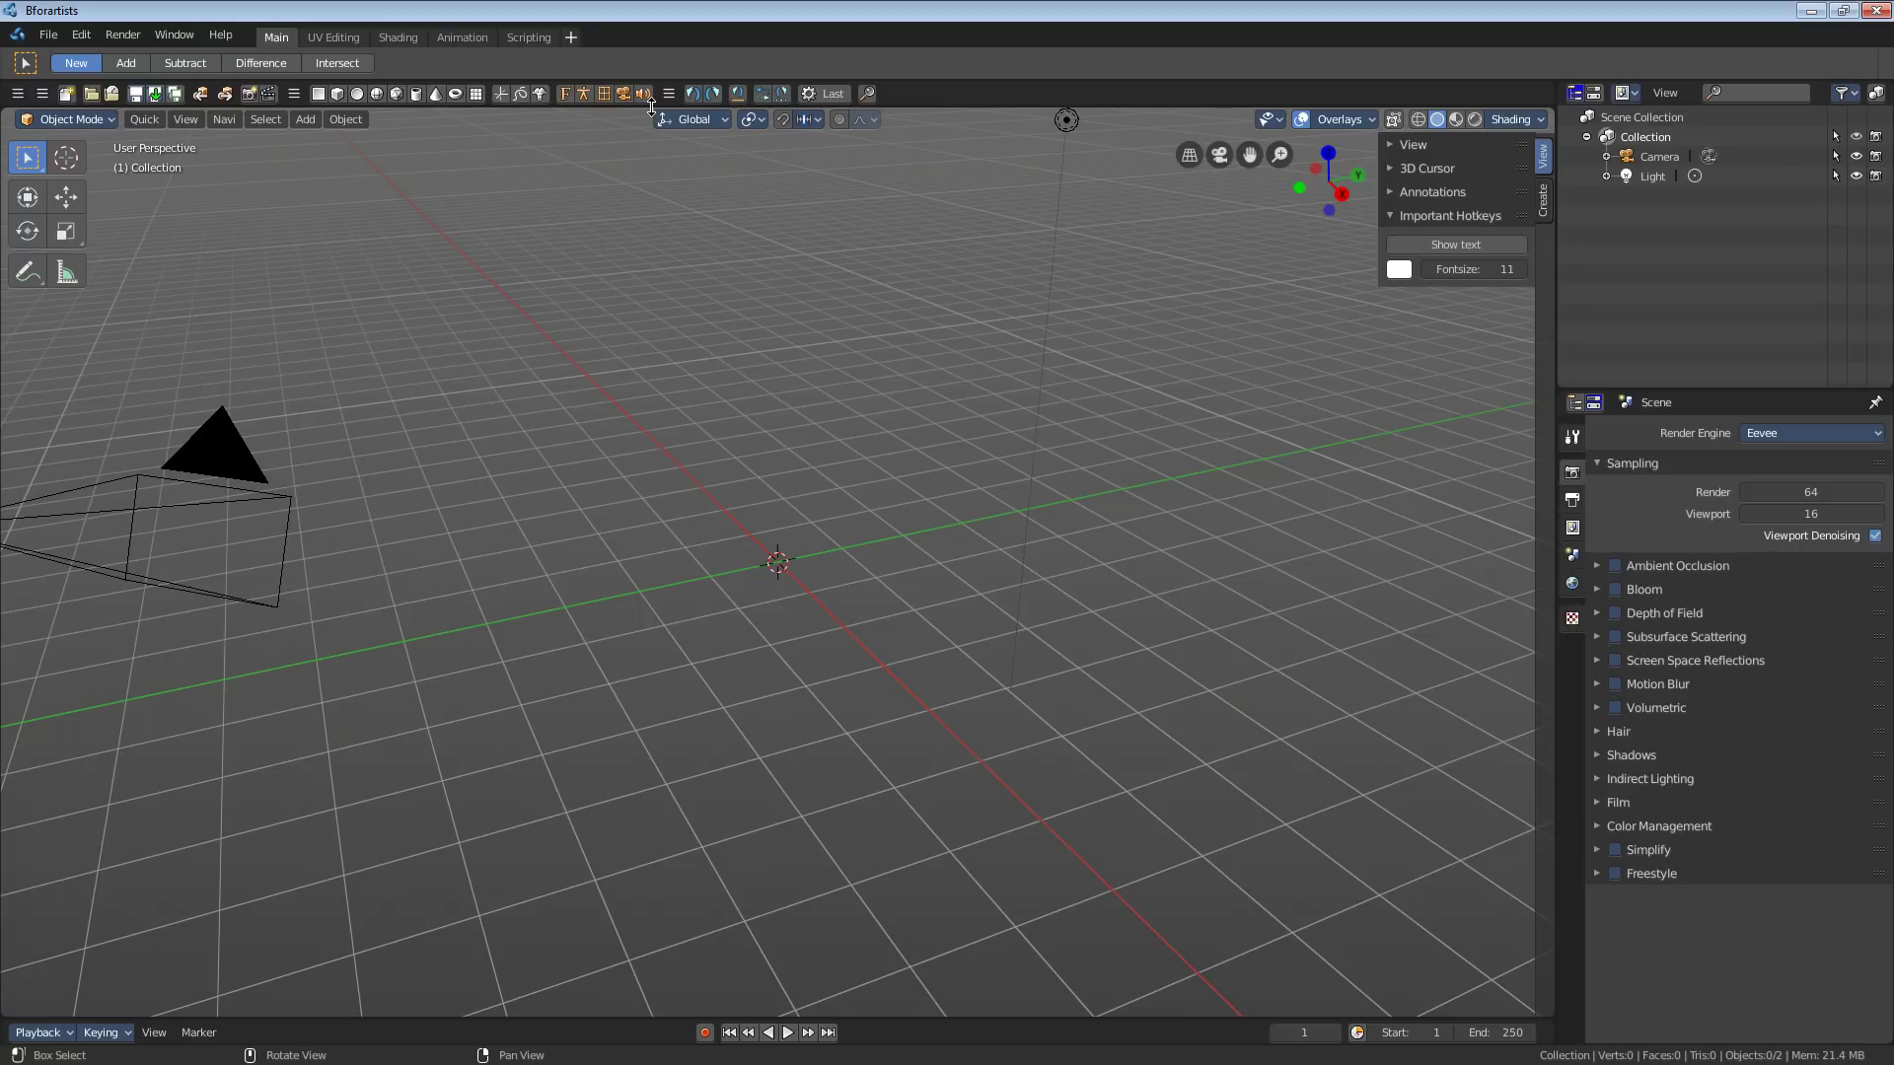
{"action": "mouse_move", "coordinate": [392, 107]}
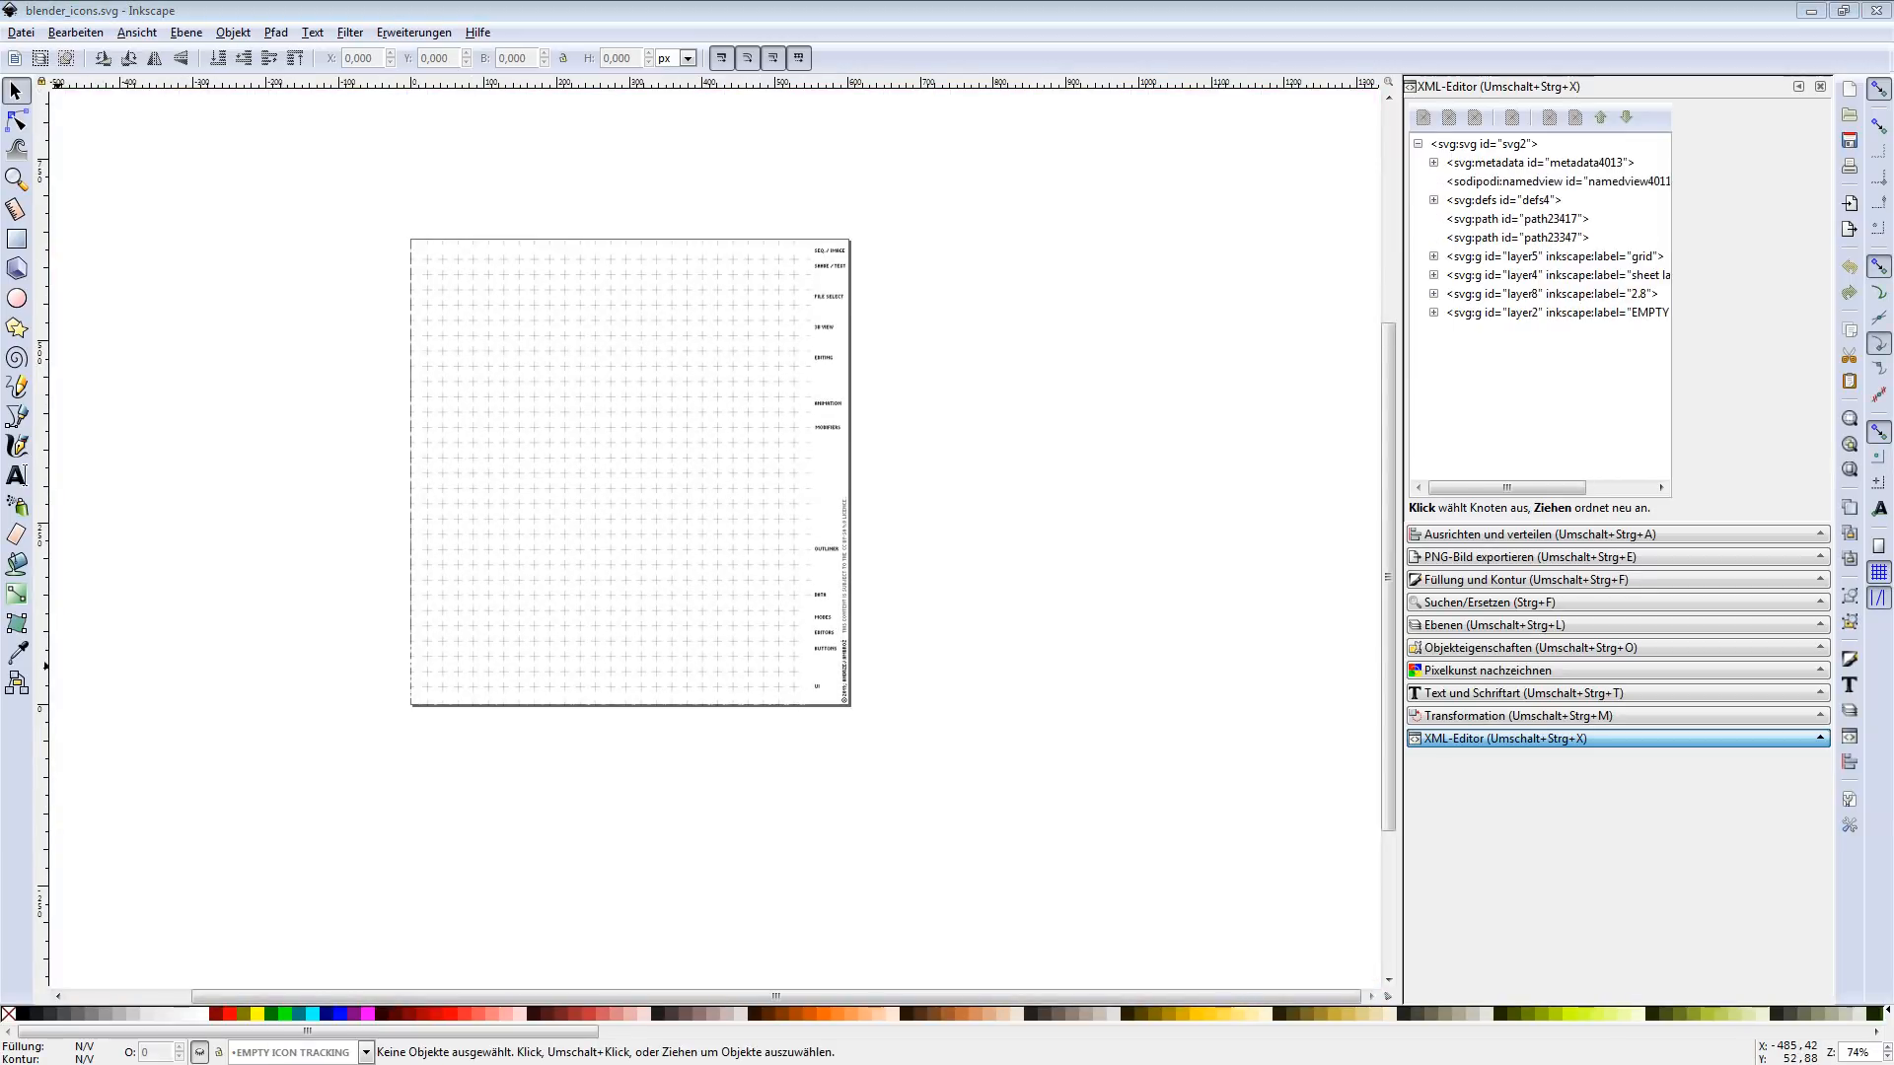
{"action": "mouse_move", "coordinate": [712, 609]}
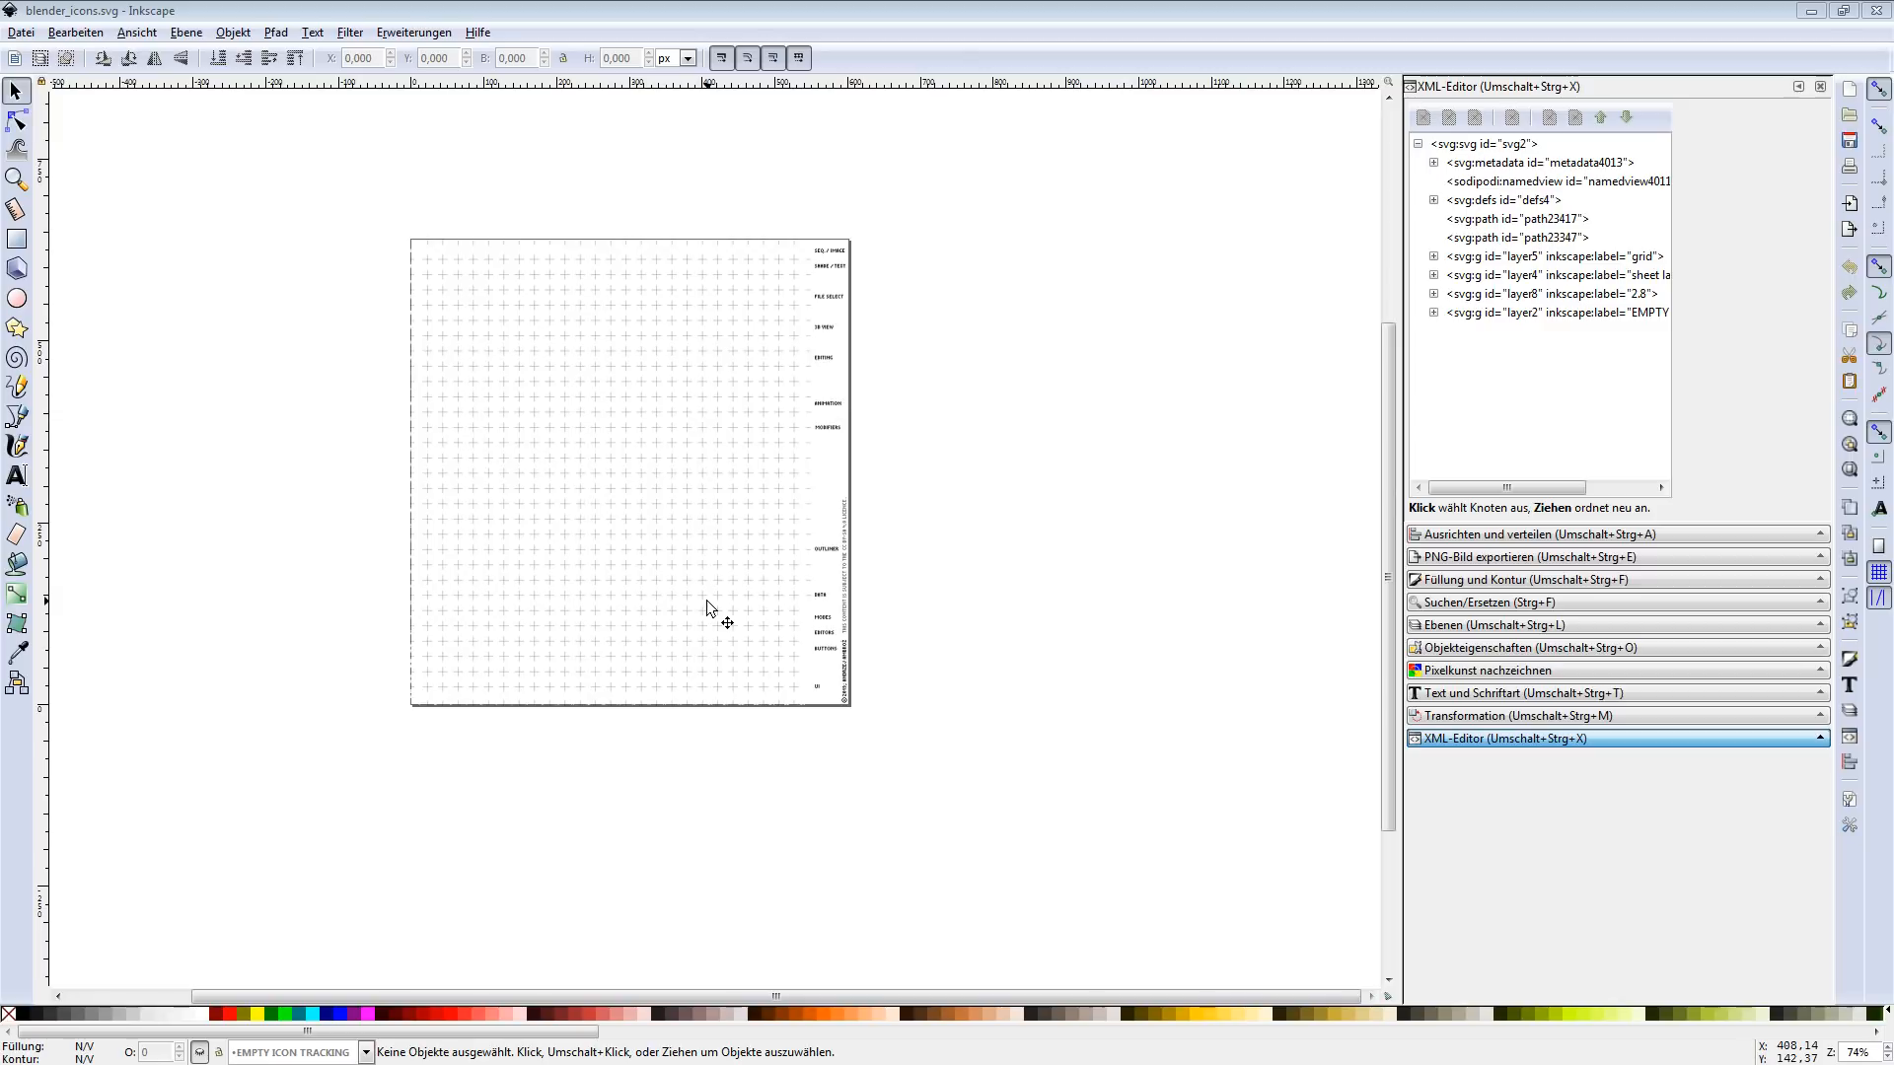
{"action": "mouse_move", "coordinate": [411, 551]}
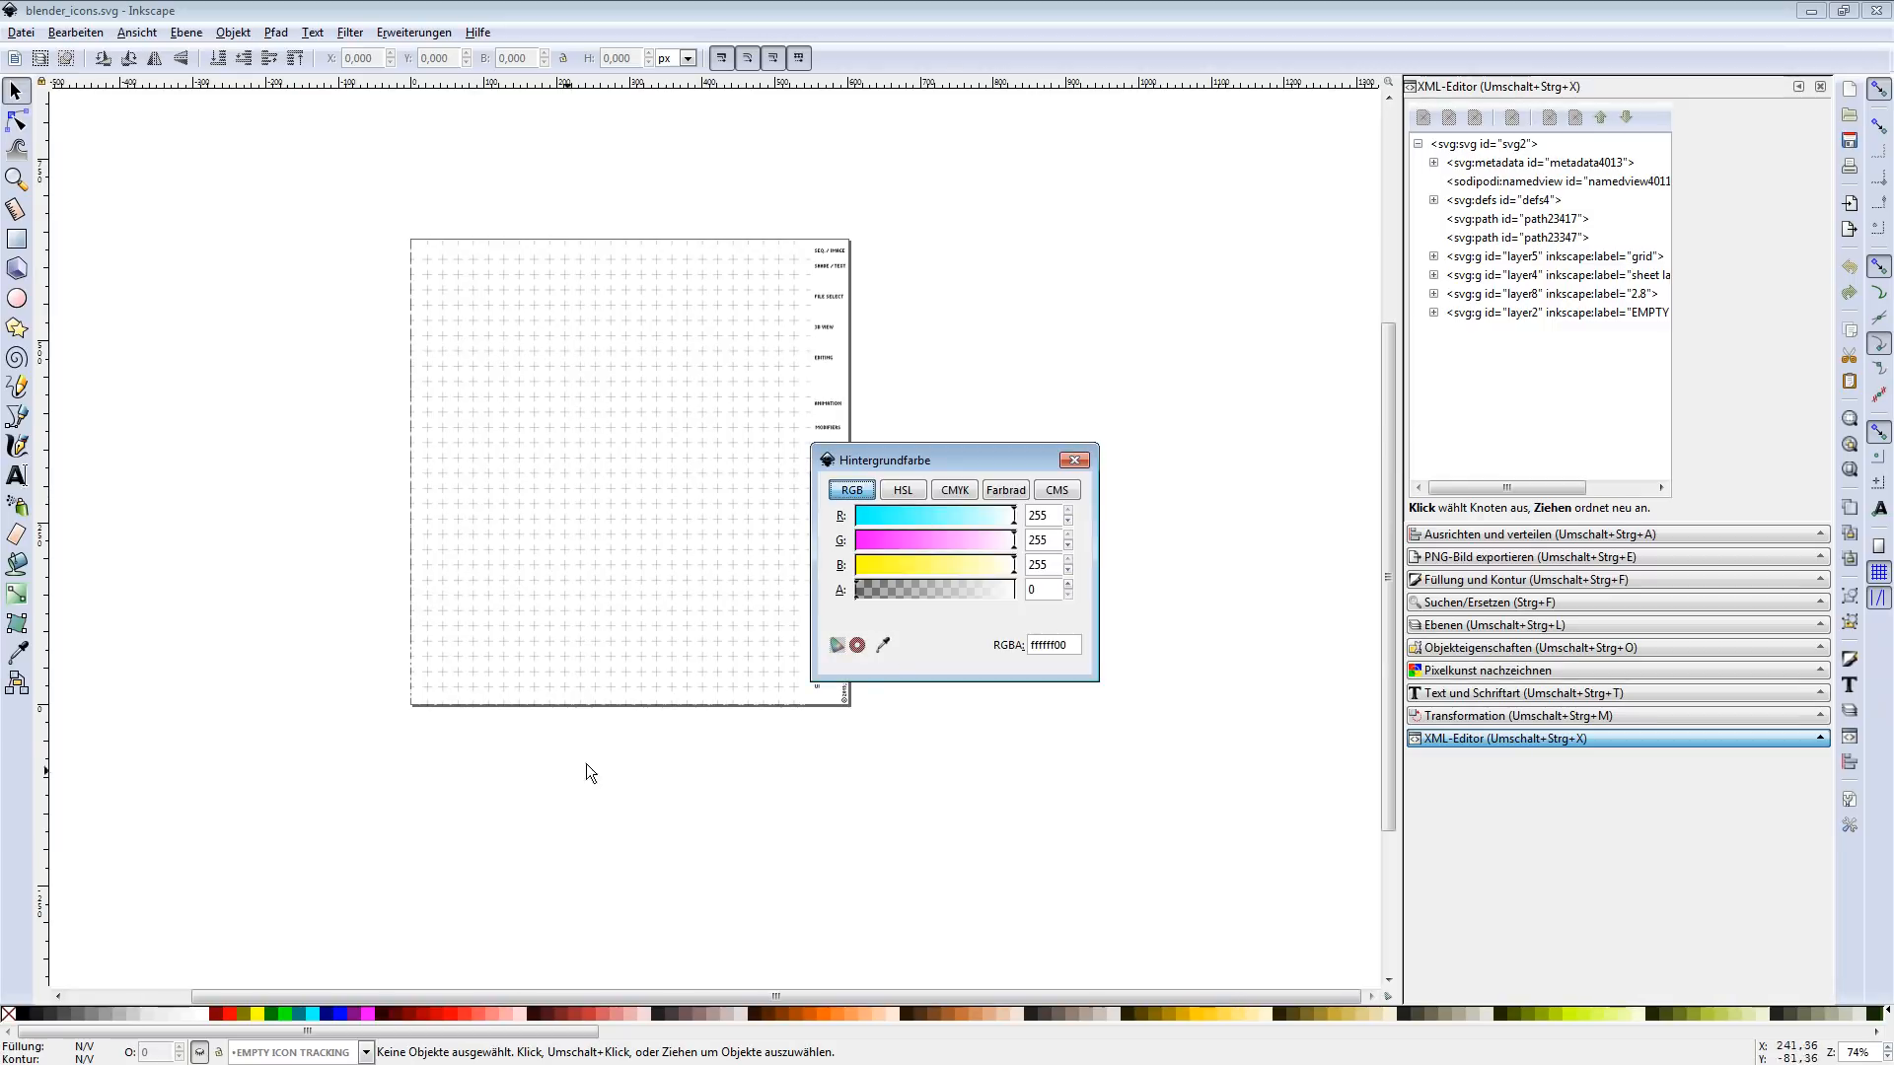
{"action": "mouse_move", "coordinate": [1022, 553]}
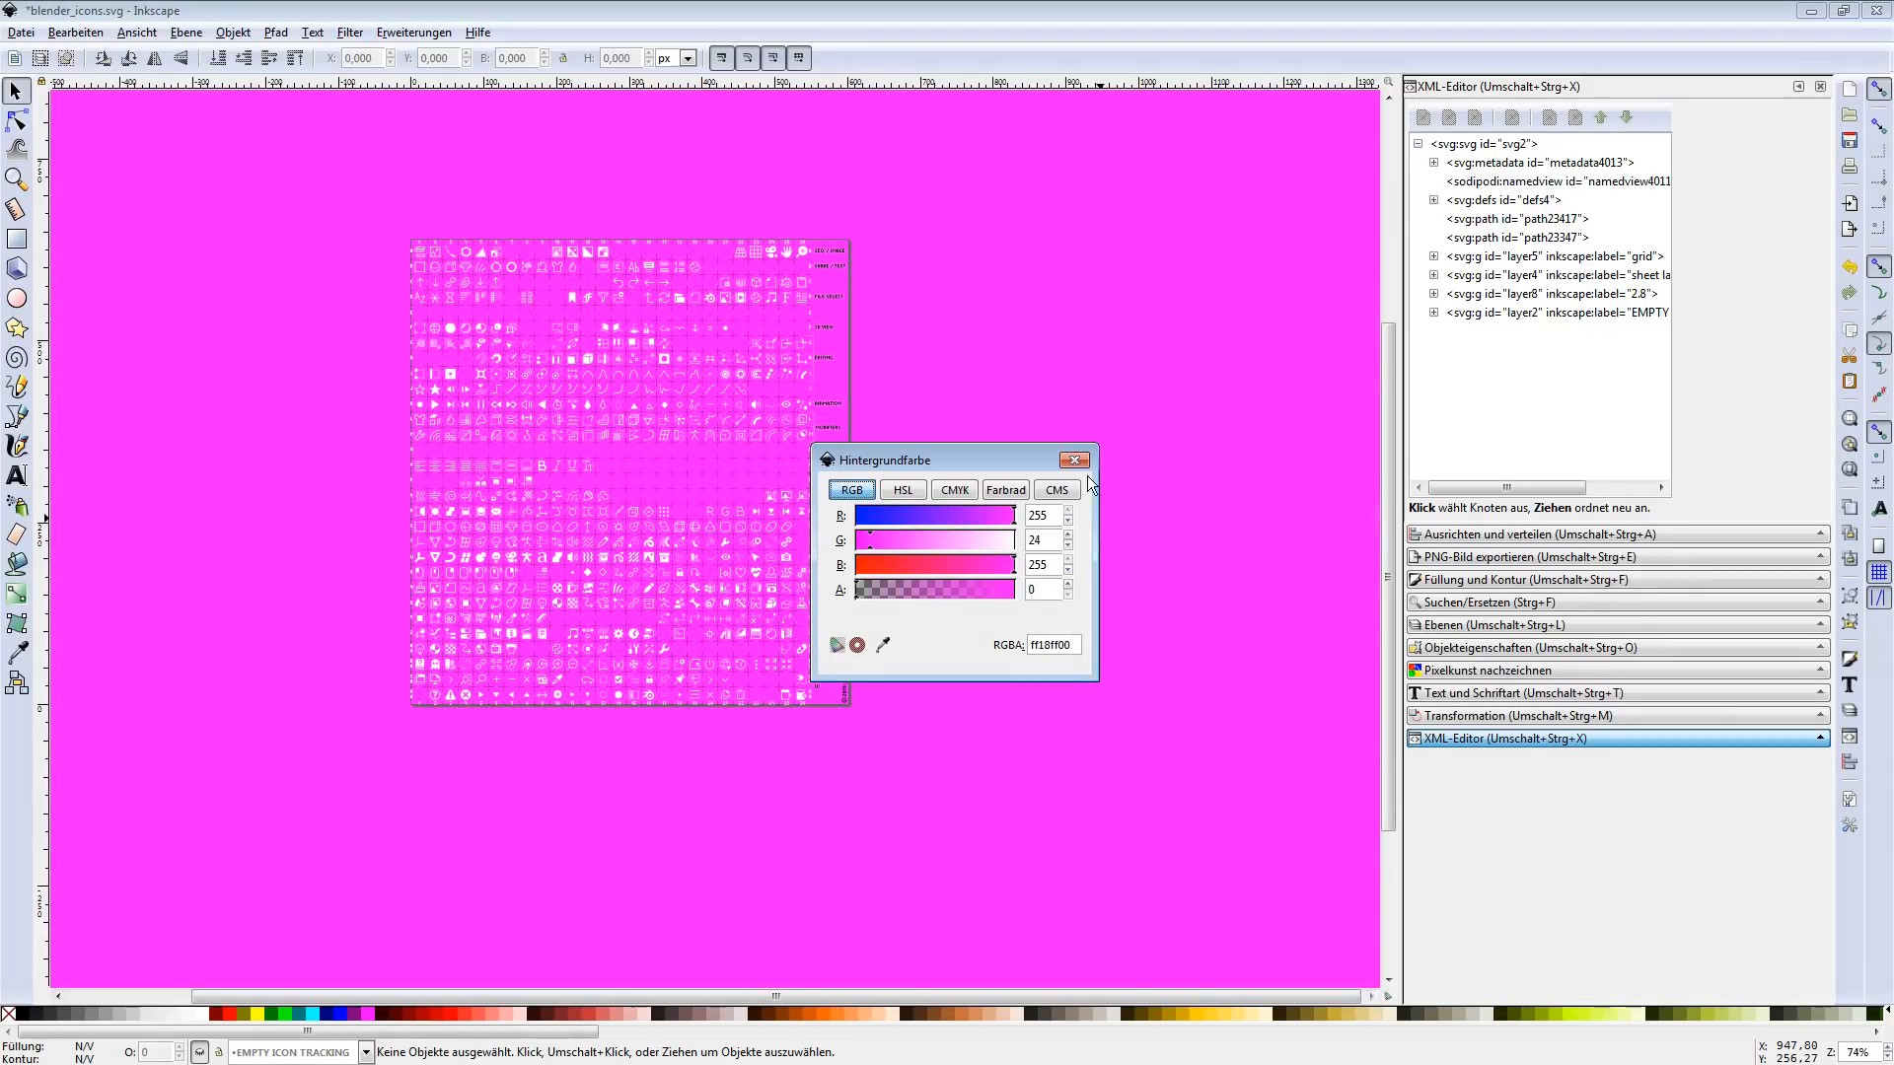
- Close the Hintergrundfarbe colour settings, leaving the icon sheet on a magenta background
{"action": "left_click", "coordinate": [1074, 460]}
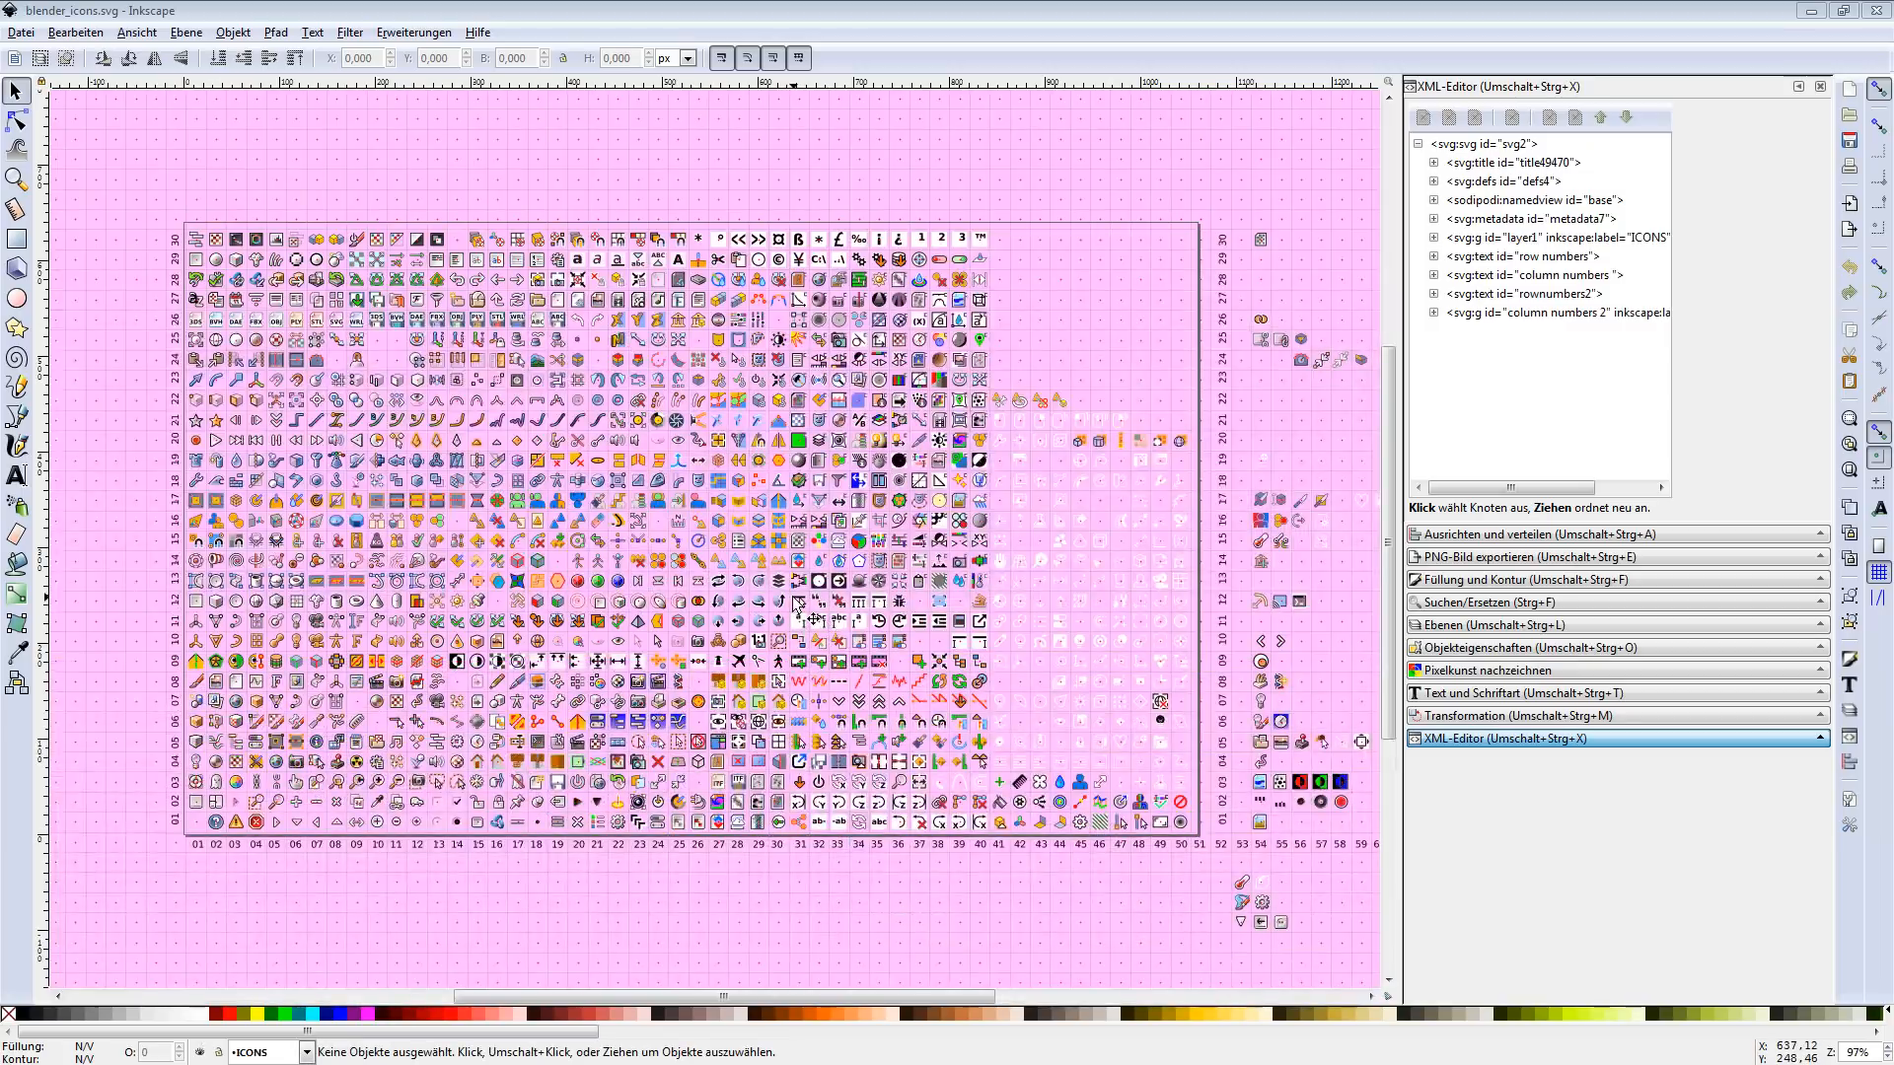
{"action": "mouse_move", "coordinate": [244, 244]}
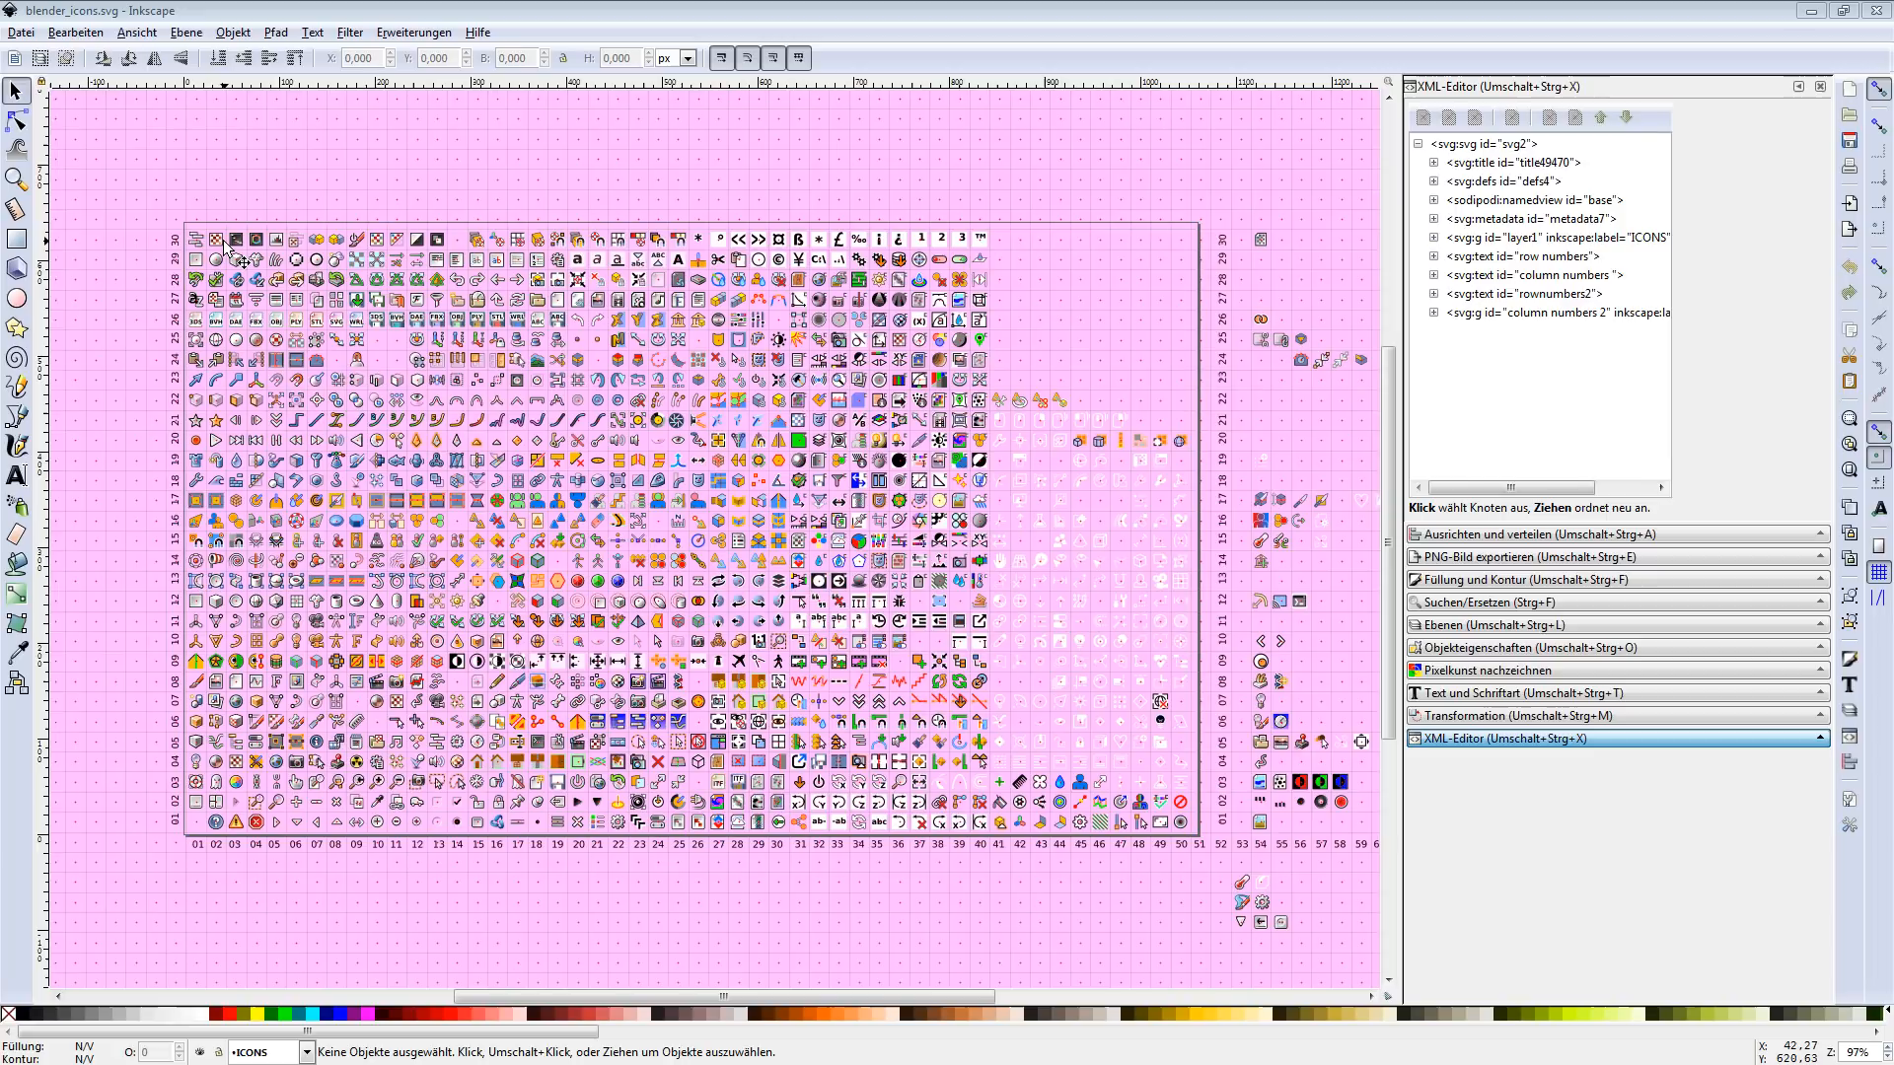
{"action": "mouse_move", "coordinate": [1103, 648]}
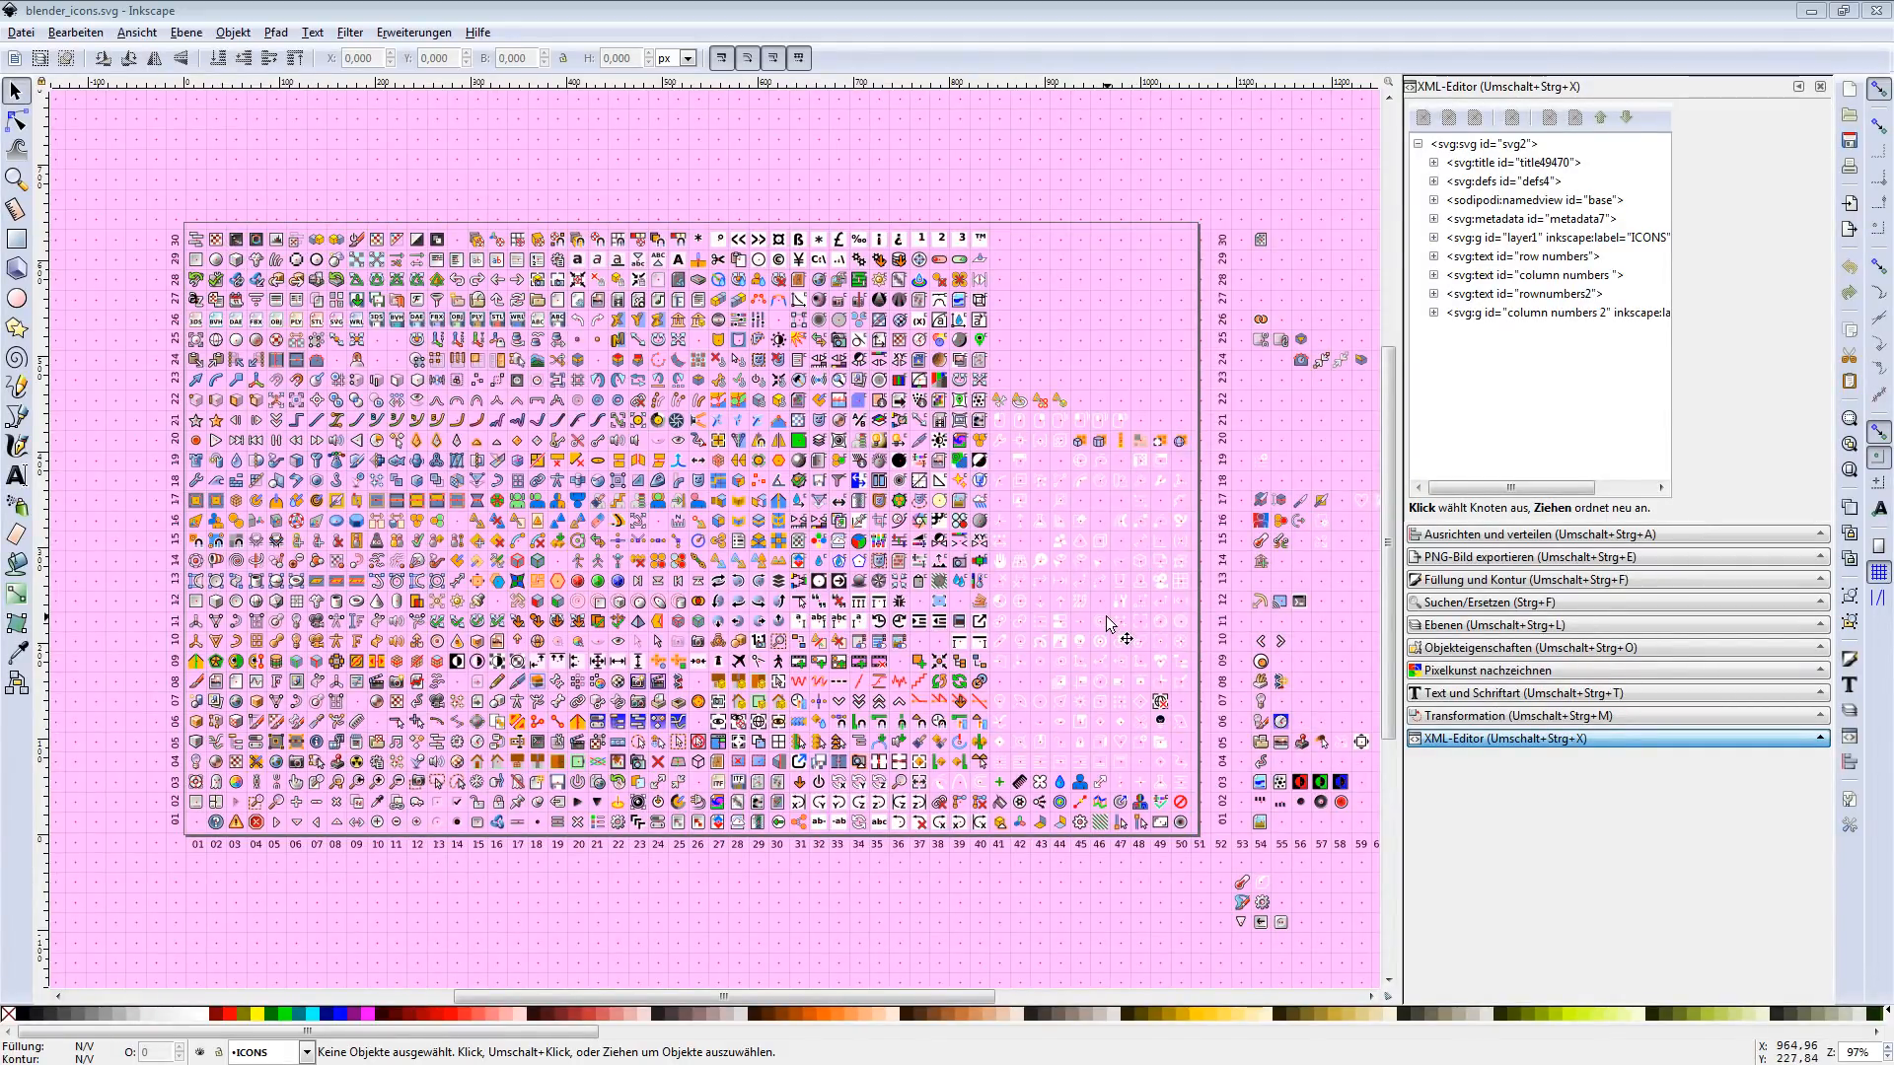
{"action": "mouse_move", "coordinate": [567, 745]}
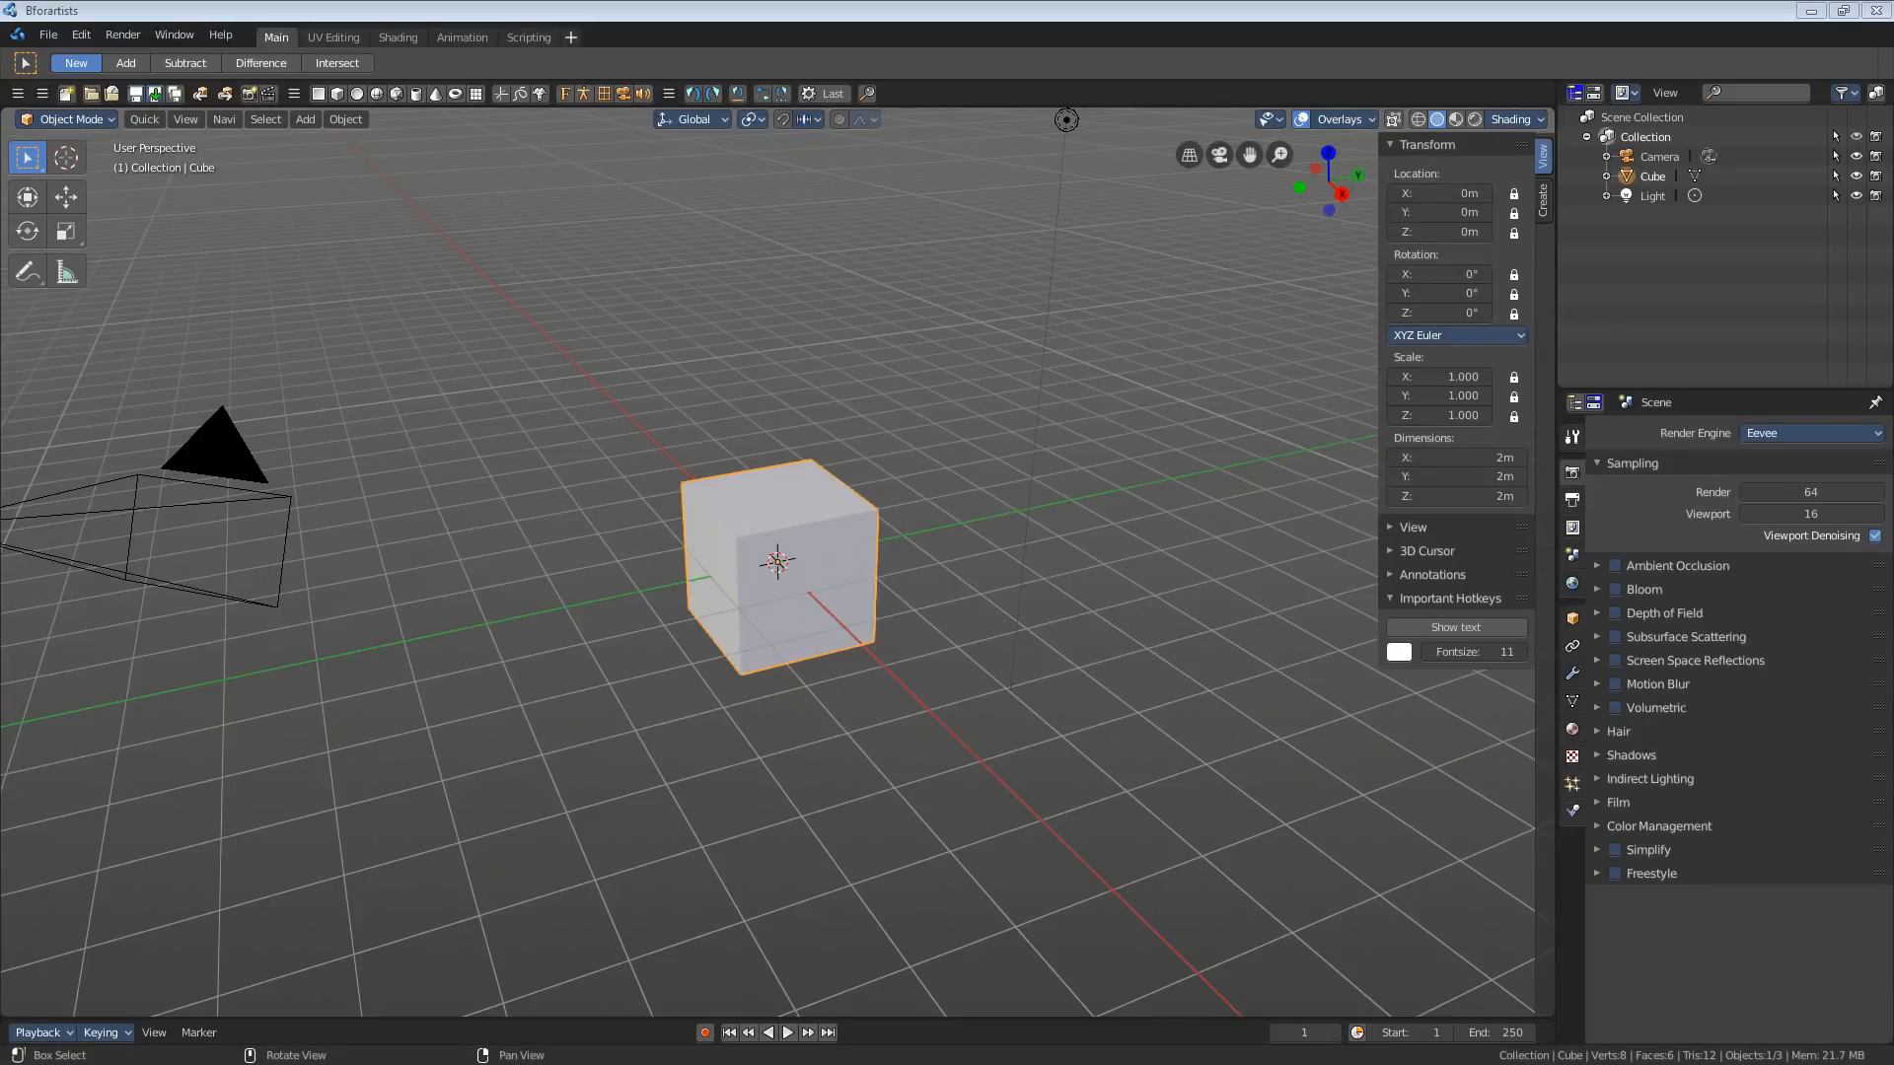
{"action": "mouse_move", "coordinate": [530, 110]}
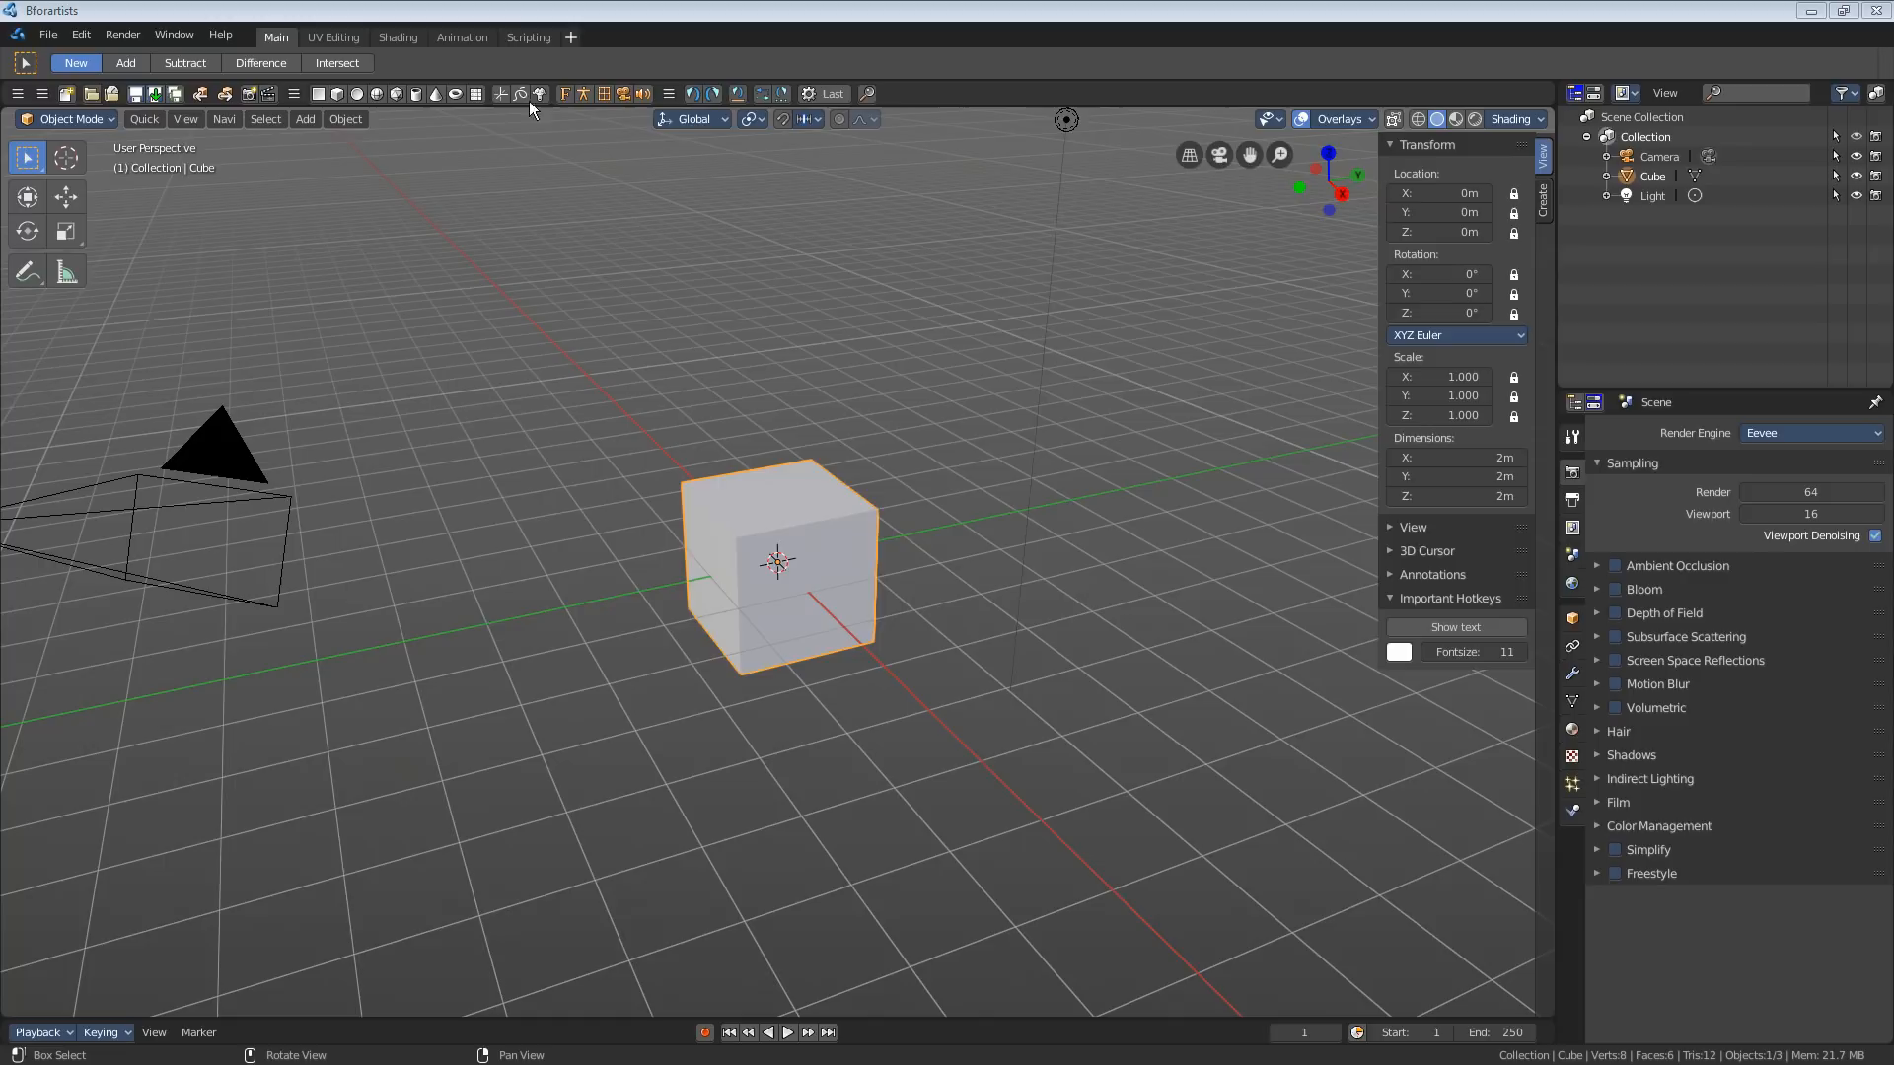
- Put the cube into Edit Mode and bring up the Add mesh list for cone and icospheres
{"action": "left_click", "coordinate": [67, 119]}
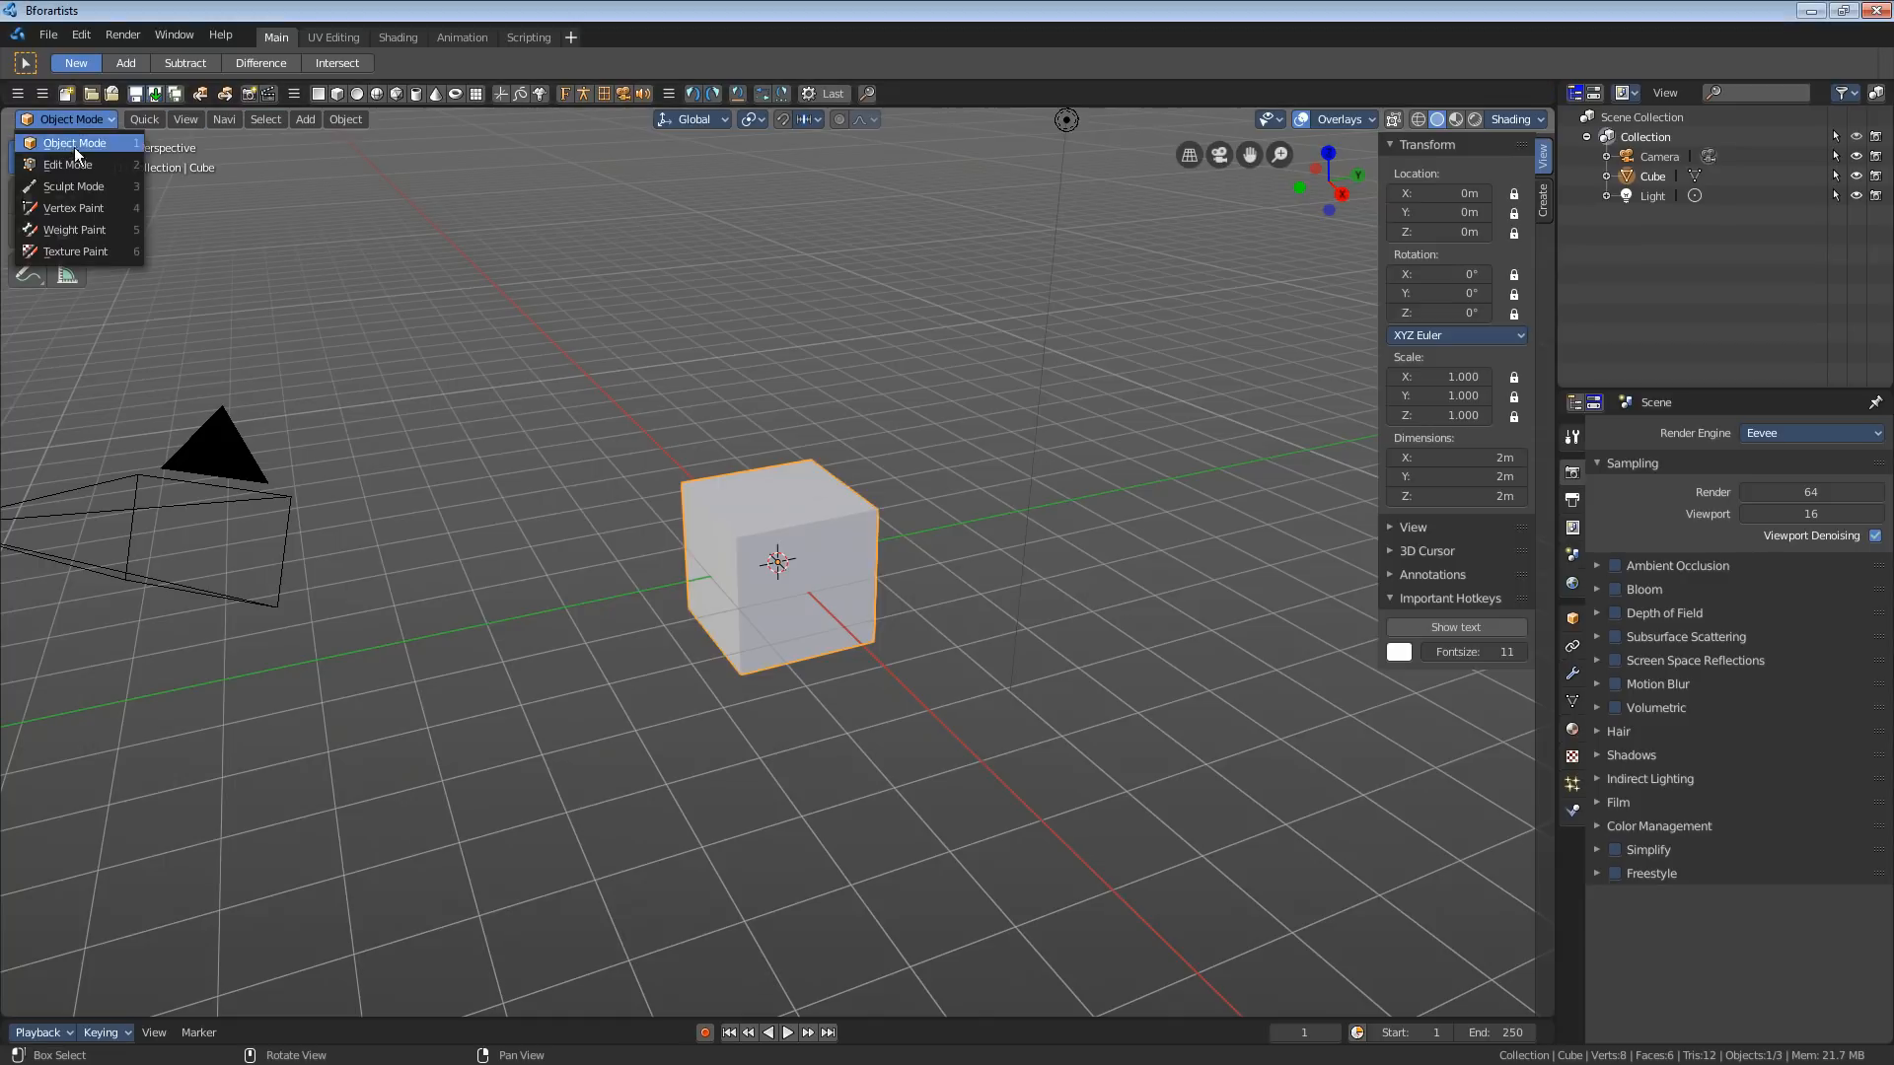
{"action": "left_click", "coordinate": [63, 164]}
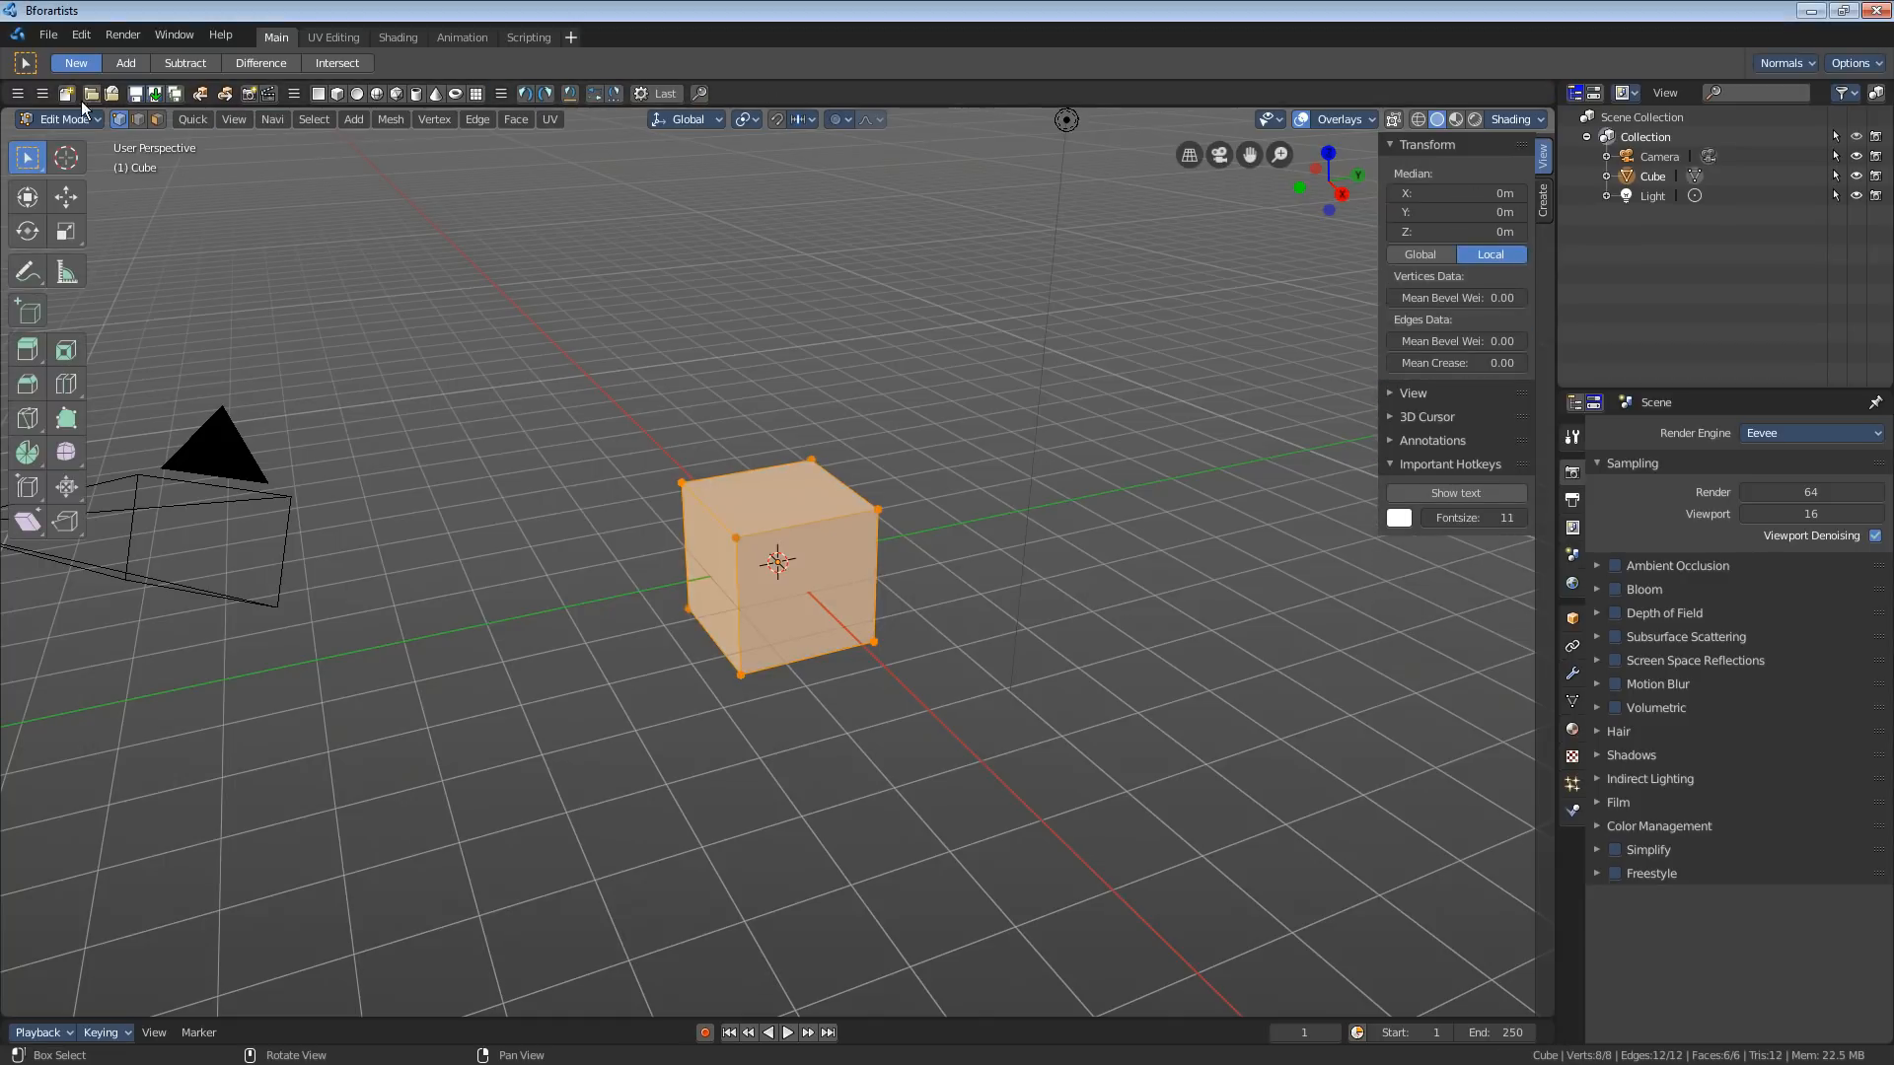
{"action": "mouse_move", "coordinate": [312, 119]}
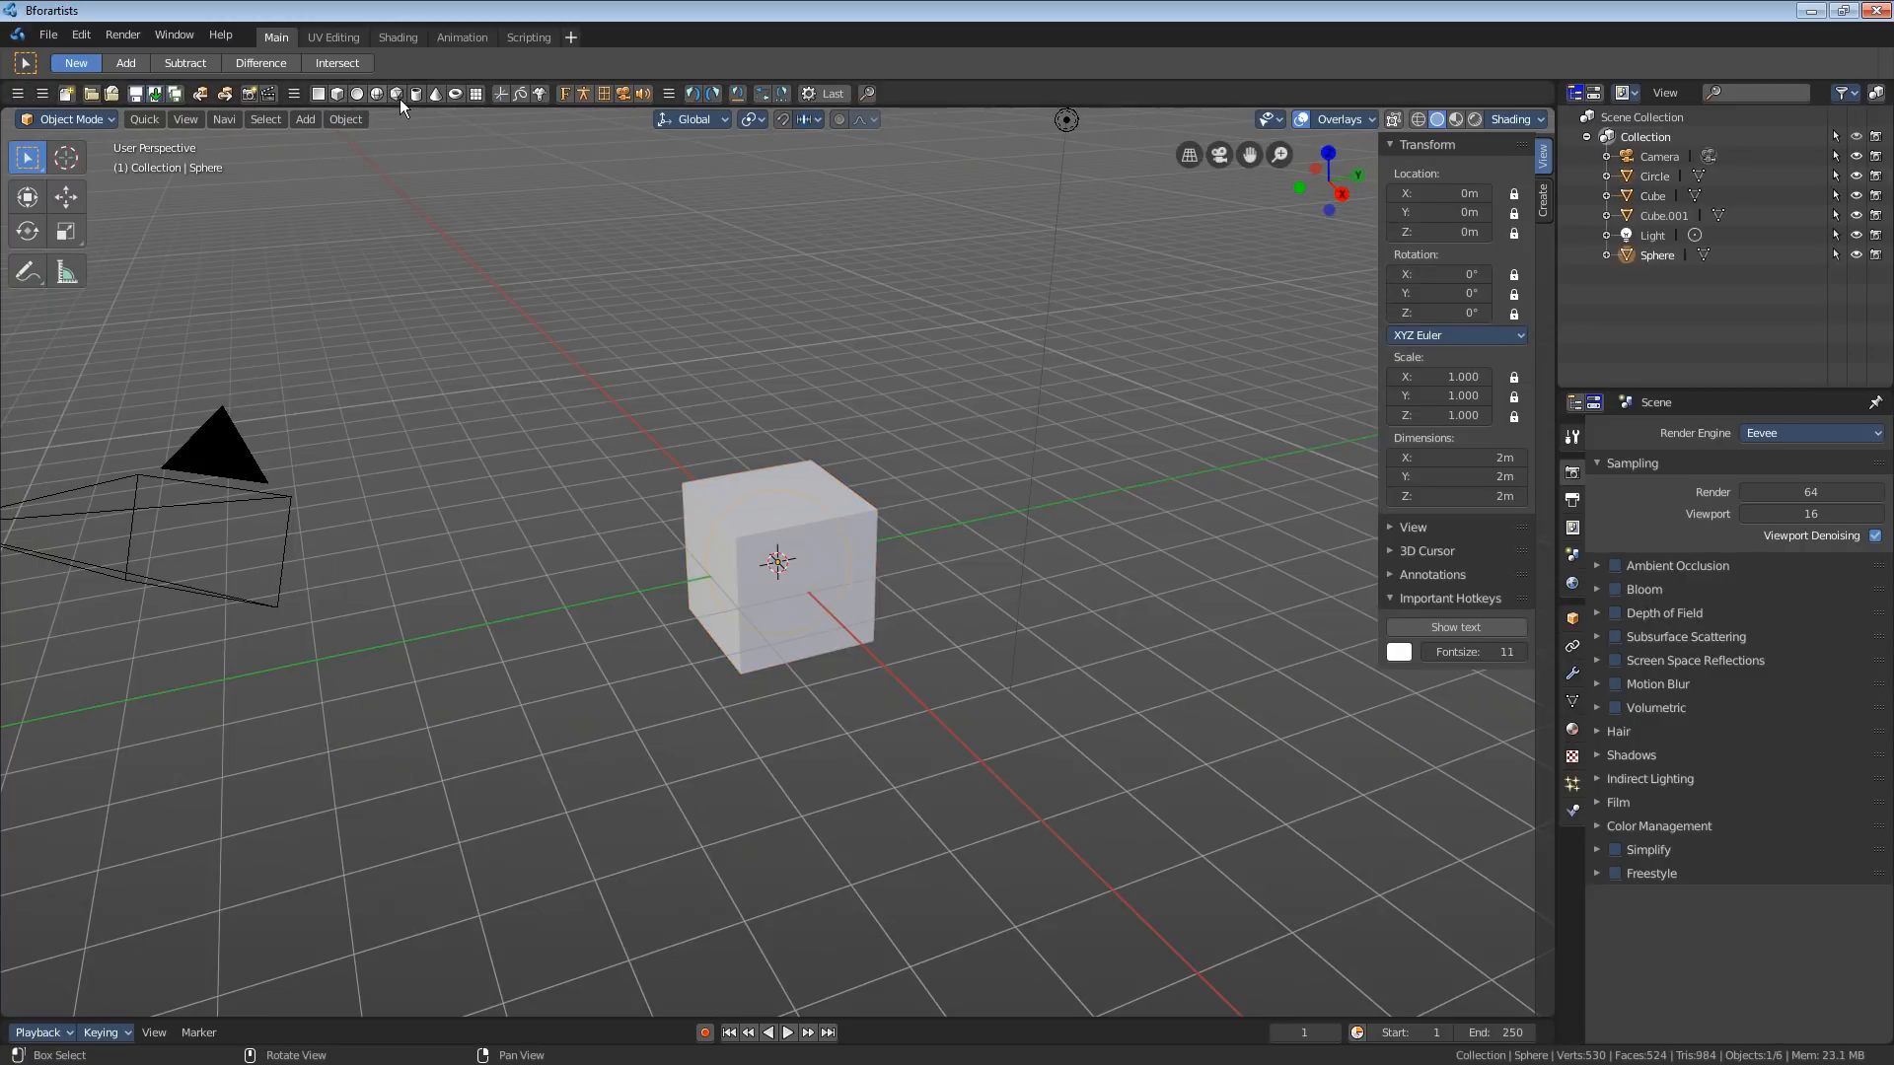
{"action": "left_click", "coordinate": [305, 119]}
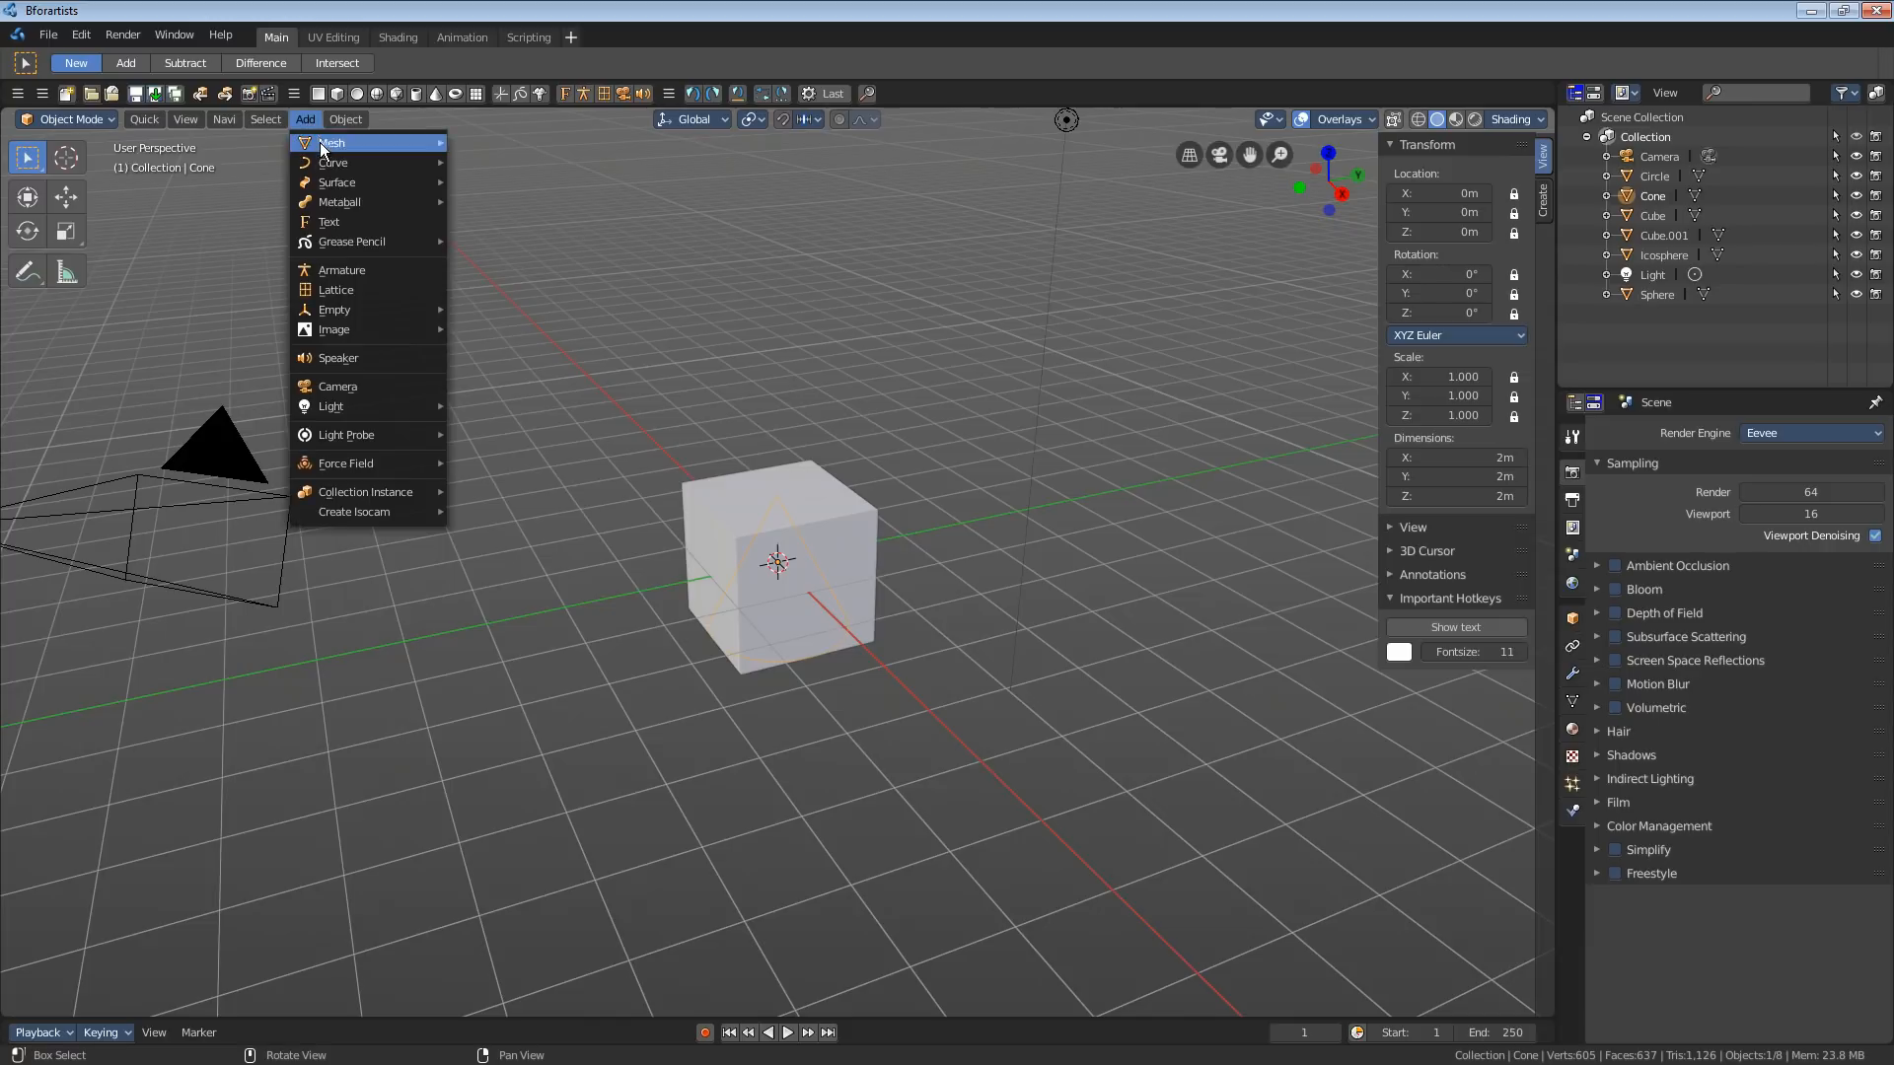
{"action": "mouse_move", "coordinate": [333, 142]}
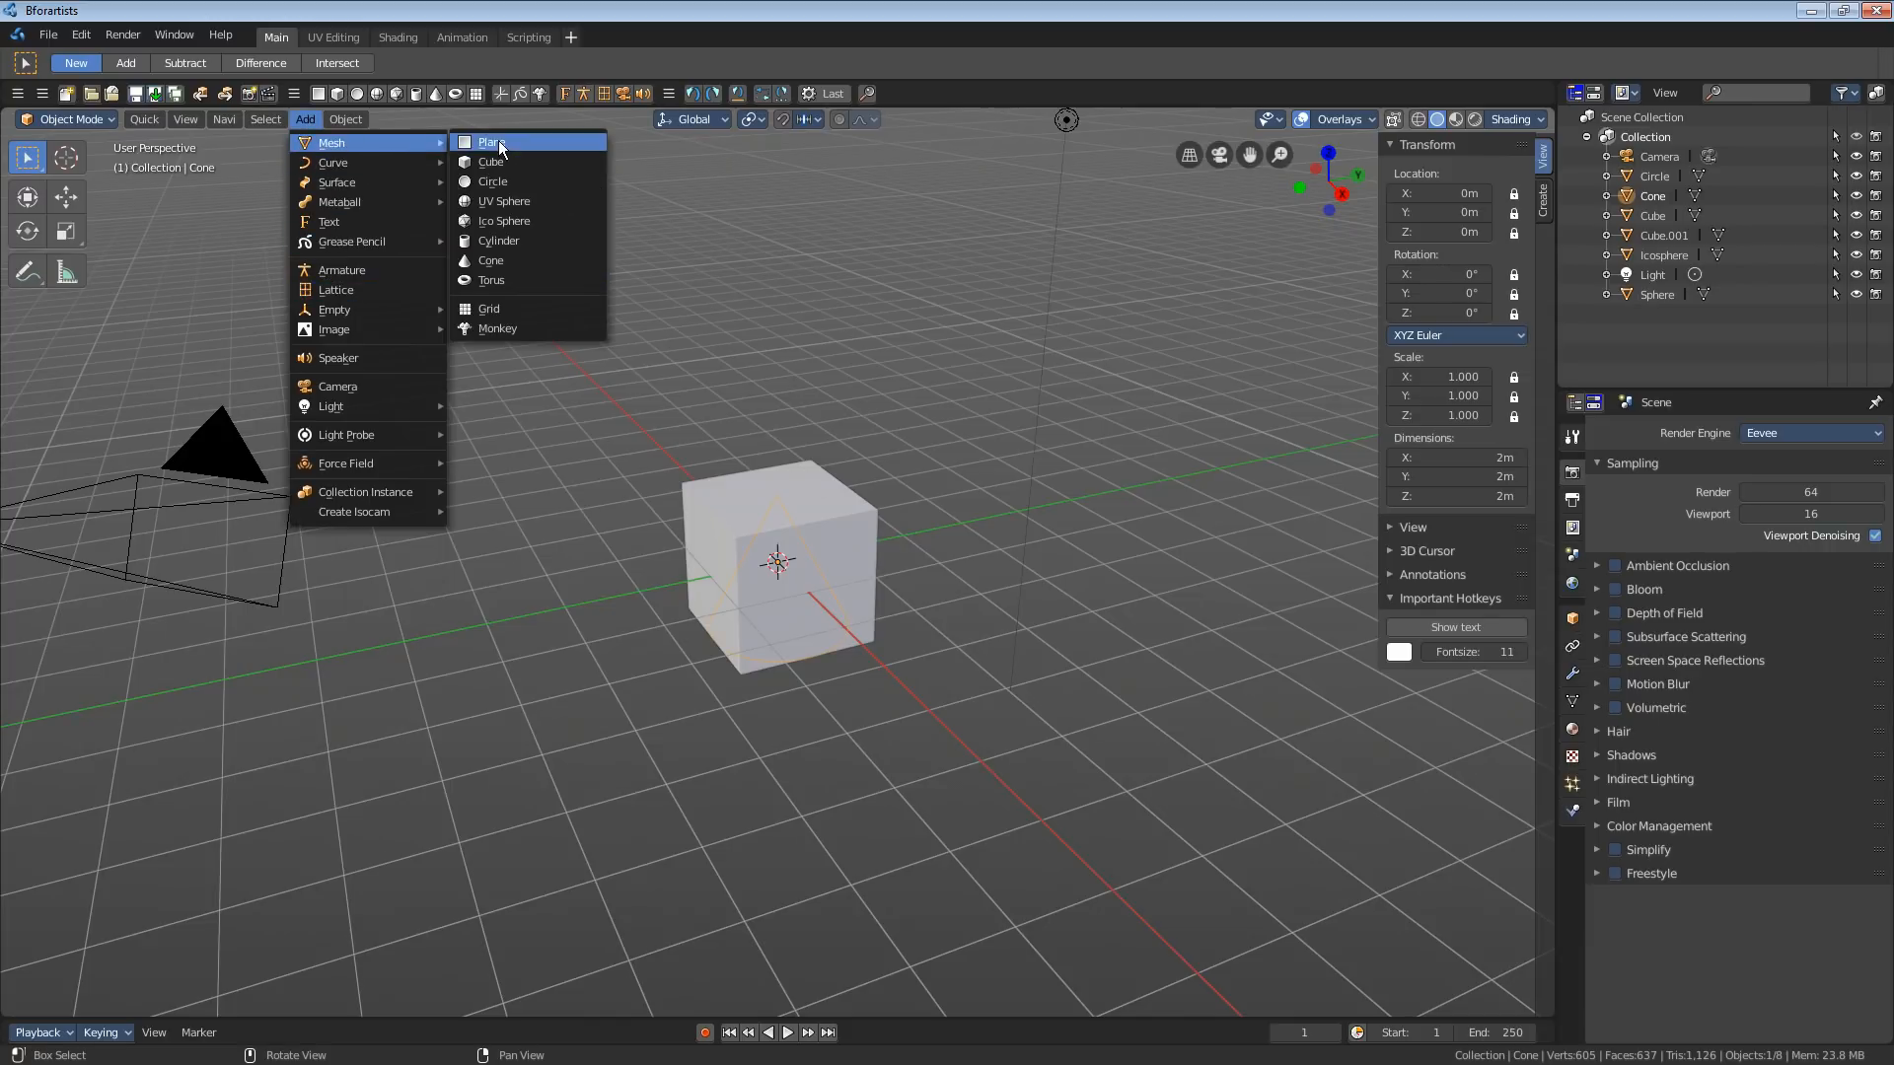
{"action": "mouse_move", "coordinate": [406, 249]}
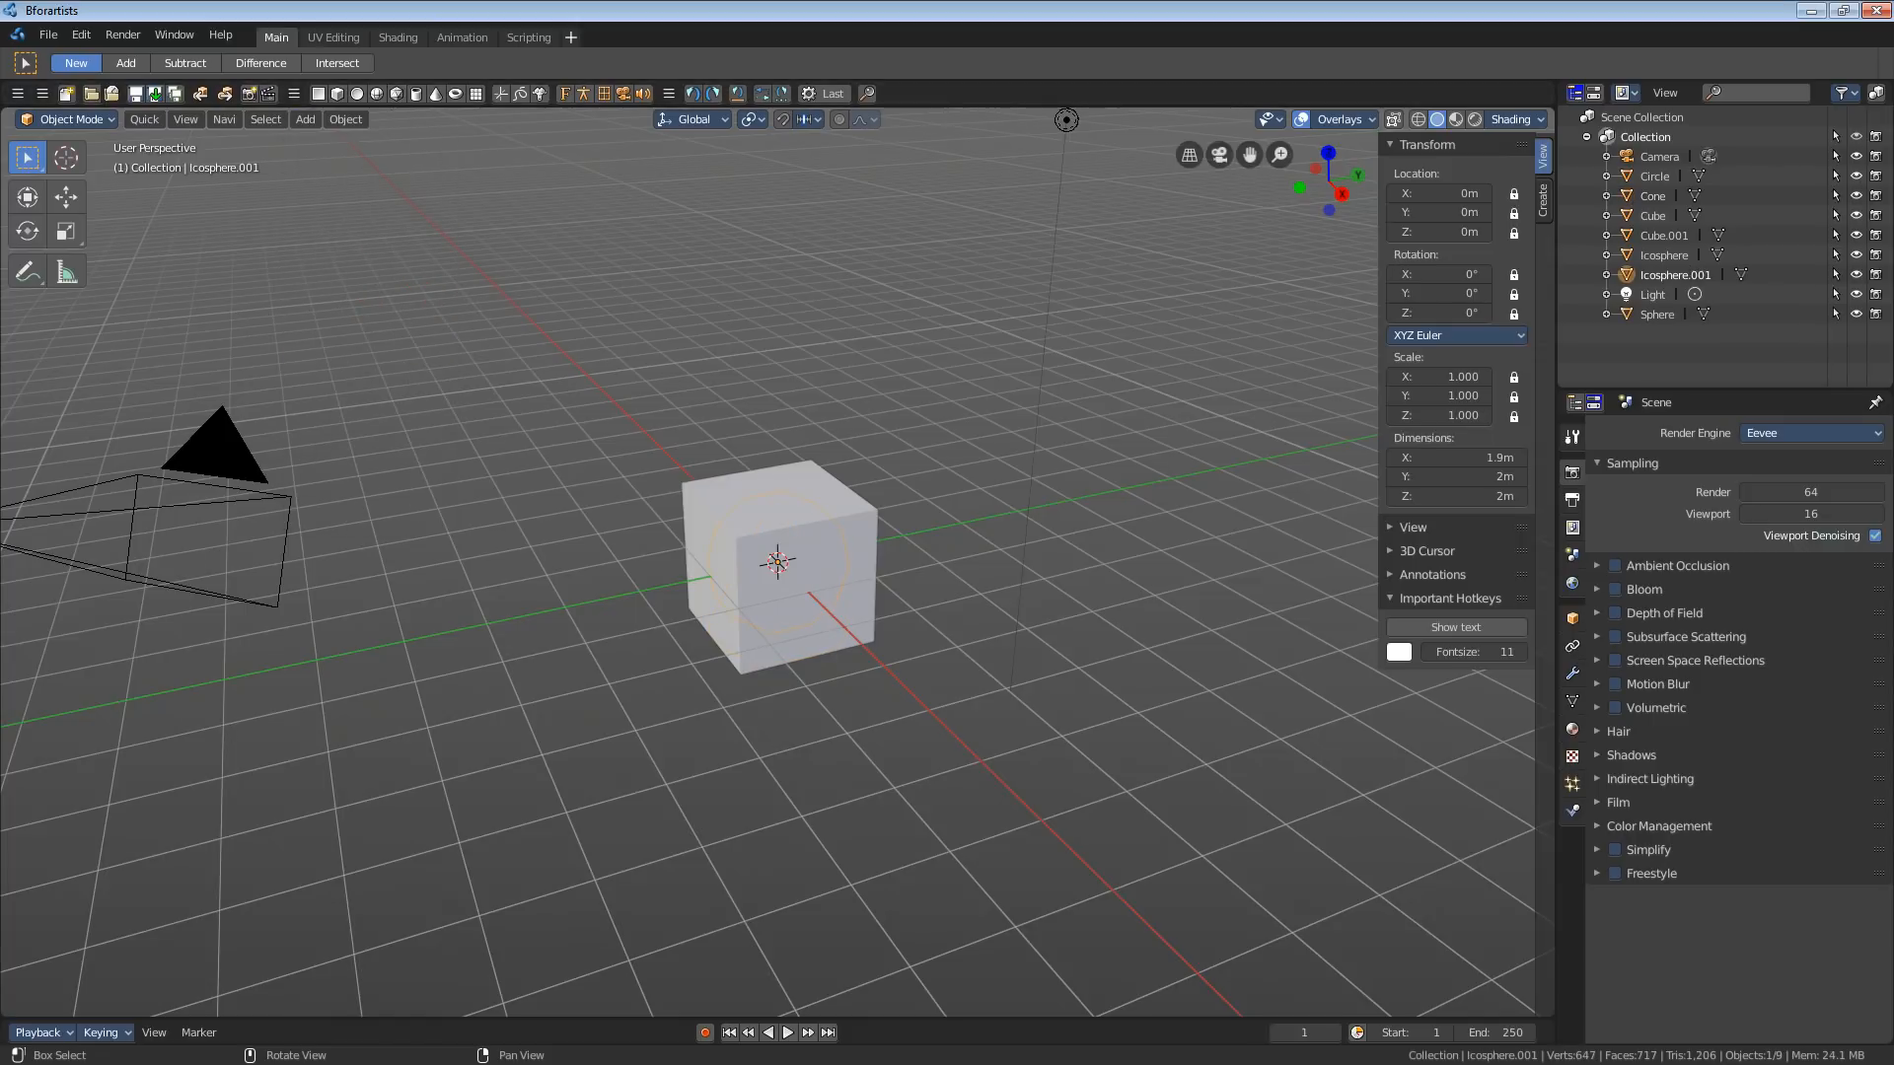
- View the Blender cube's Object Context Menu, then put the cube into mesh editing and show UV options
{"action": "left_click_drag", "start_coordinate": [780, 568], "coordinate": [822, 580]}
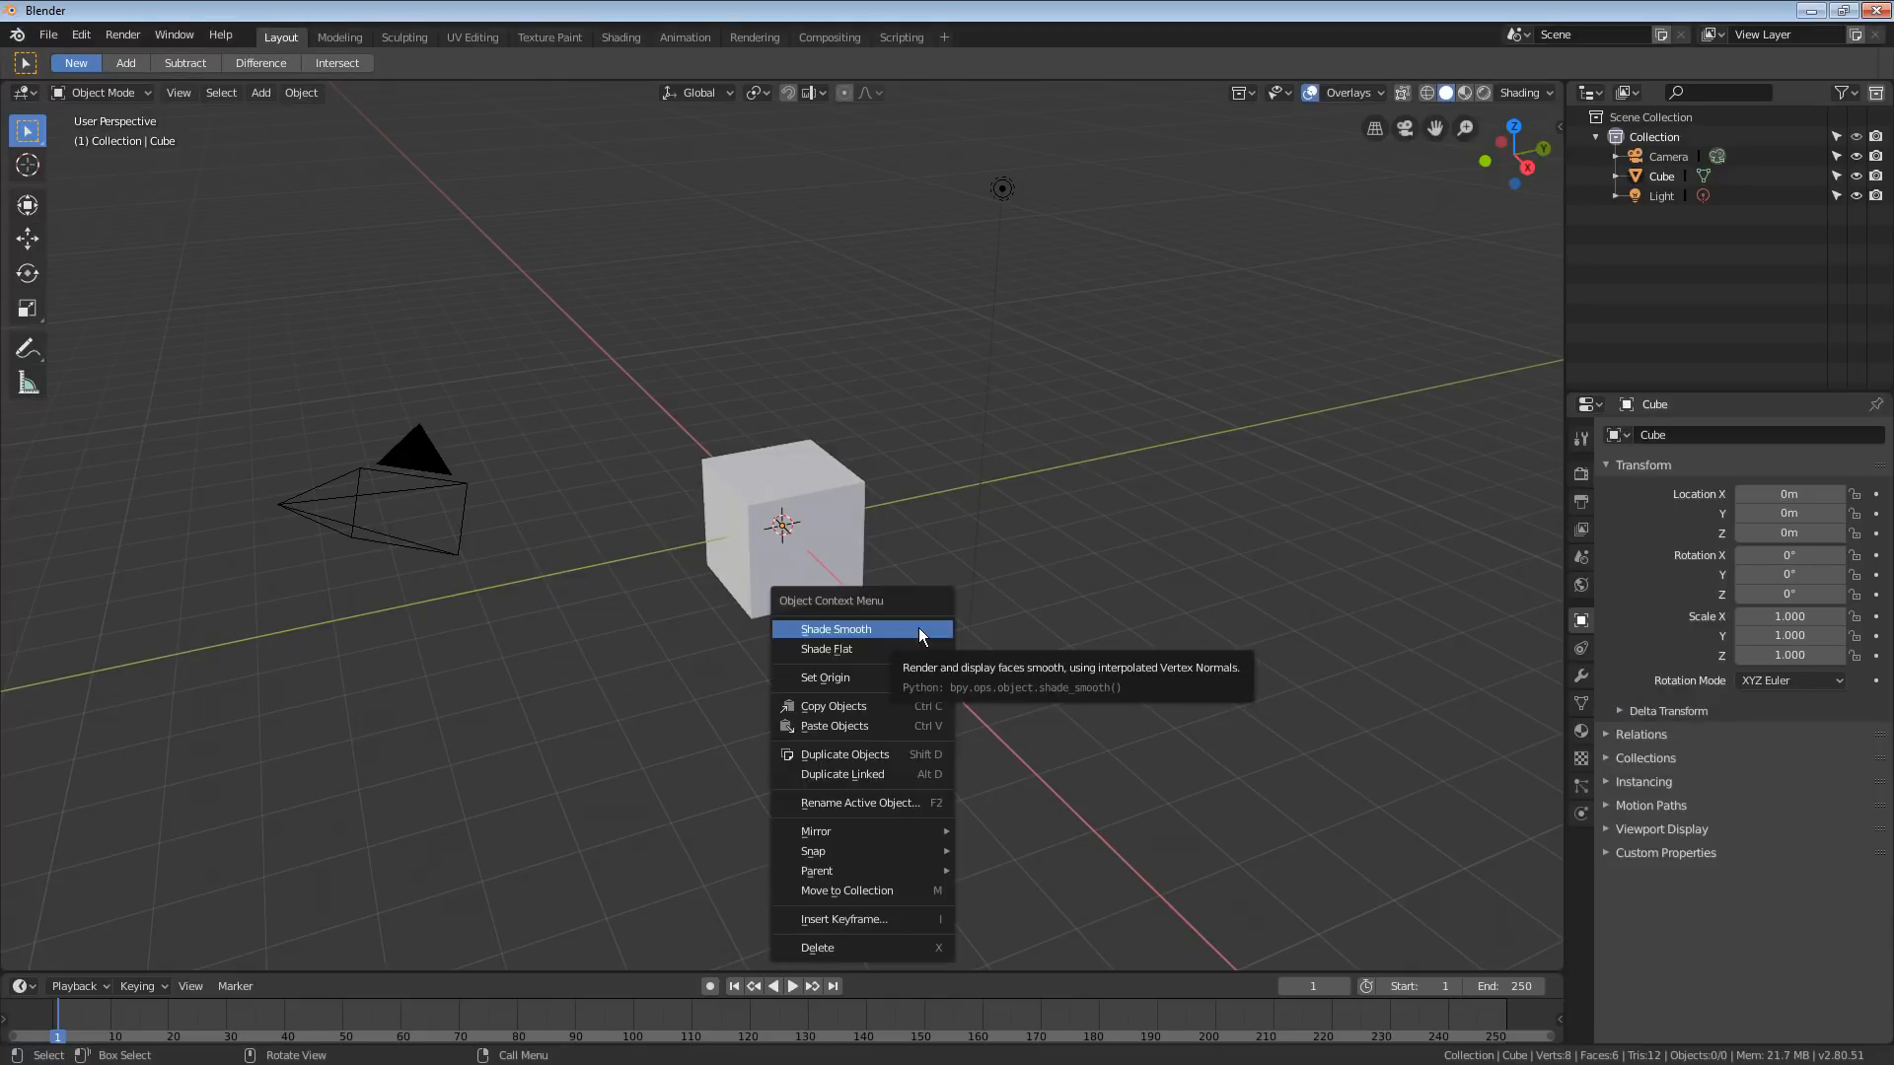
{"action": "mouse_move", "coordinate": [856, 999]}
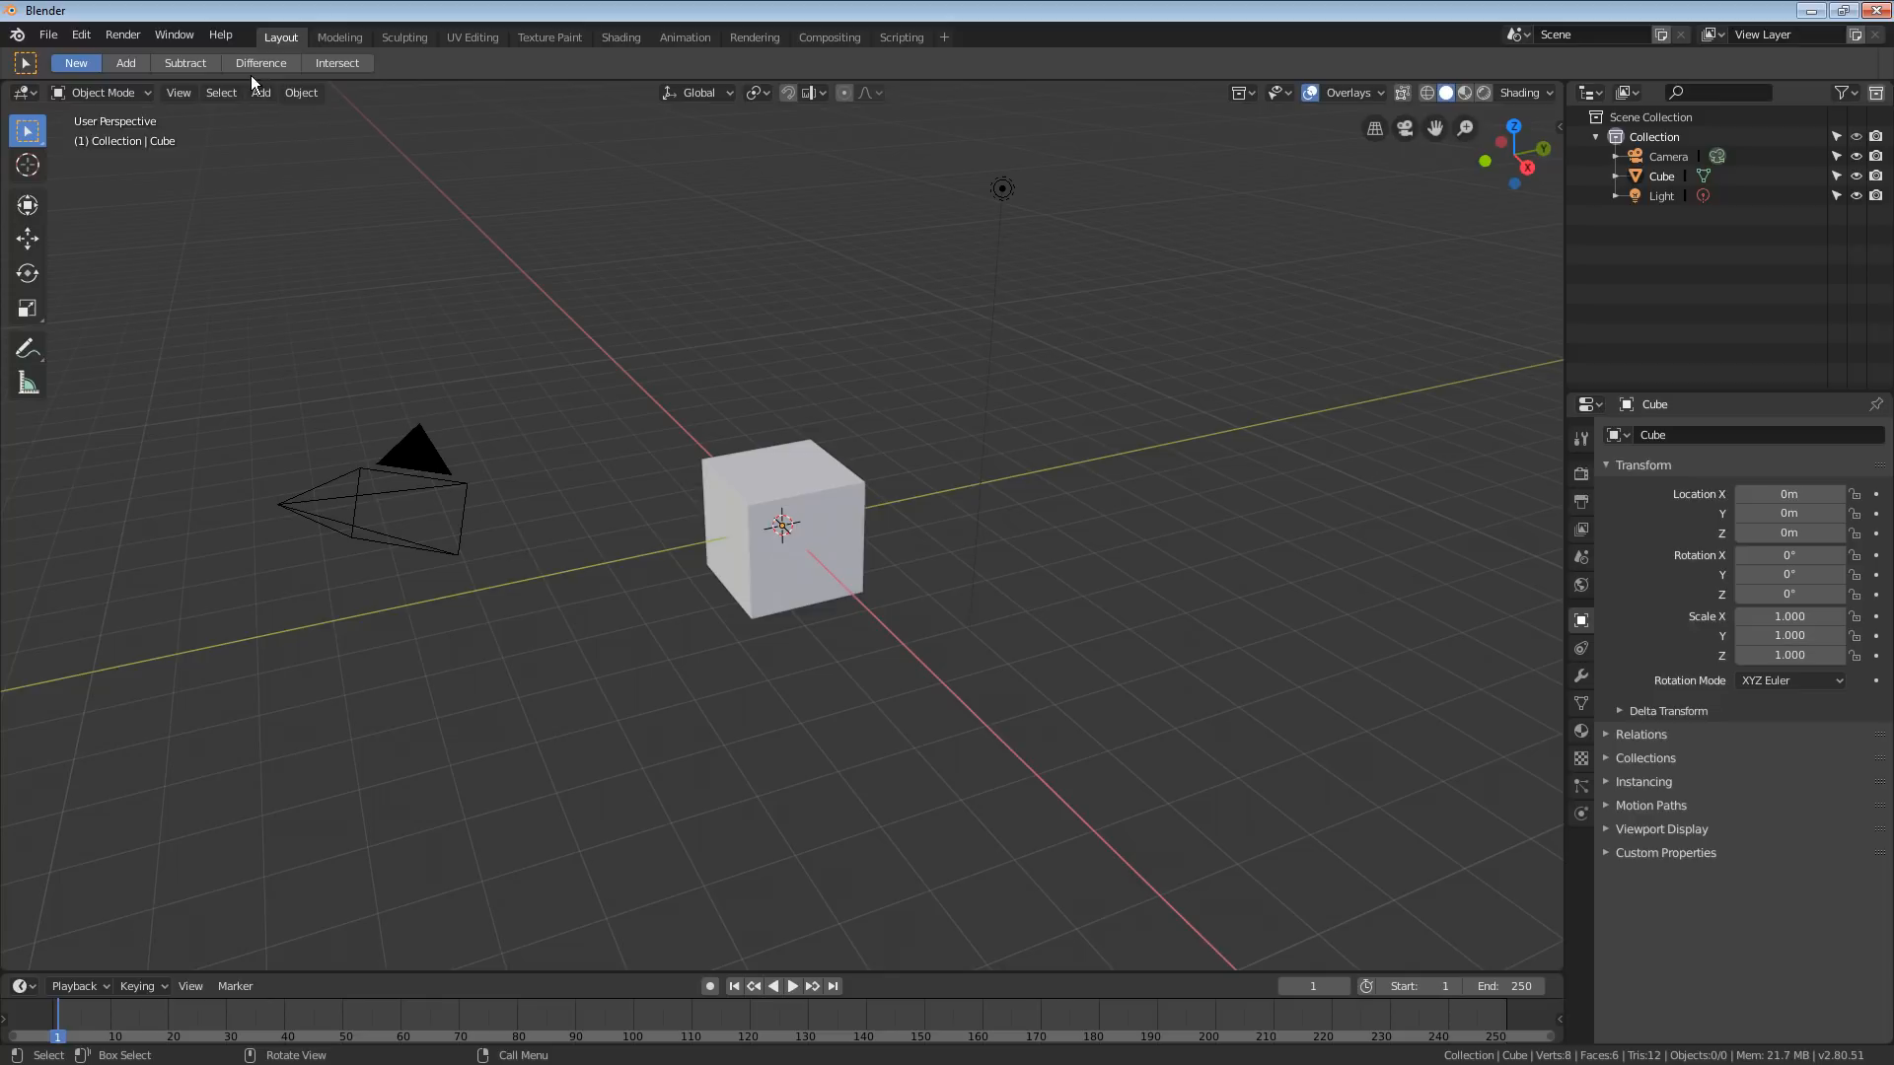
{"action": "left_click", "coordinate": [259, 92]}
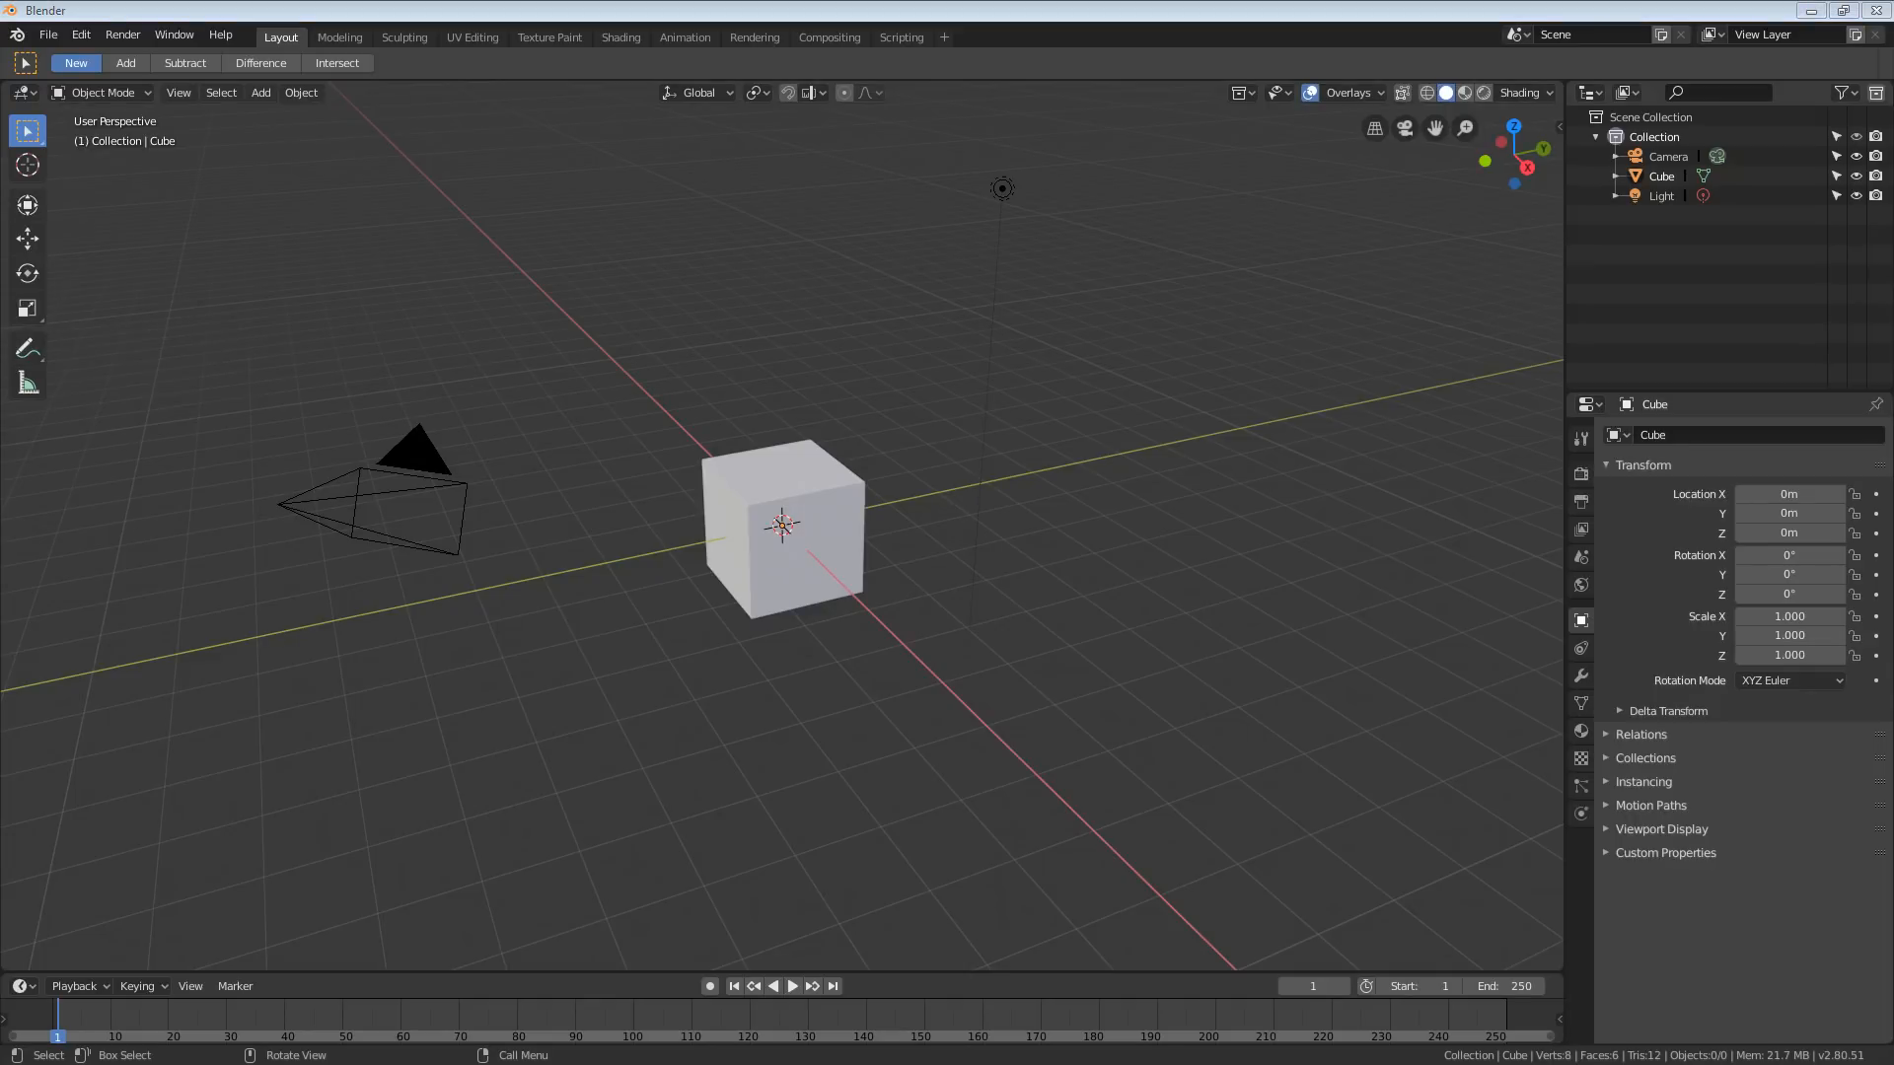
{"action": "right_click", "coordinate": [783, 535]}
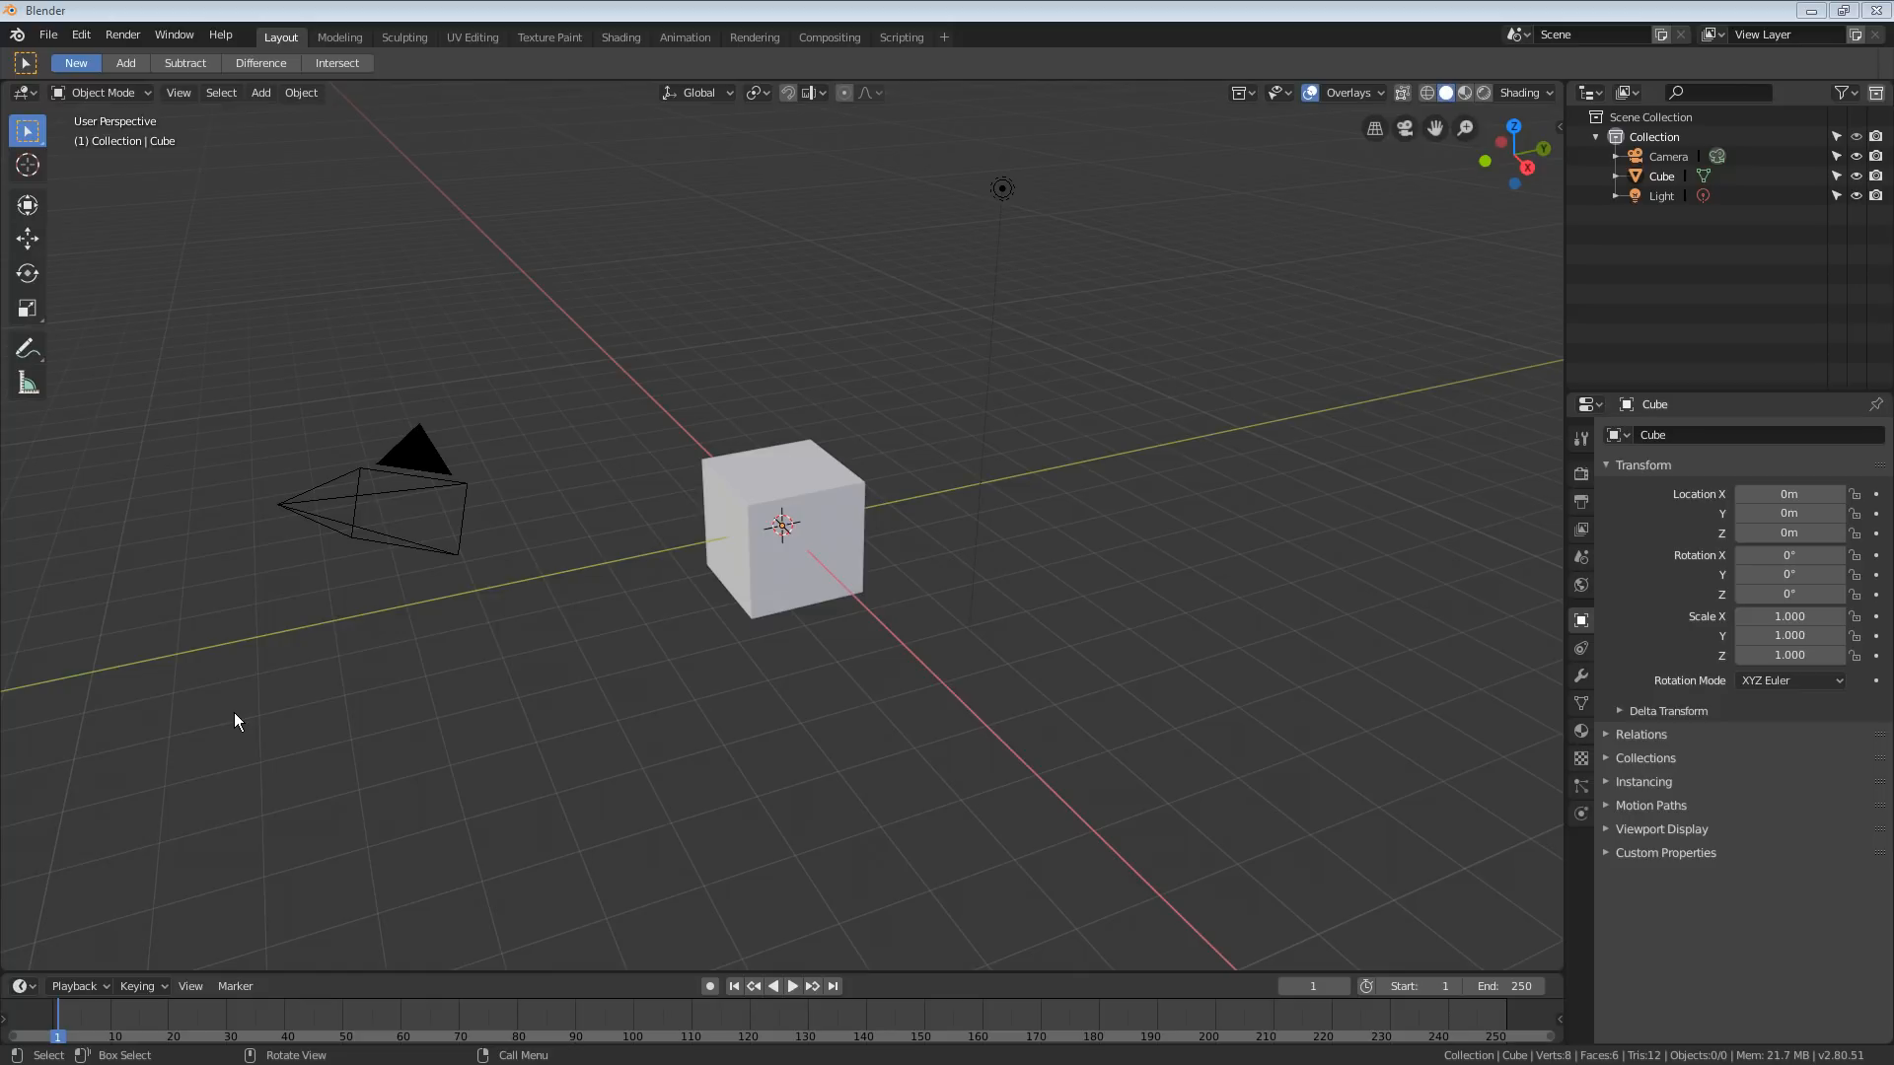
{"action": "left_click", "coordinate": [102, 91]}
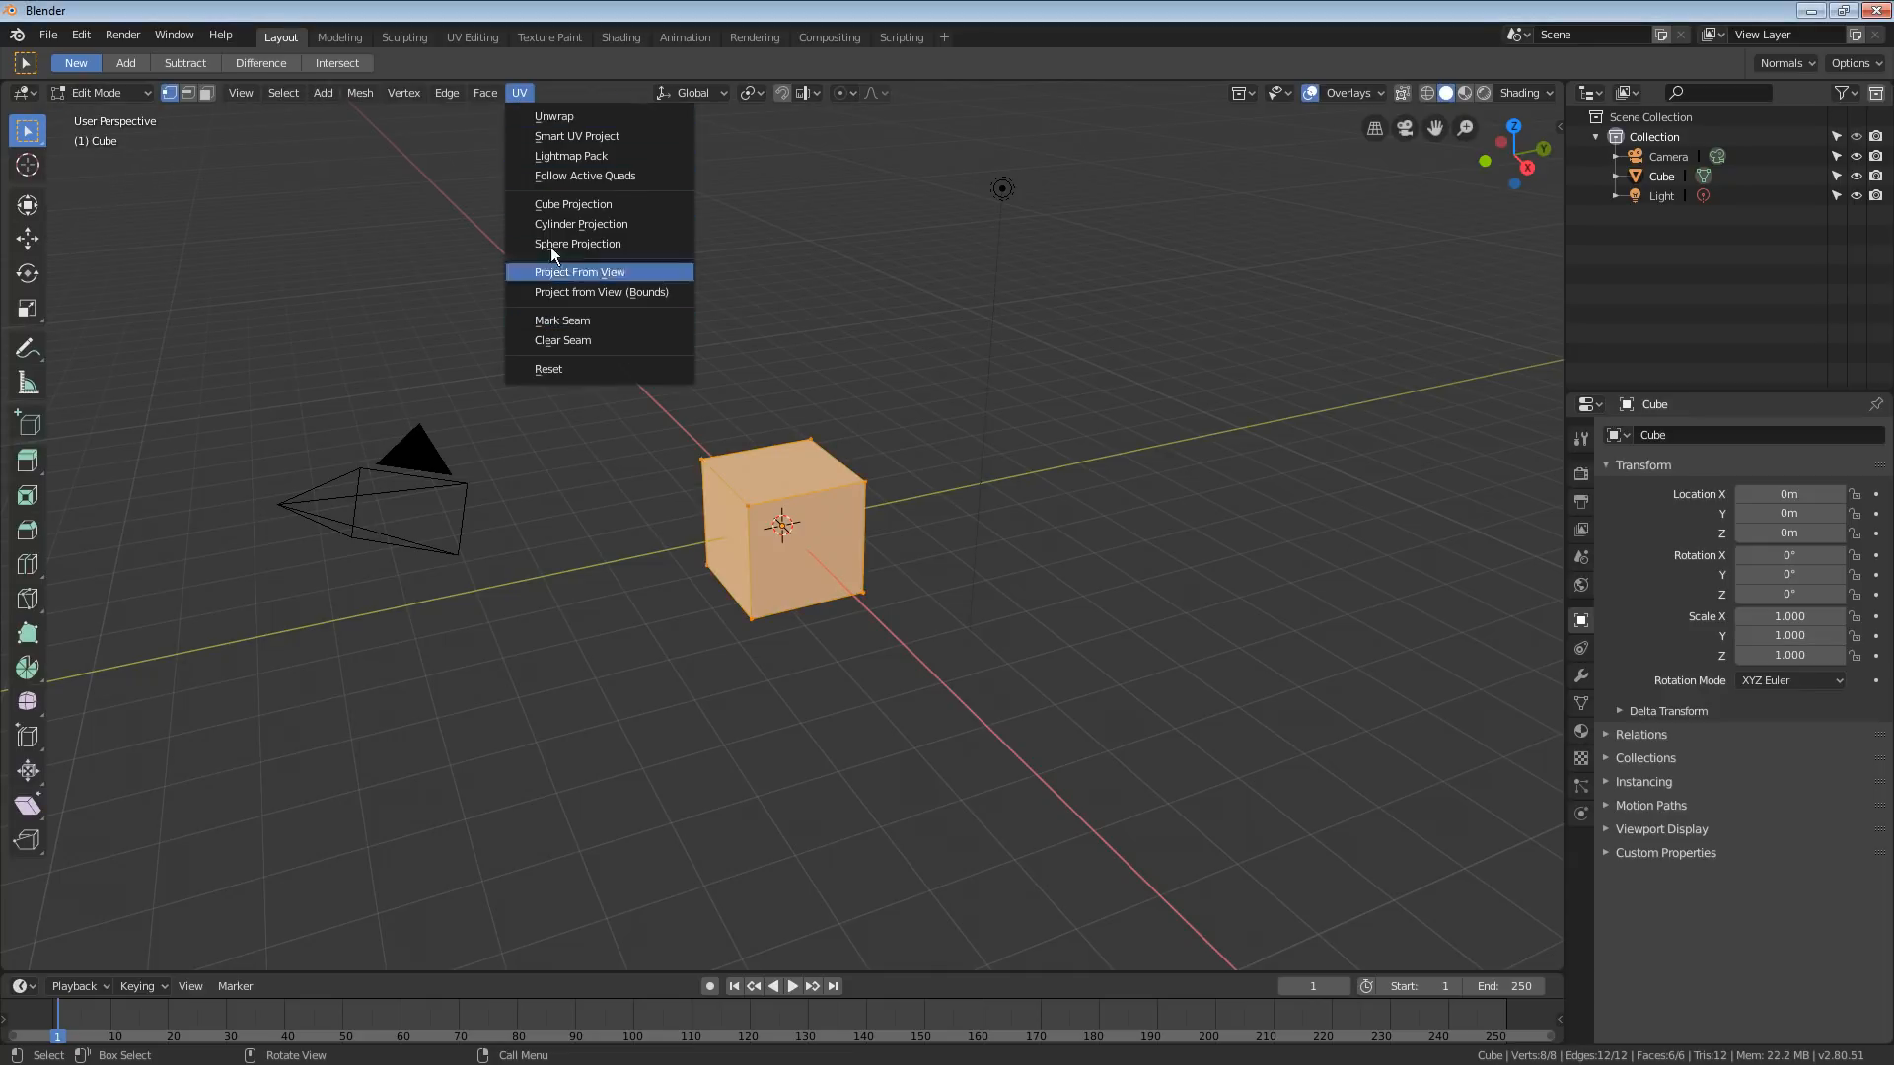
- Return to Bforartists, where the second icosphere is in mesh editing with its faces shown
{"action": "left_click", "coordinate": [447, 91]}
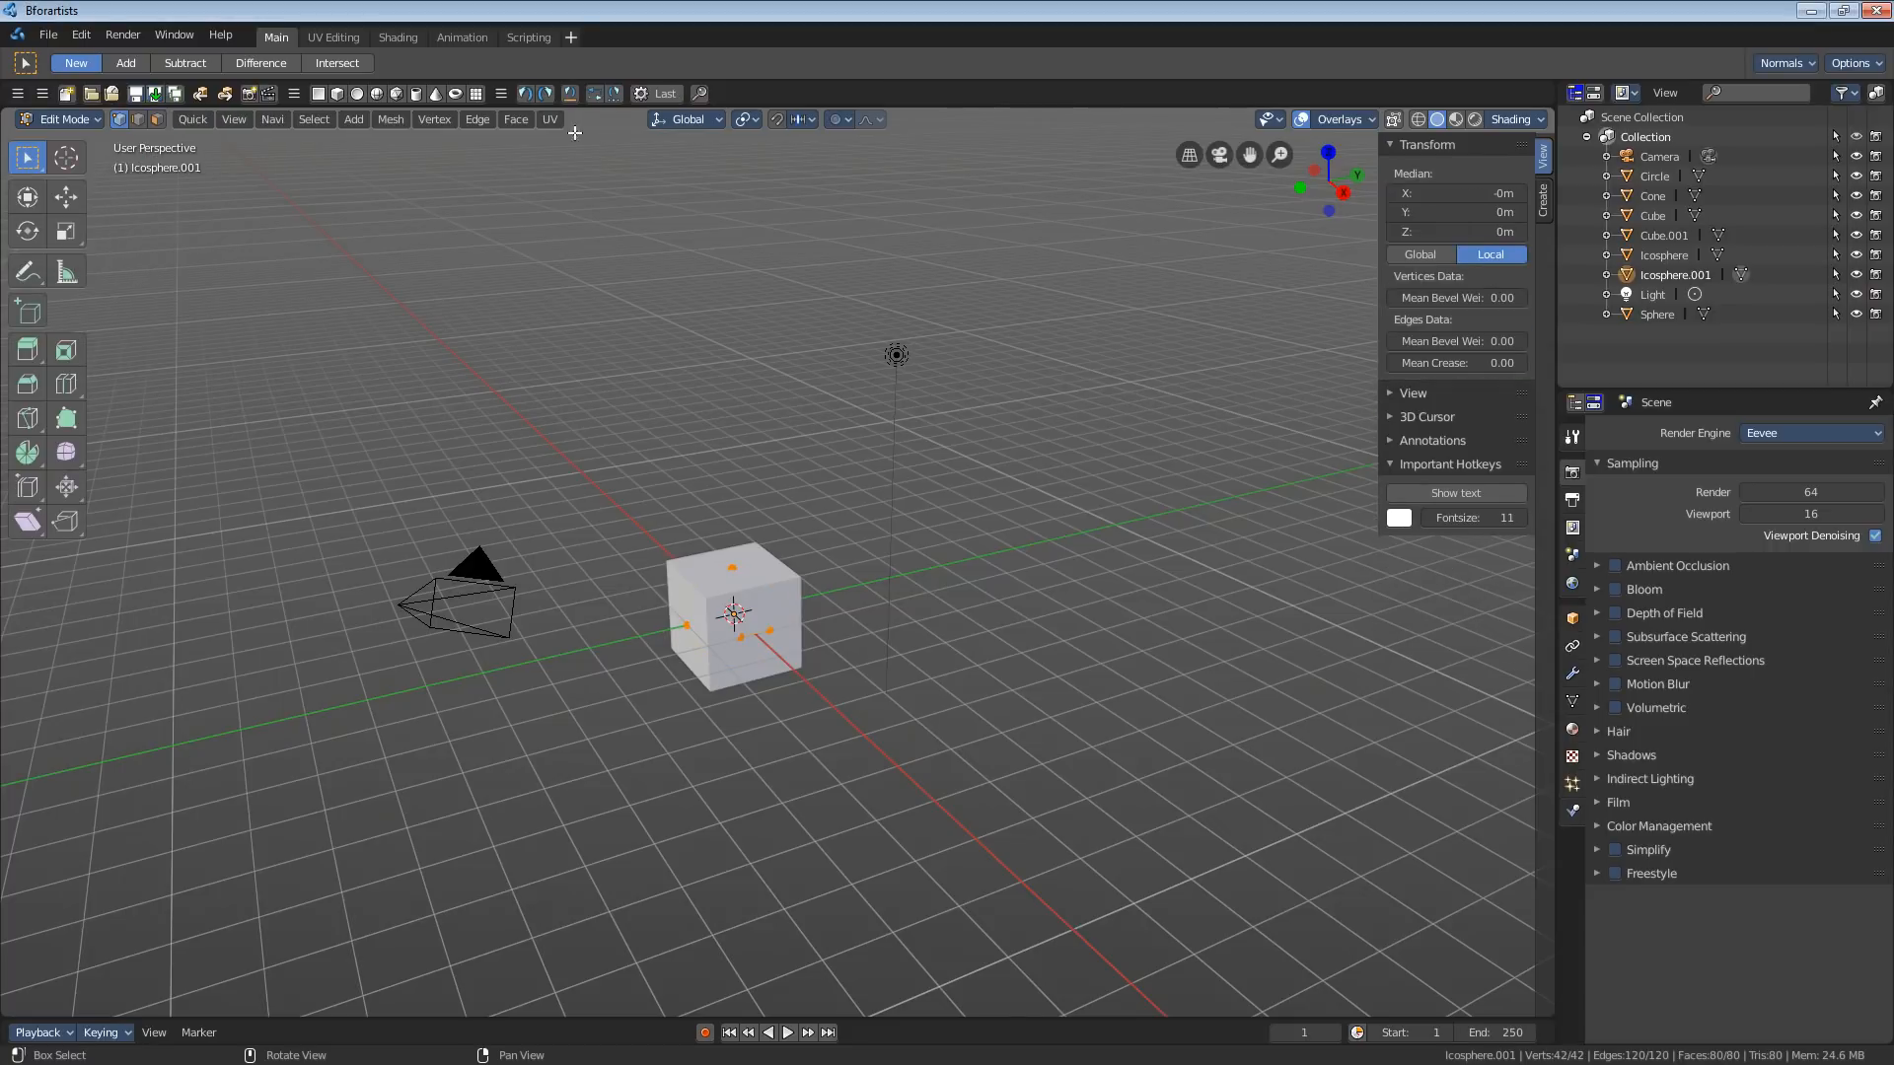
- Review the UV and Edge menus in Edit Mode without applying anything
{"action": "left_click", "coordinate": [549, 118]}
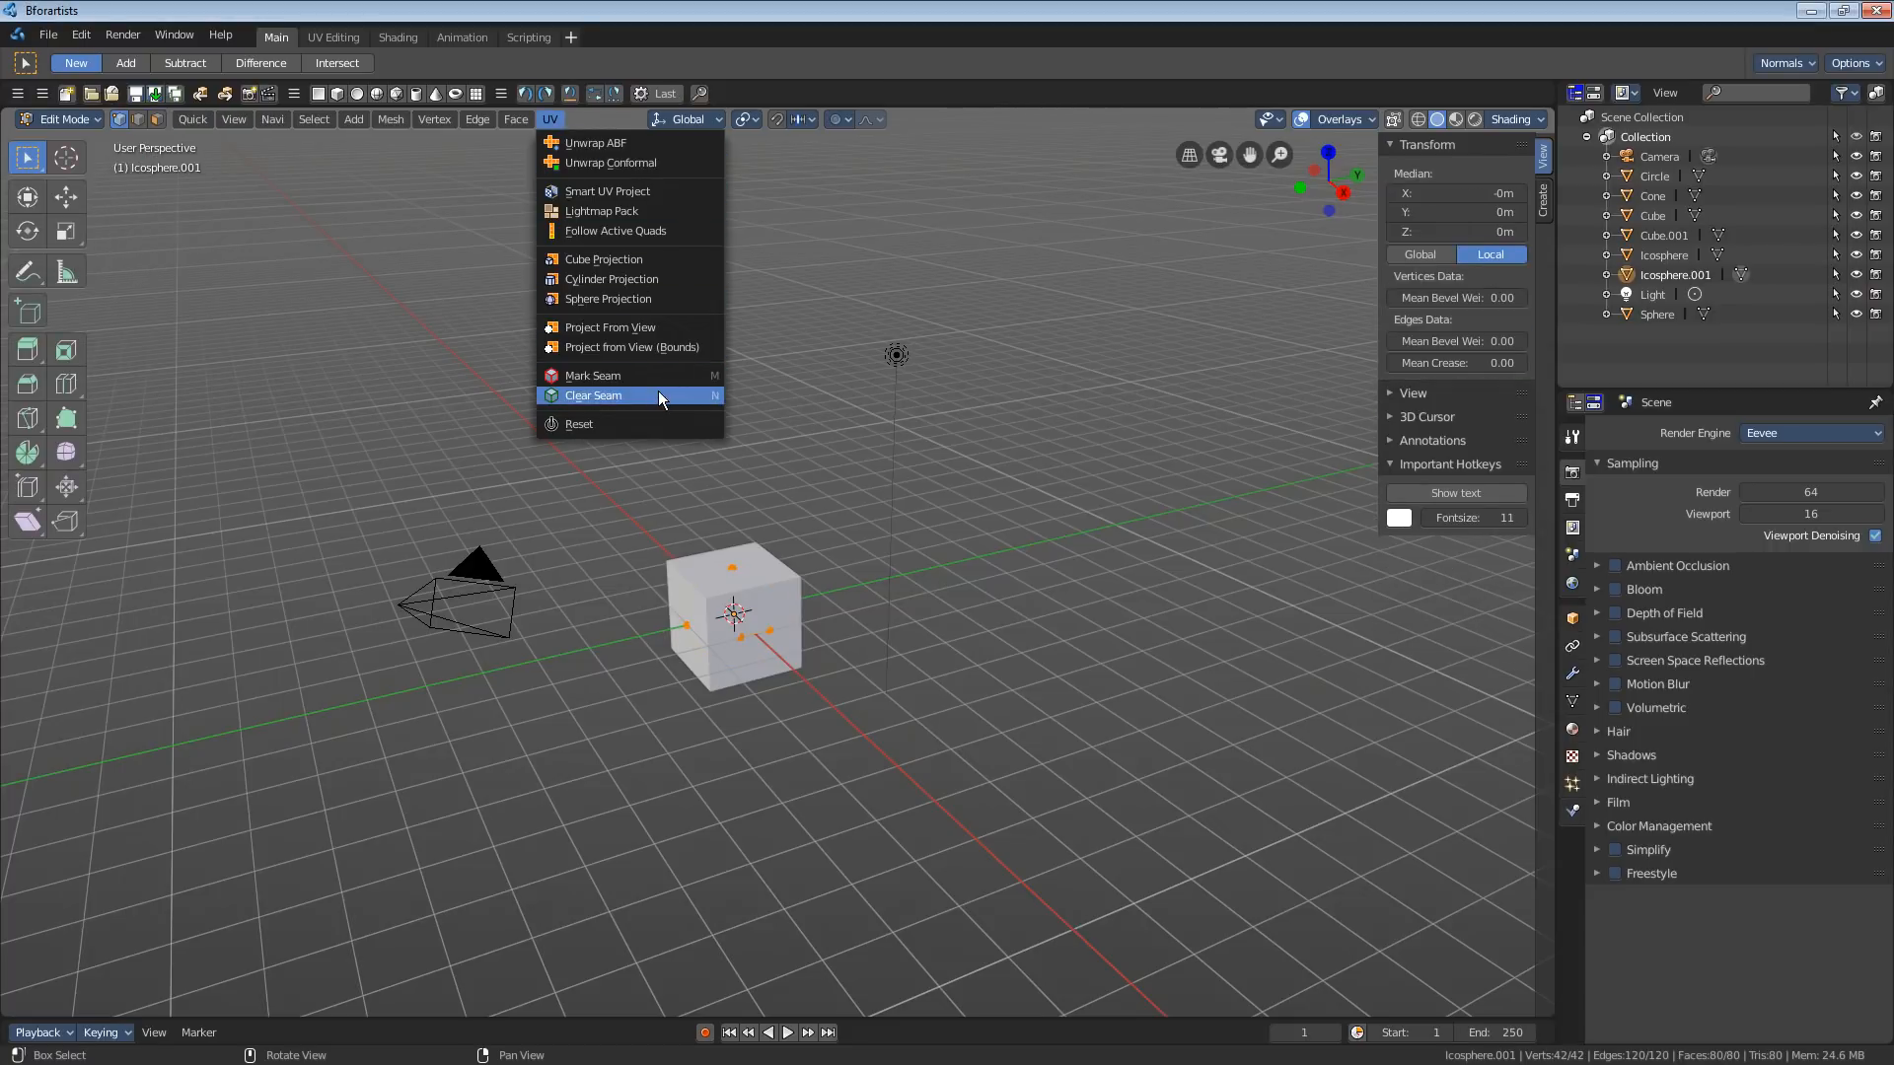
{"action": "left_click", "coordinate": [477, 118]}
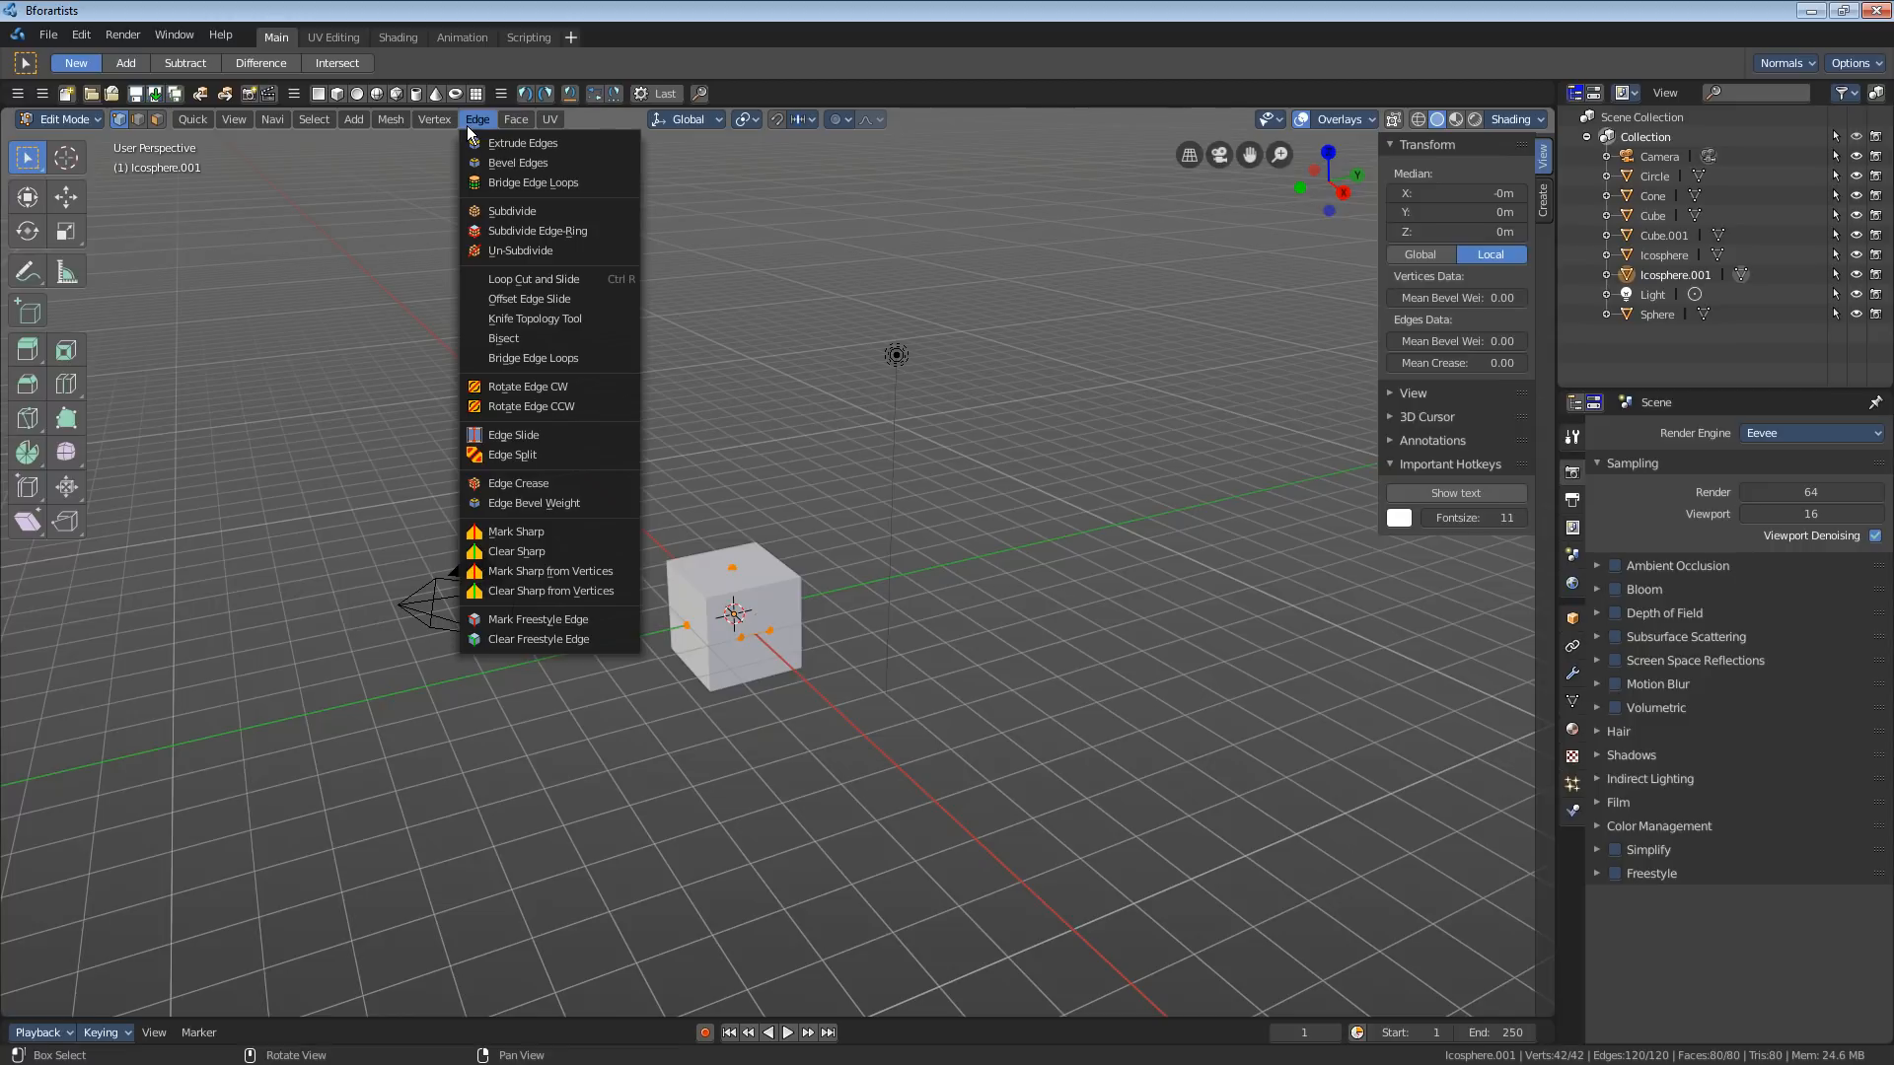
{"action": "mouse_move", "coordinate": [549, 570]}
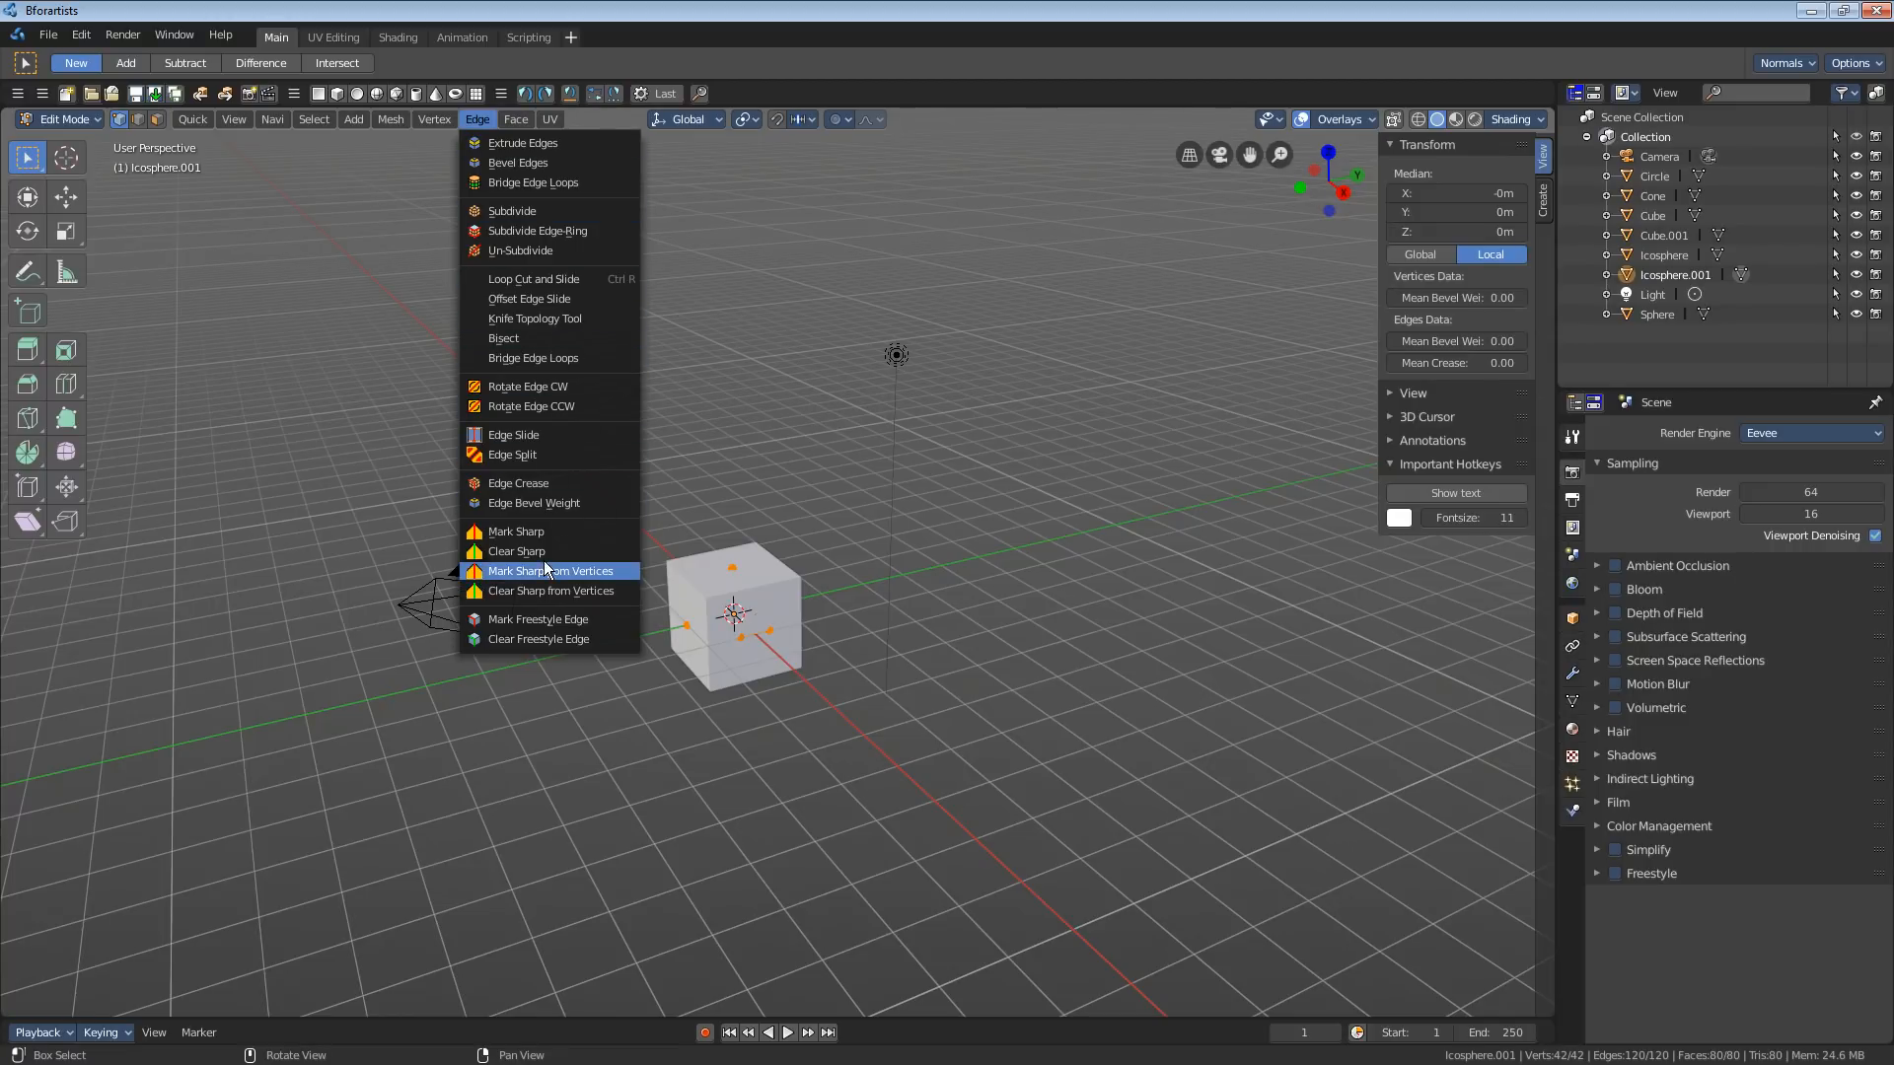
{"action": "left_click", "coordinate": [549, 570]}
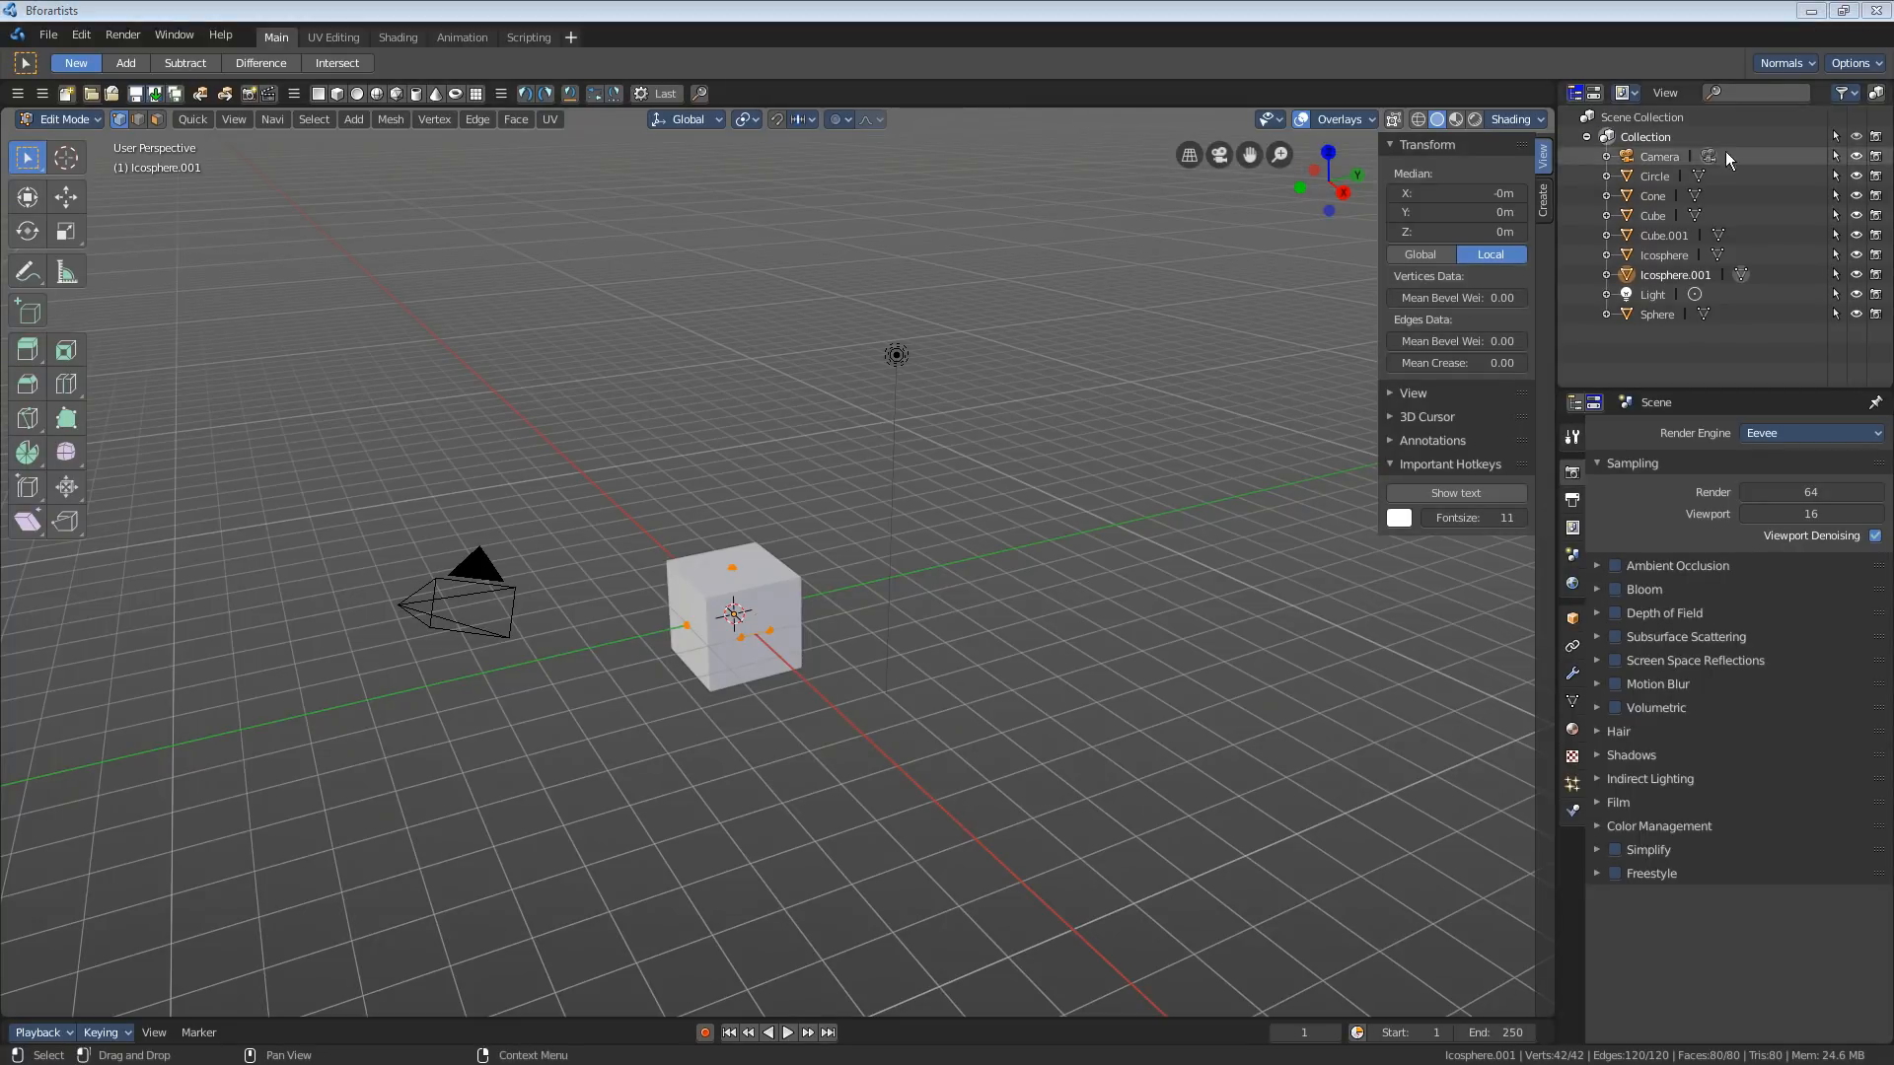
- Add an empty Collection 2 in the Outliner and switch back to Blender
{"action": "left_click", "coordinate": [1665, 92]}
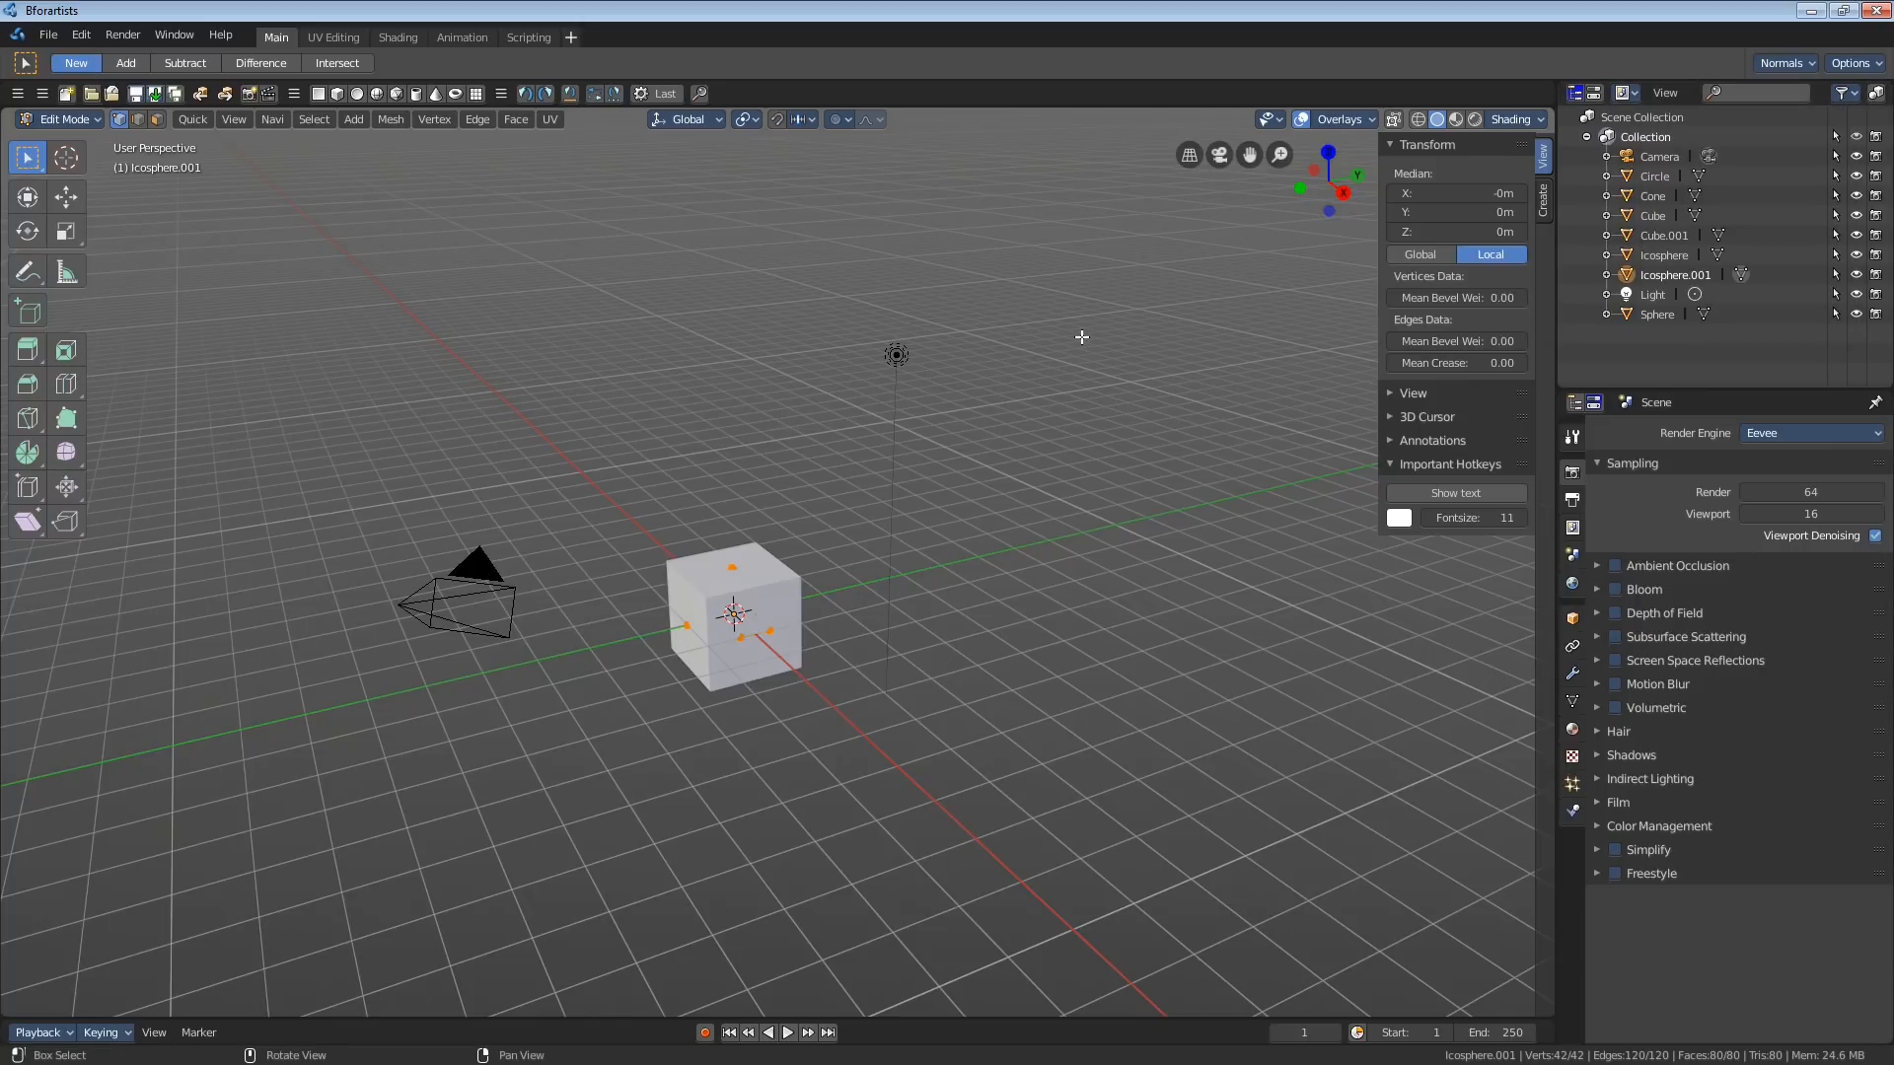
{"action": "left_click", "coordinate": [1876, 92]}
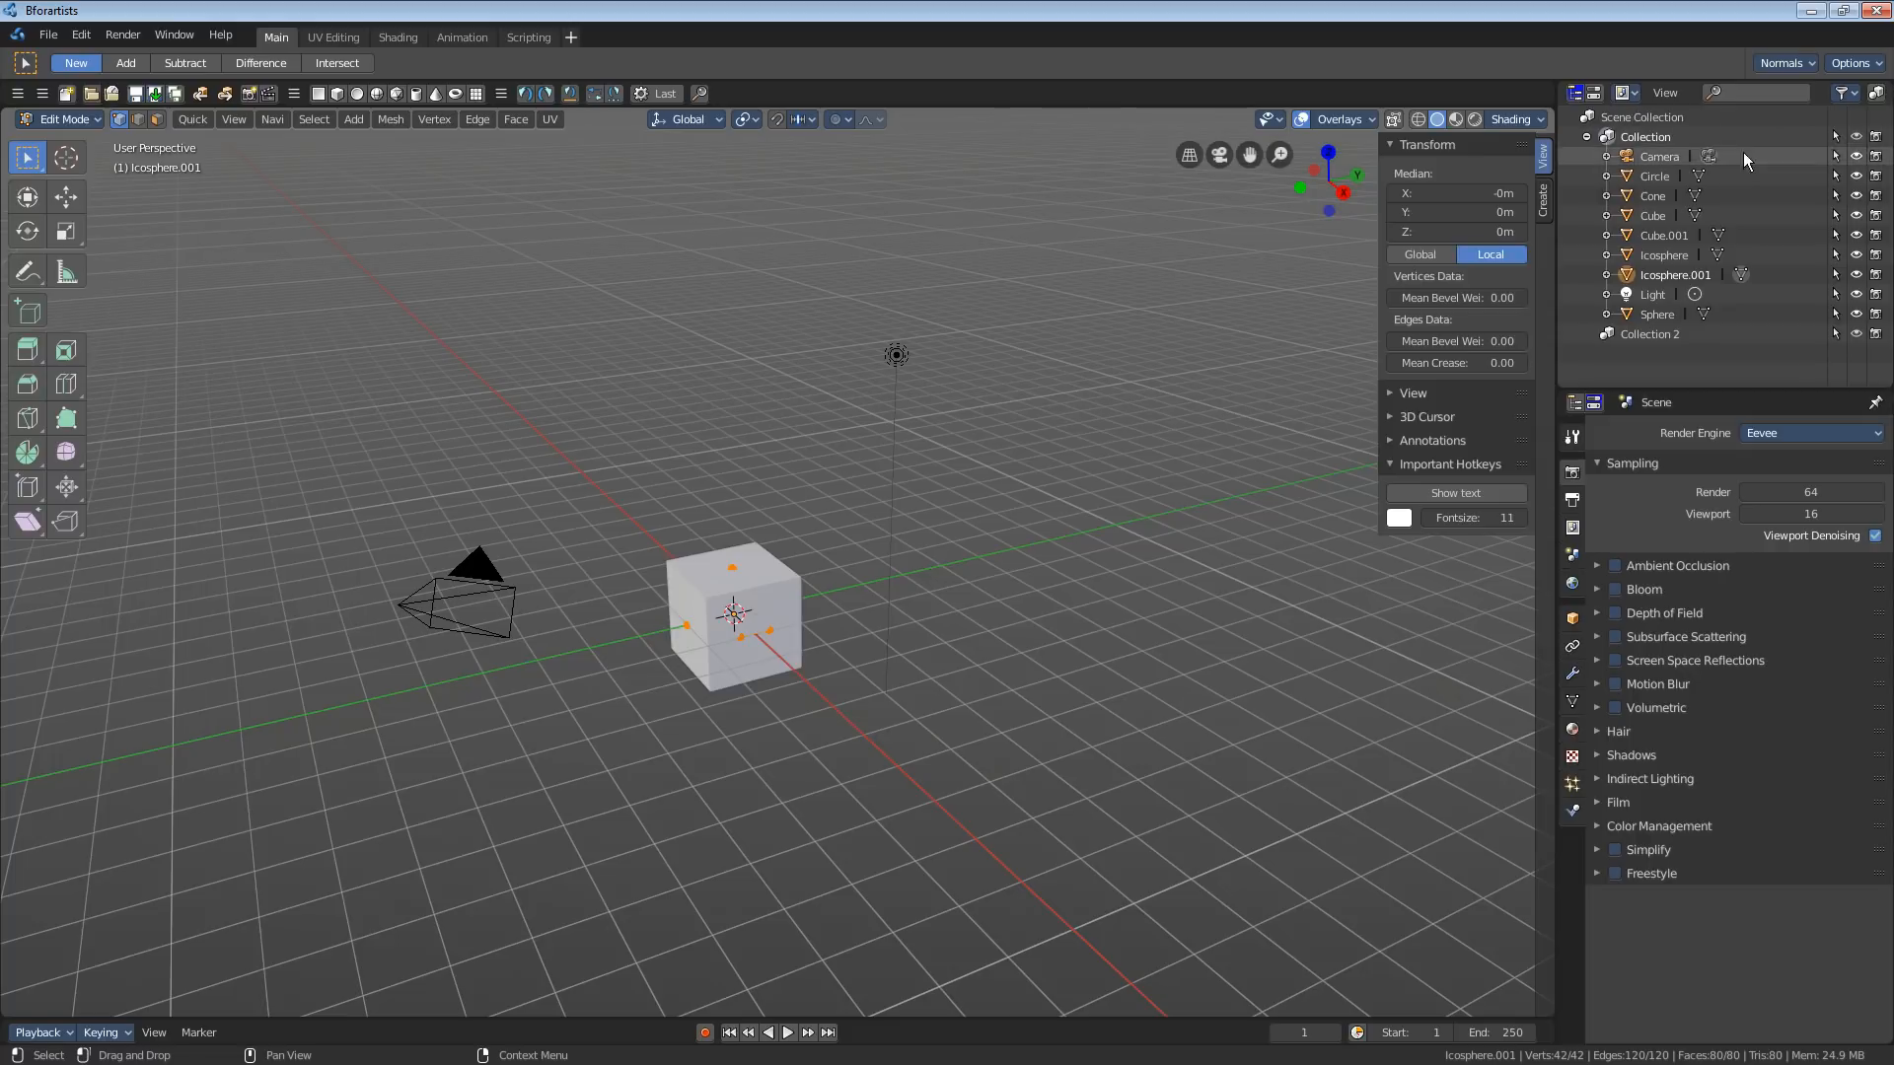
{"action": "left_click", "coordinate": [1878, 91]}
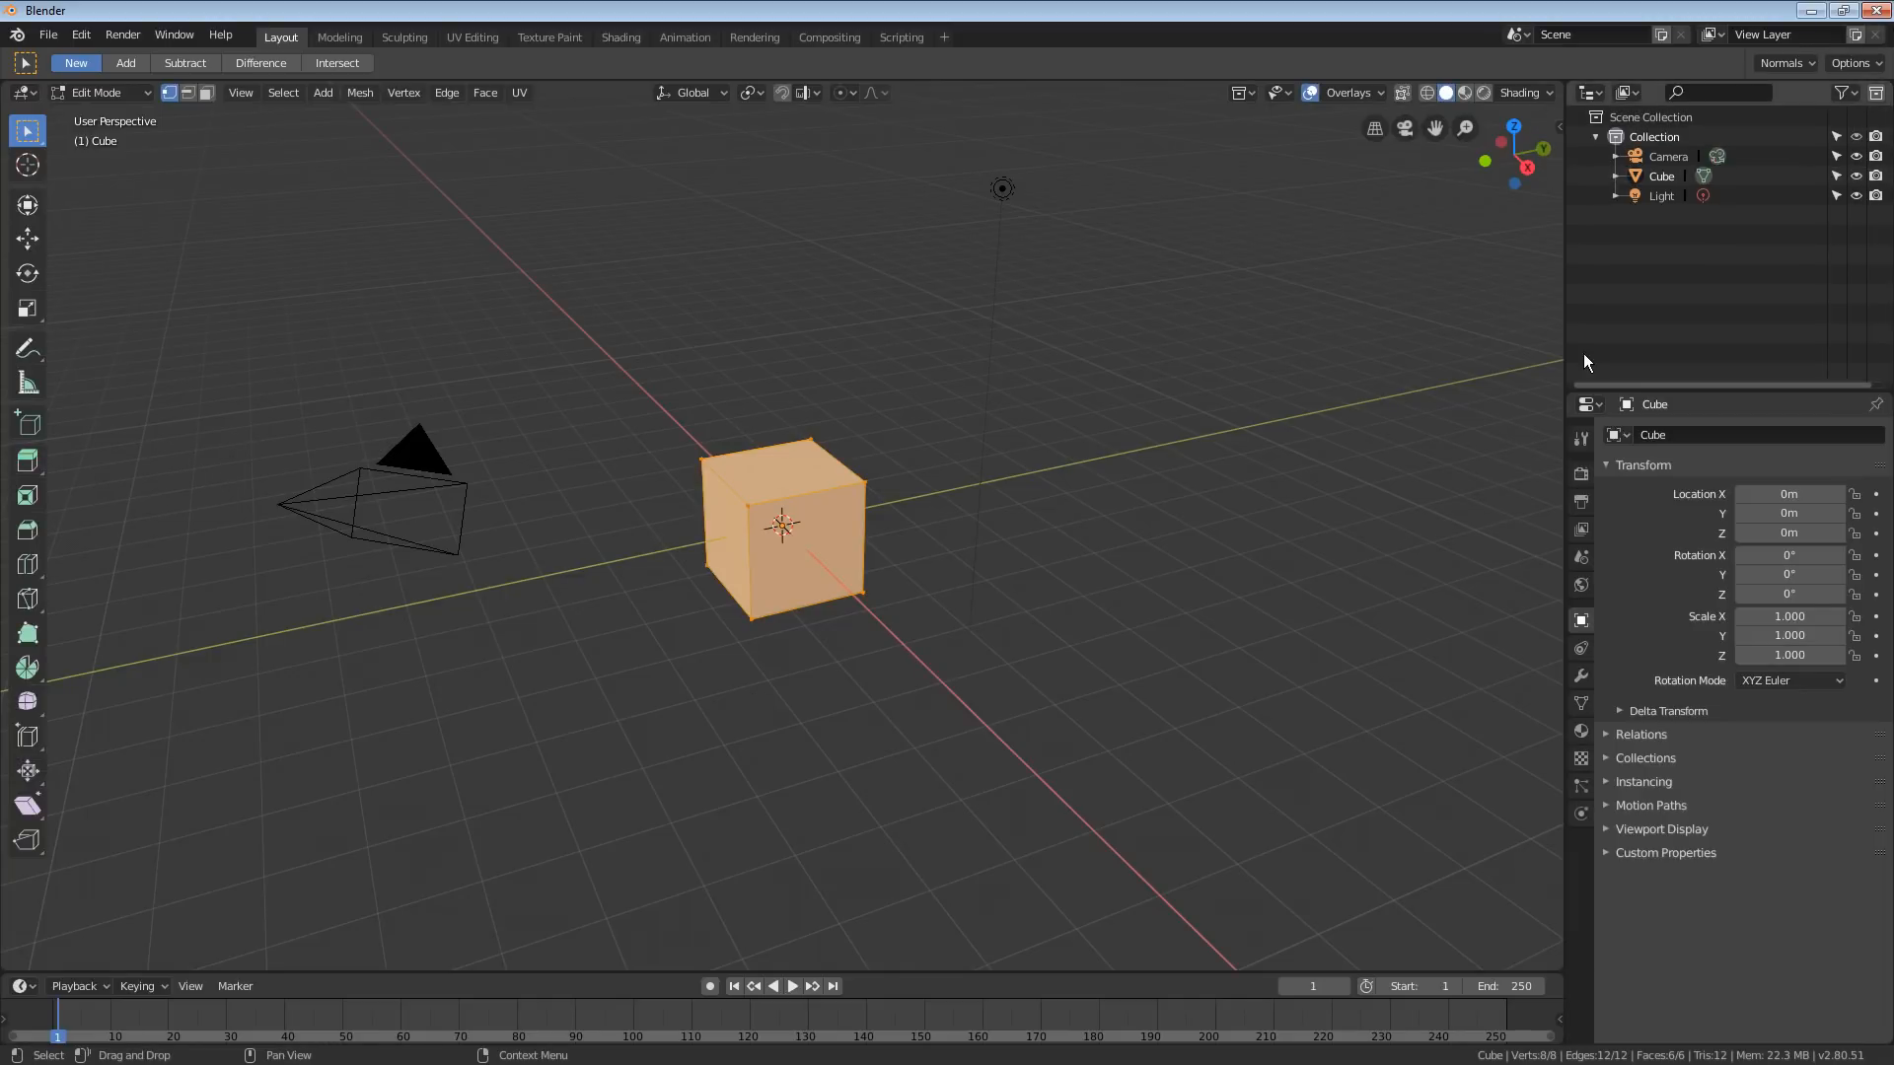
{"action": "mouse_move", "coordinate": [1091, 476]}
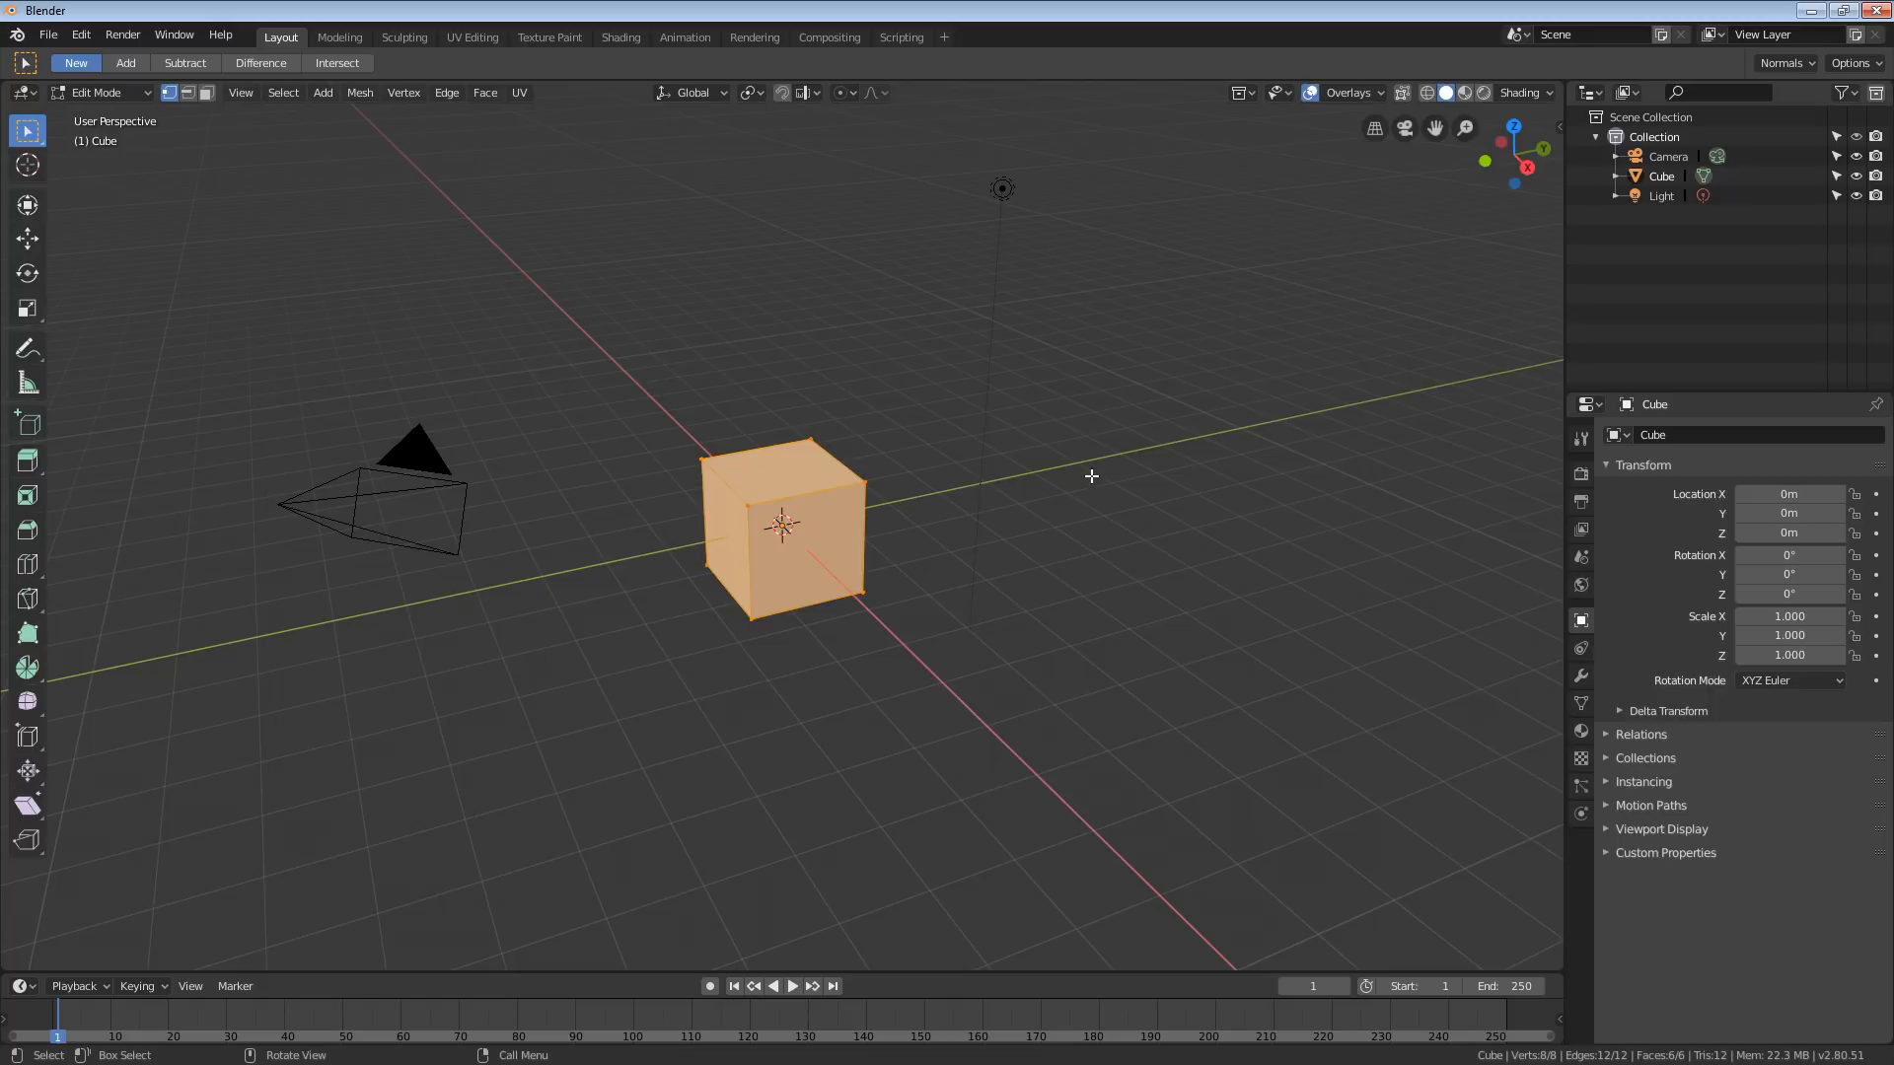